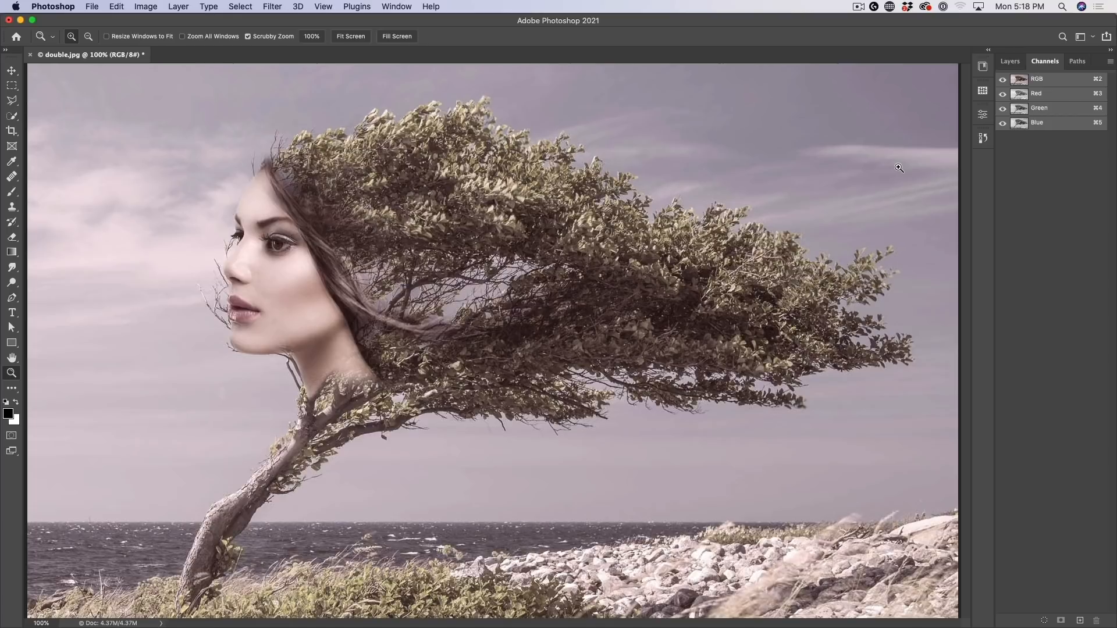
mouse_move(1027, 484)
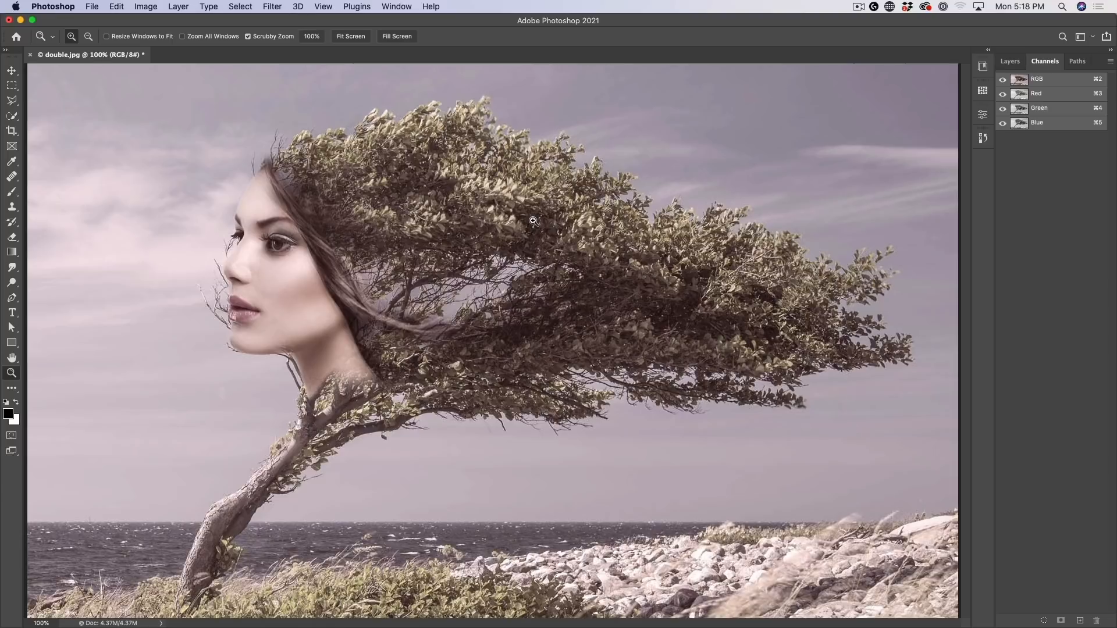
mouse_move(459, 195)
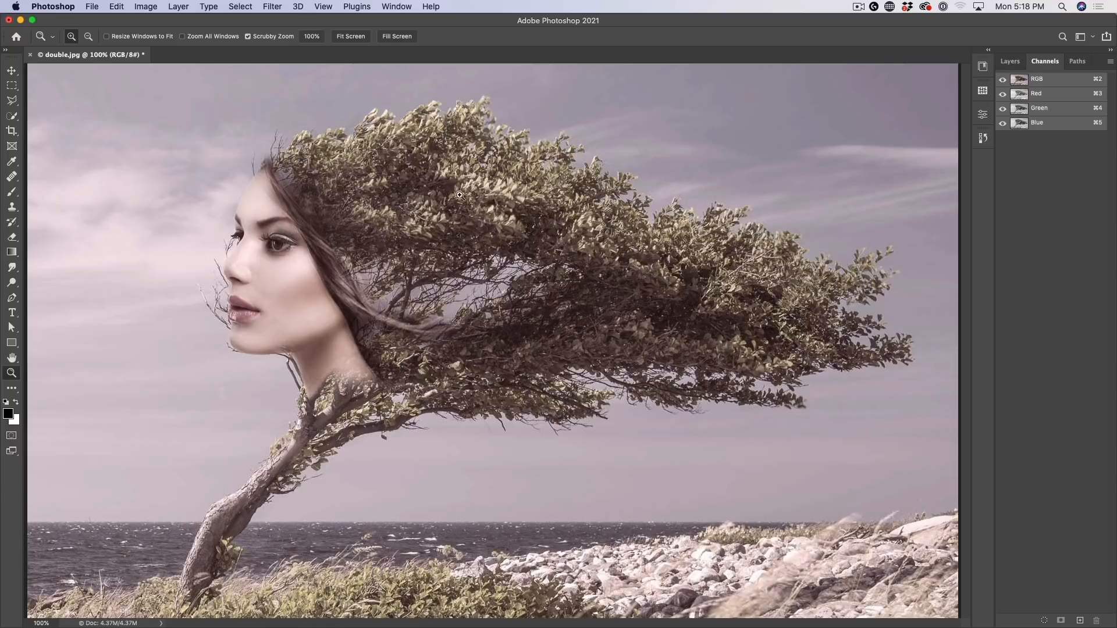
mouse_move(909, 53)
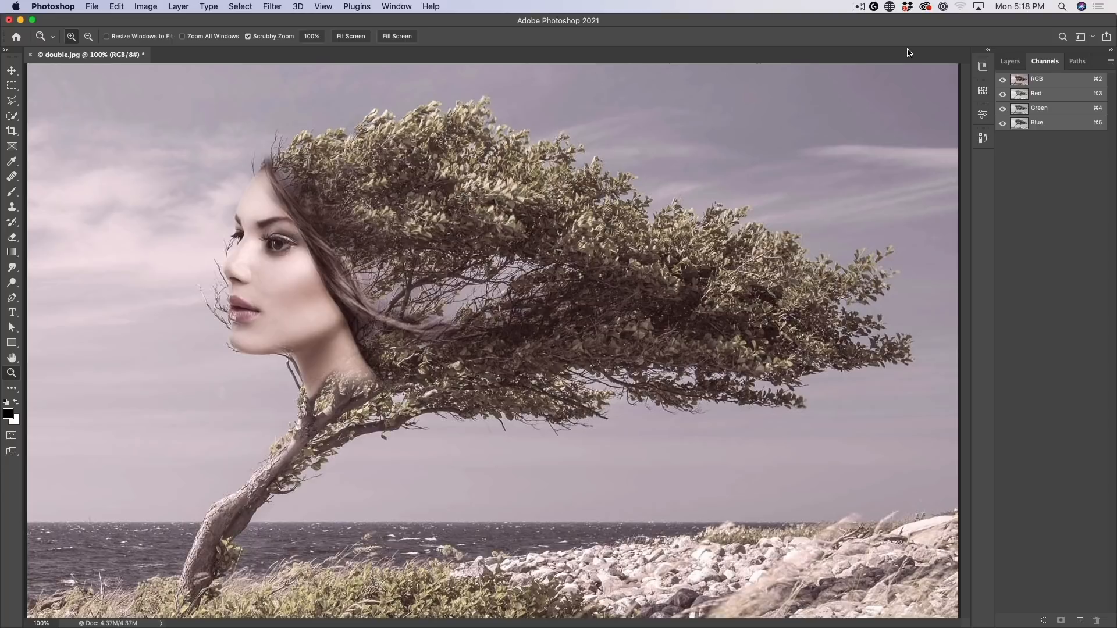
Step: From the History panel, spin the current state off into a new duplicate document
left_click(982, 137)
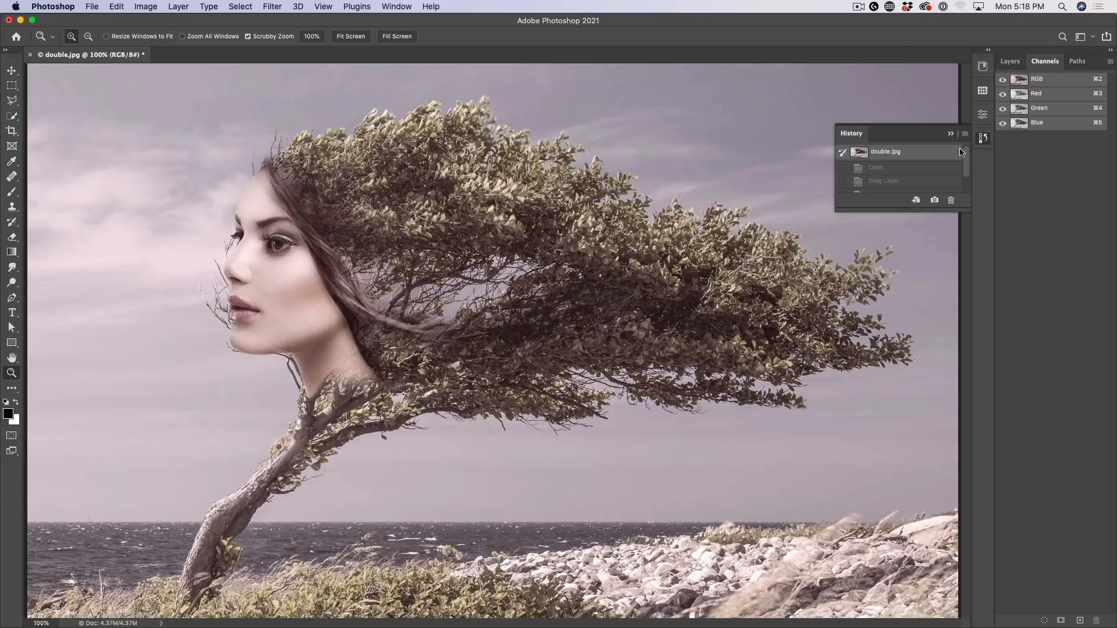
left_click(397, 7)
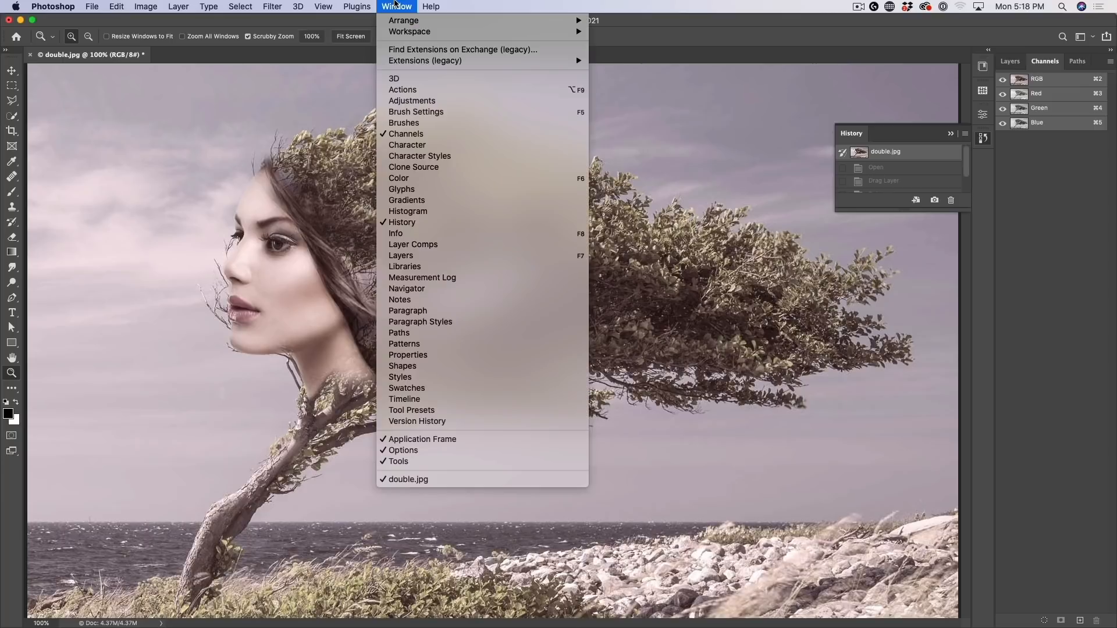
mouse_move(461, 223)
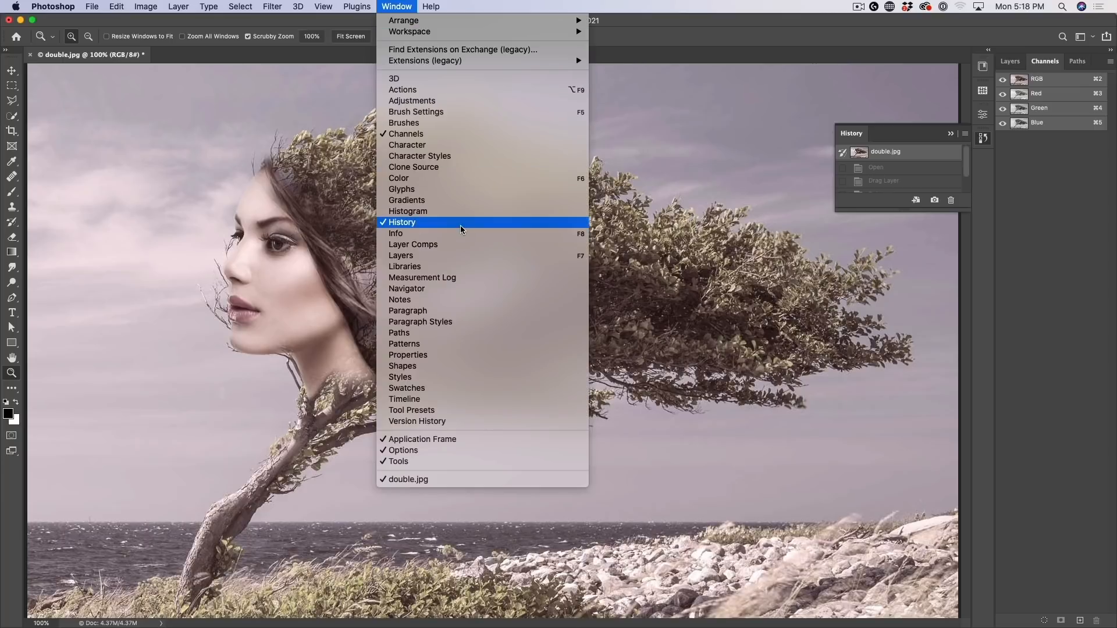
left_click(402, 221)
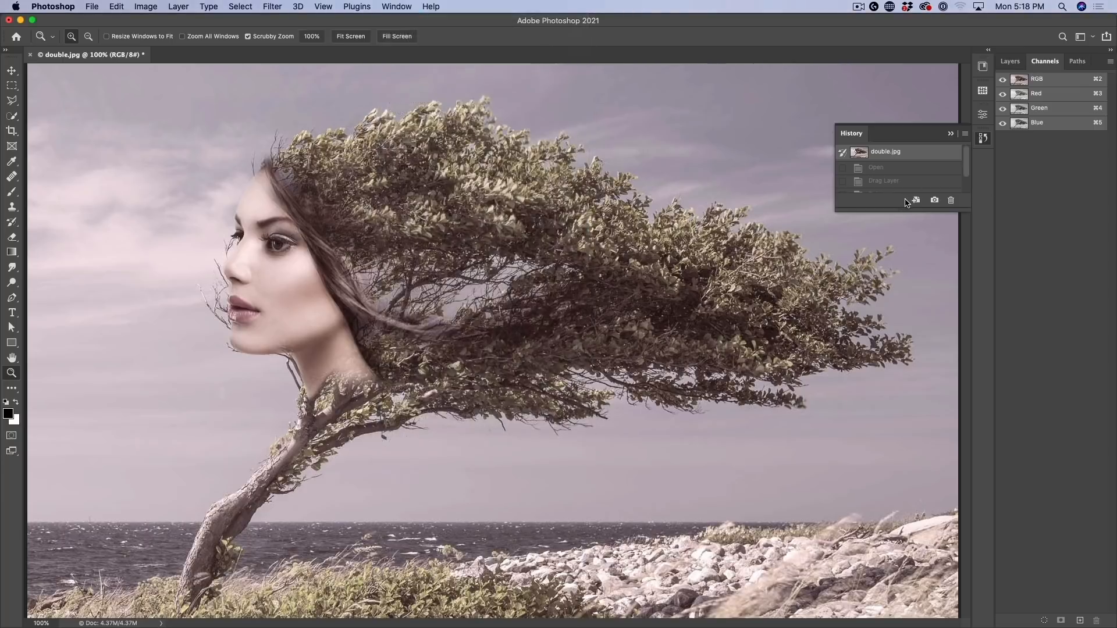
left_click(916, 199)
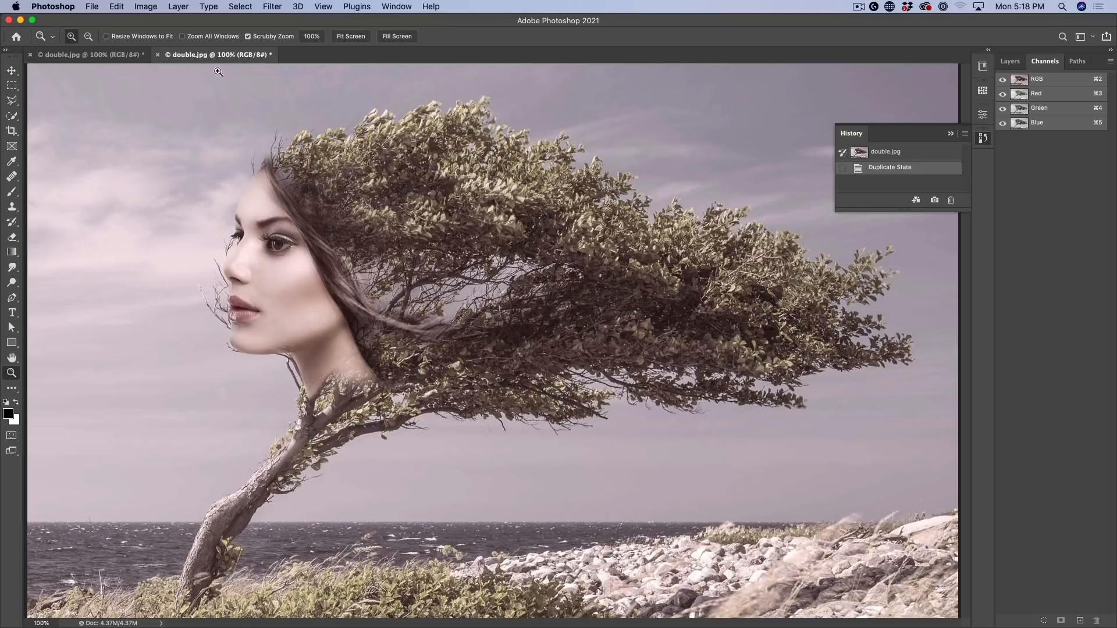
mouse_move(218, 55)
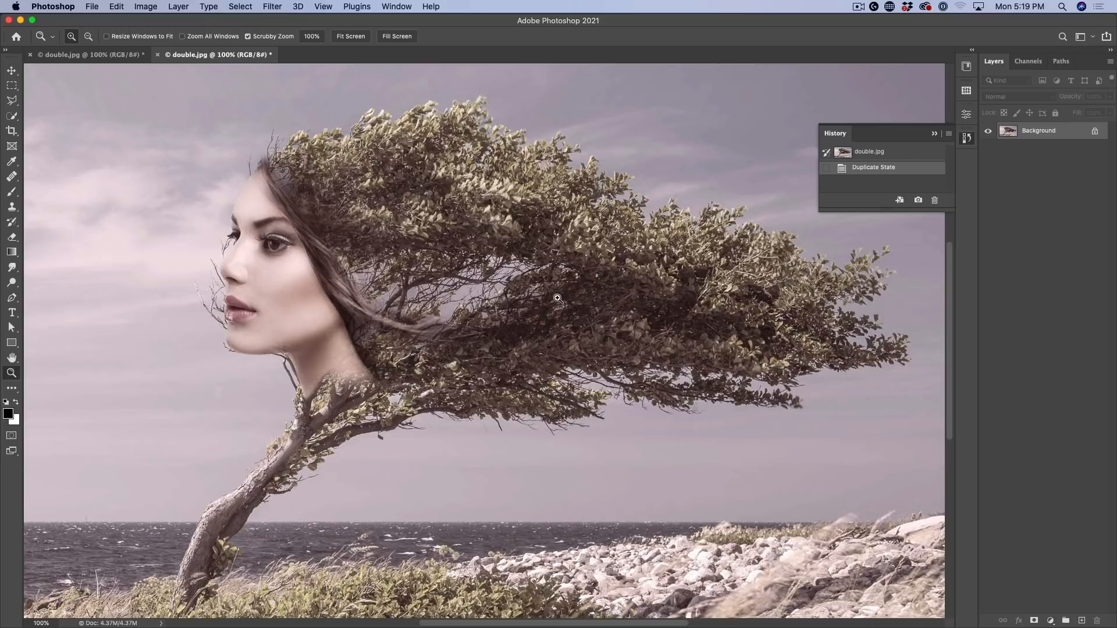
mouse_move(332, 291)
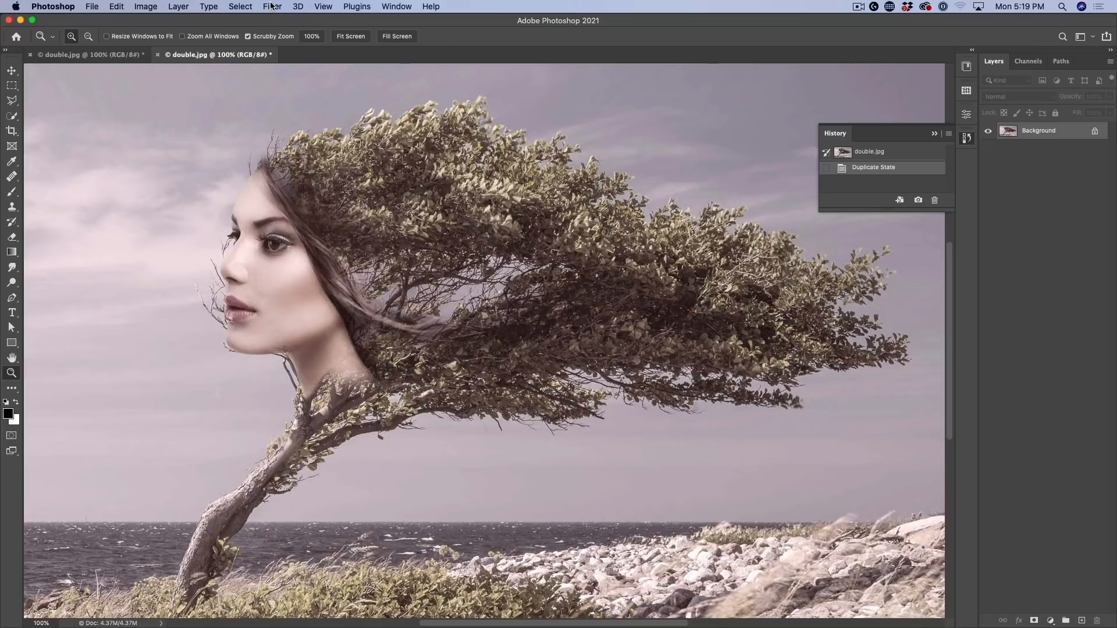
Step: In the Camera Raw filter, switch the duplicate to B&W with temperature -3 and tint +16
left_click(271, 7)
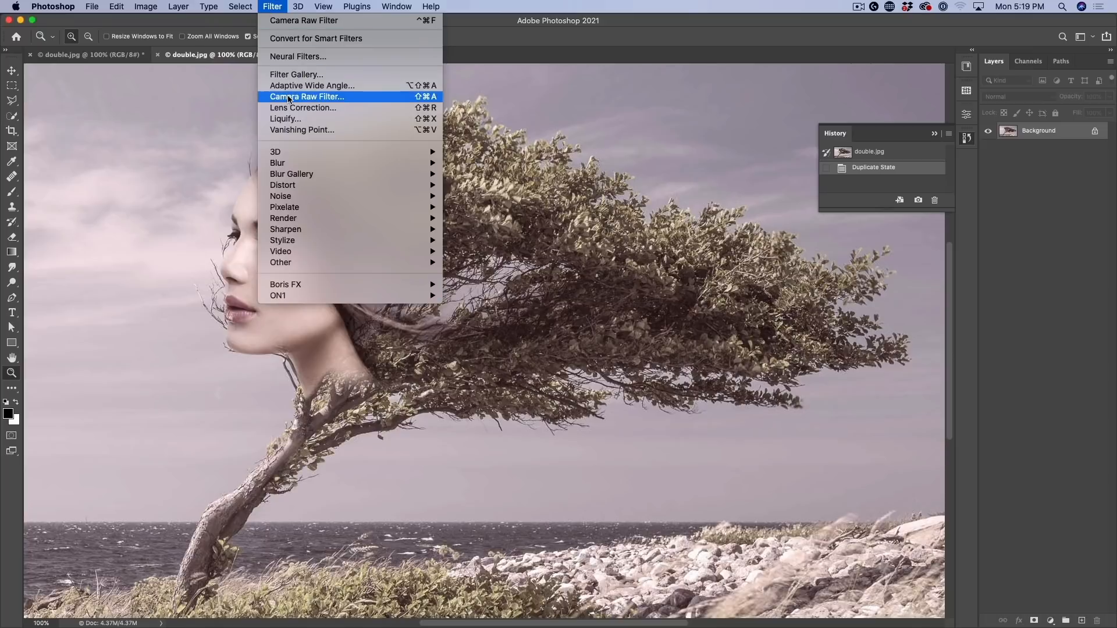
left_click(306, 97)
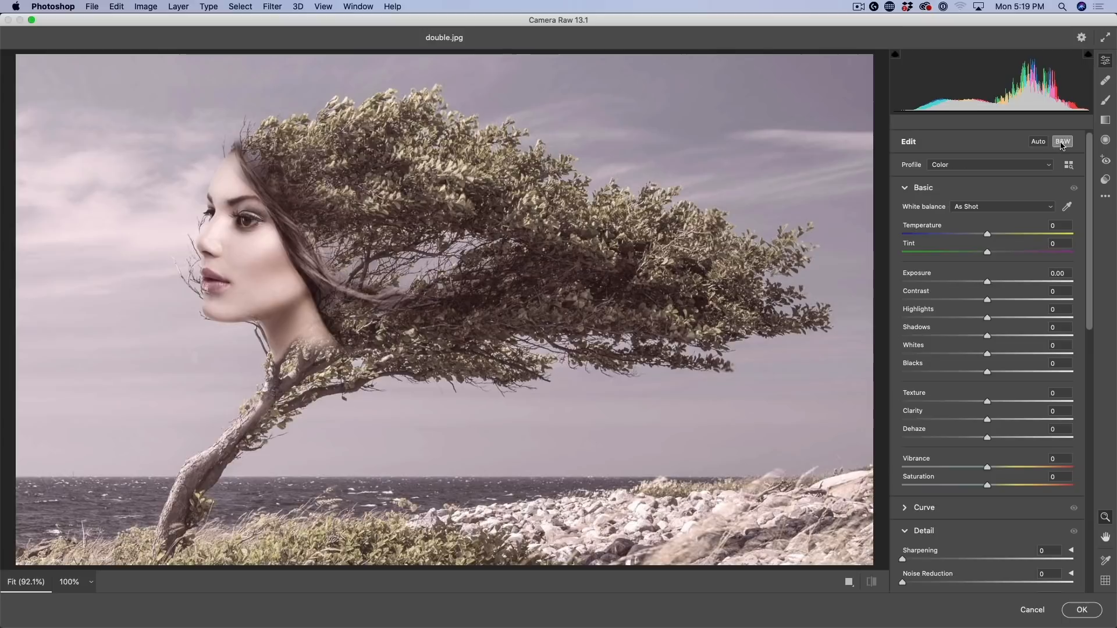
left_click(1061, 141)
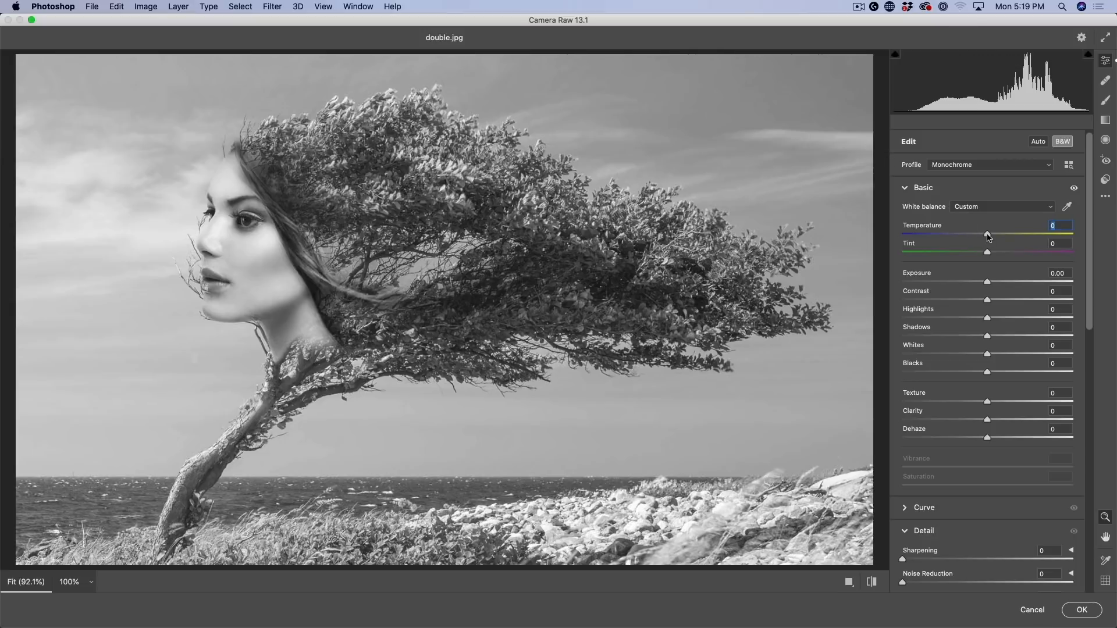
left_click_drag(988, 235, 960, 236)
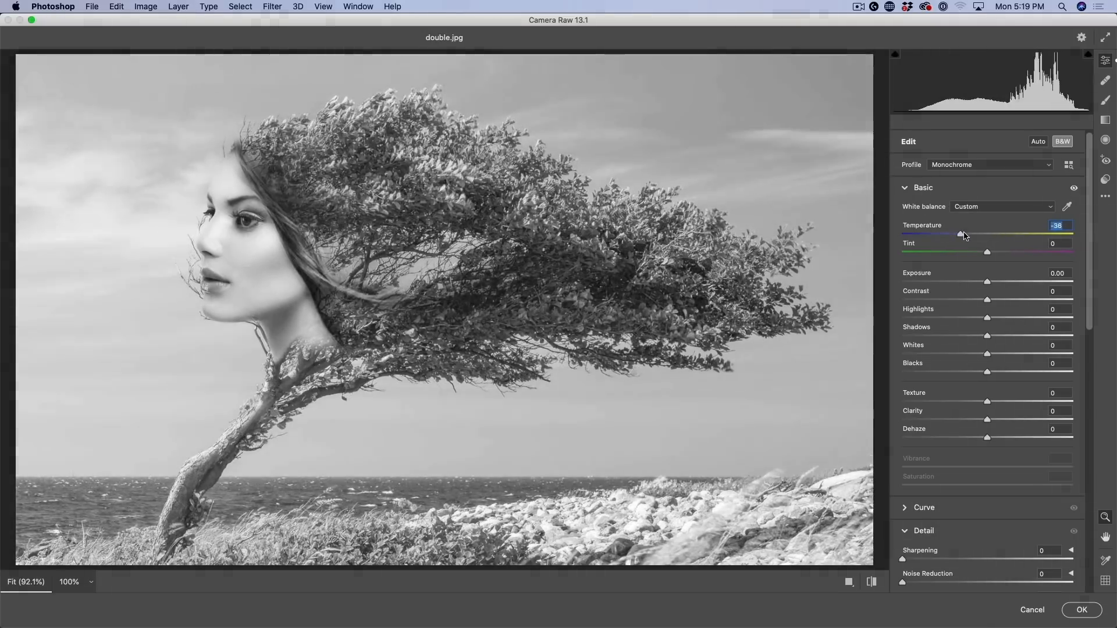
left_click_drag(962, 234, 987, 234)
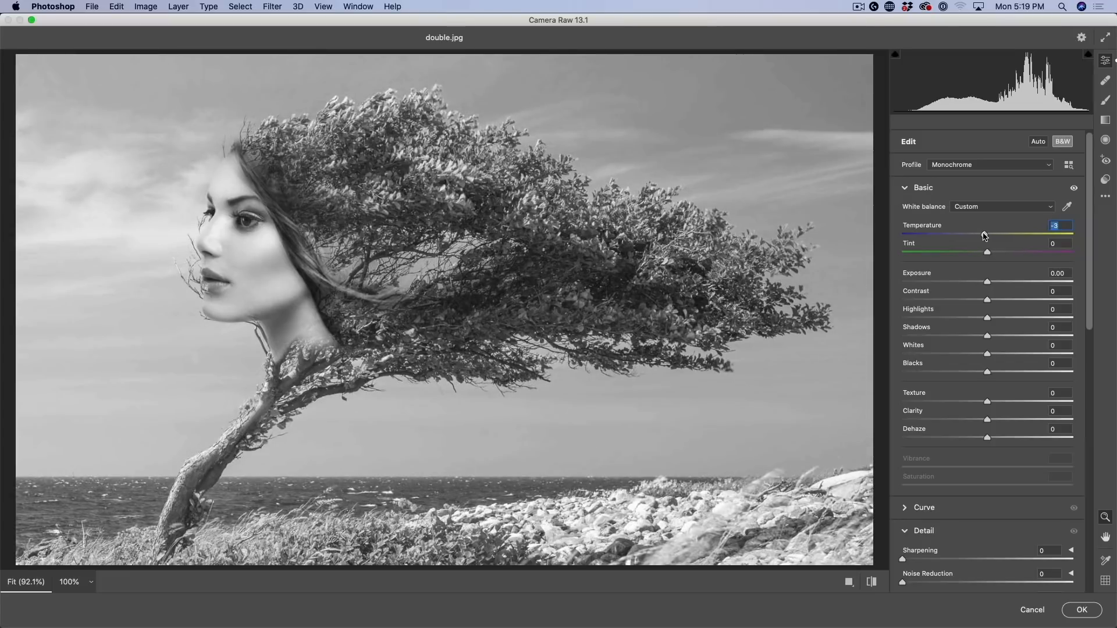
left_click_drag(988, 251, 1020, 251)
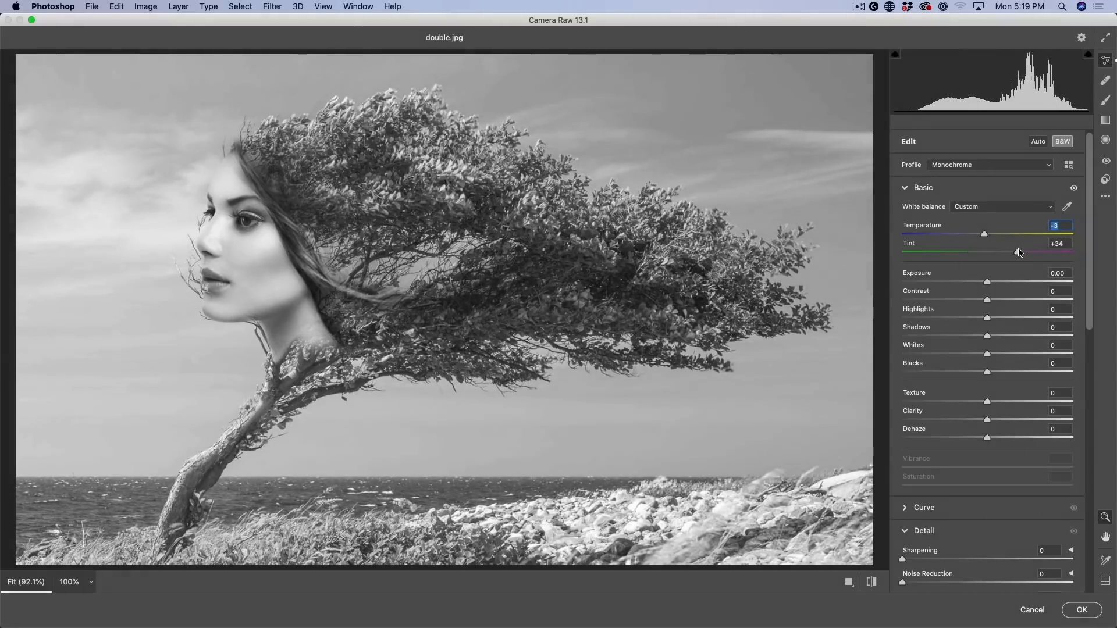
left_click_drag(987, 251, 1001, 251)
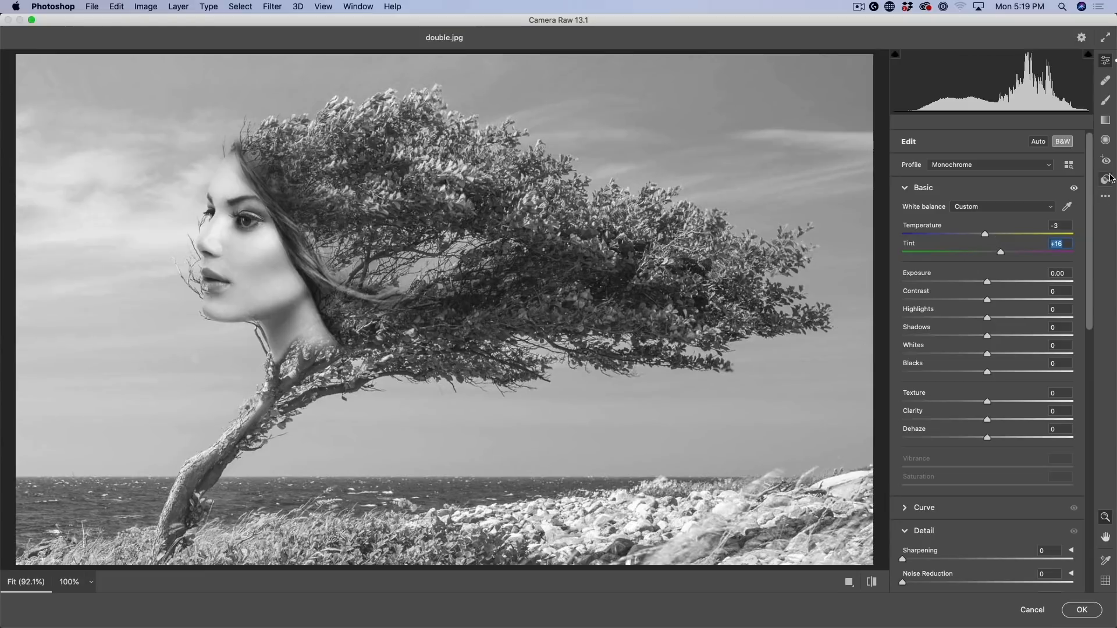
Step: Expand the B&W Mixer and drag on the face and sky to darken skin then lift face tones
scroll("down", 3)
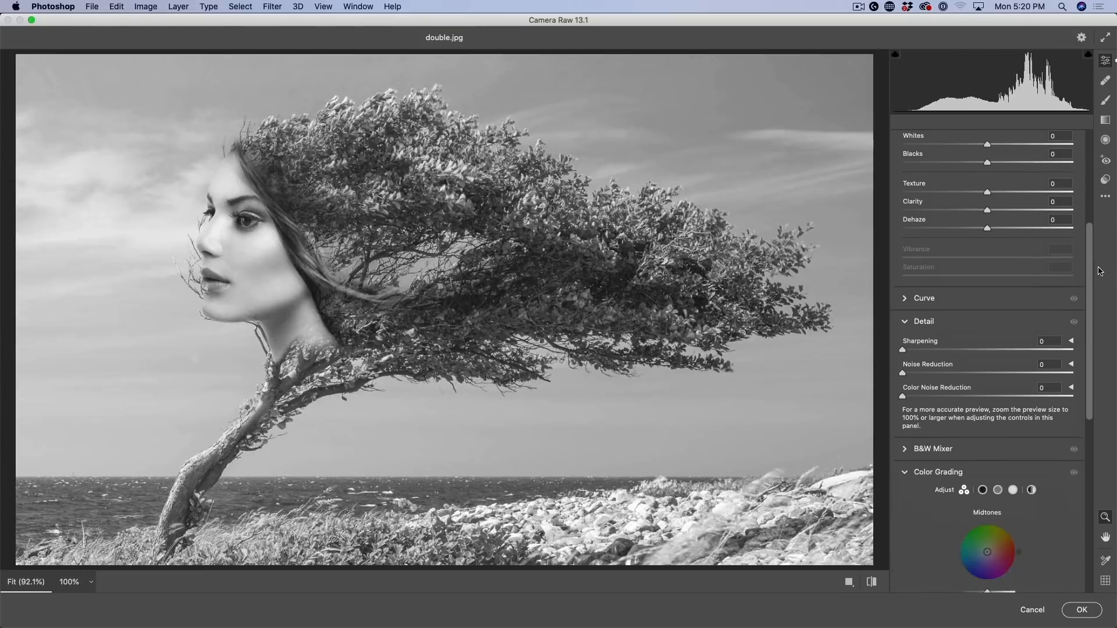
scroll("down", 3)
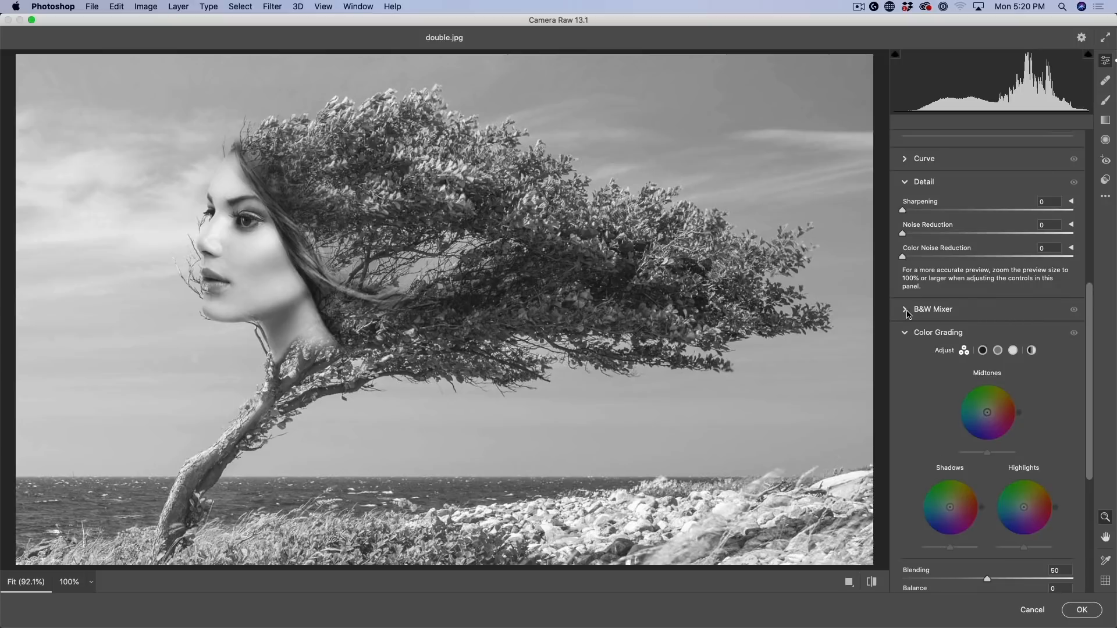
left_click(905, 310)
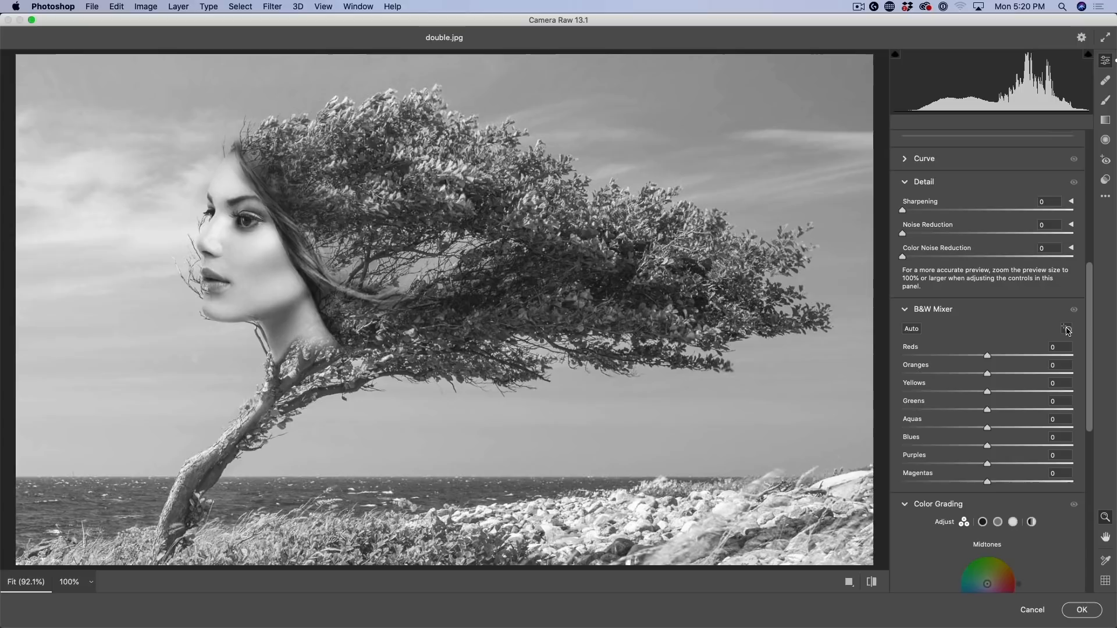
mouse_move(1067, 330)
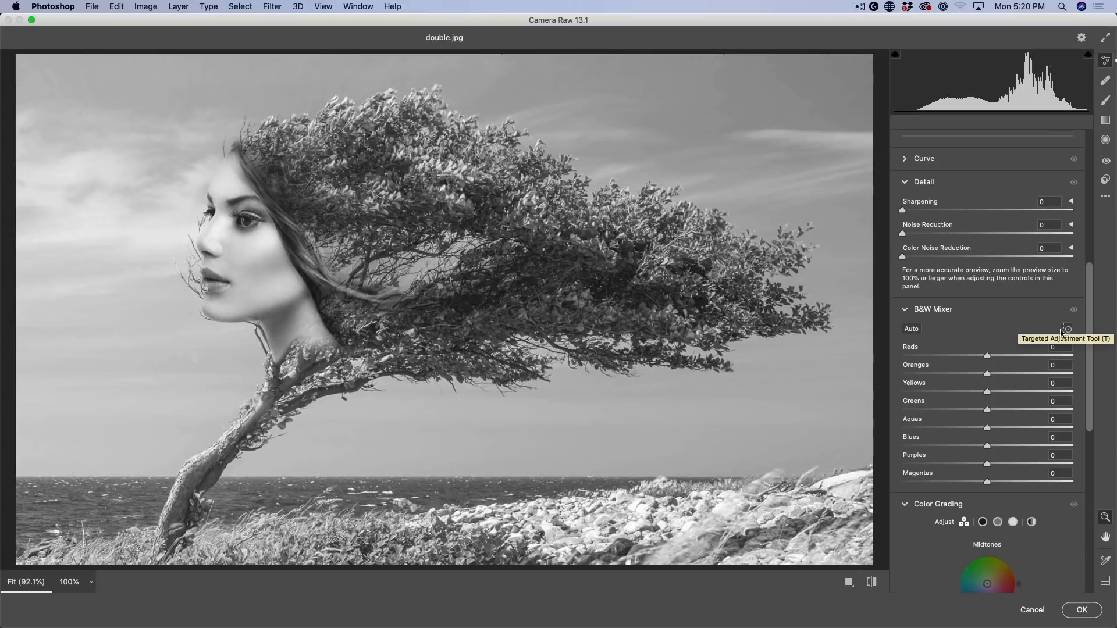
mouse_move(713, 334)
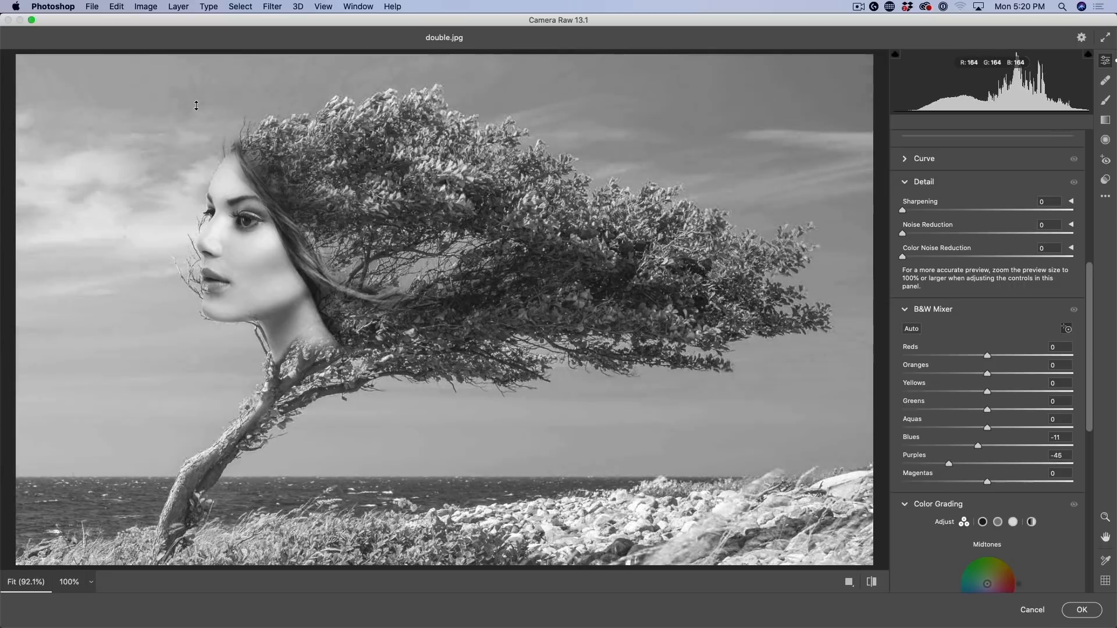
left_click_drag(947, 465, 954, 464)
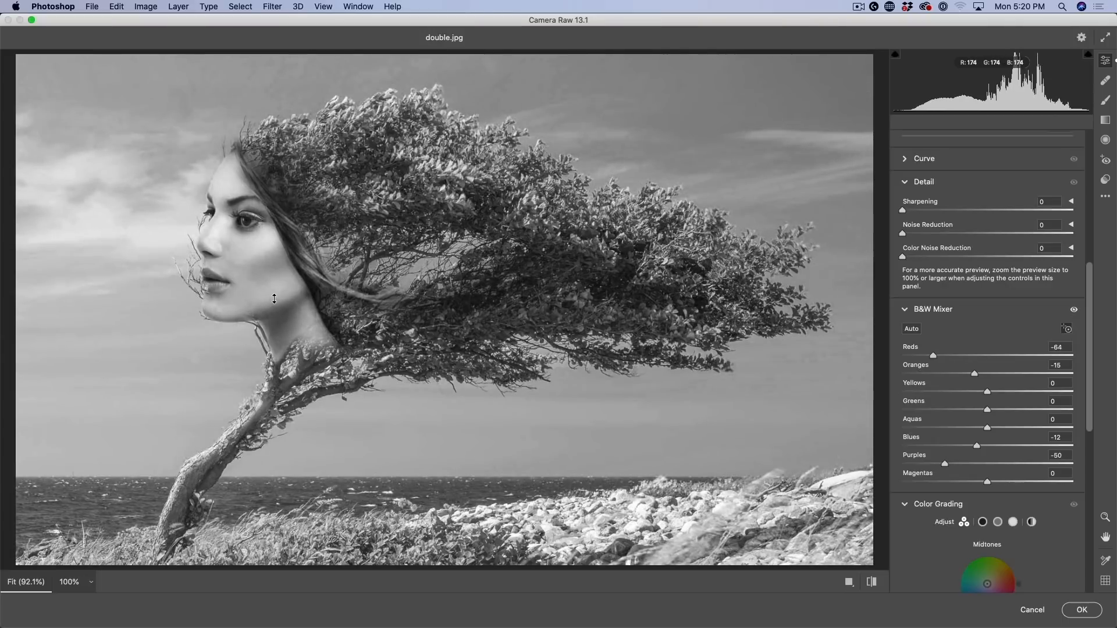
left_click_drag(932, 356, 953, 356)
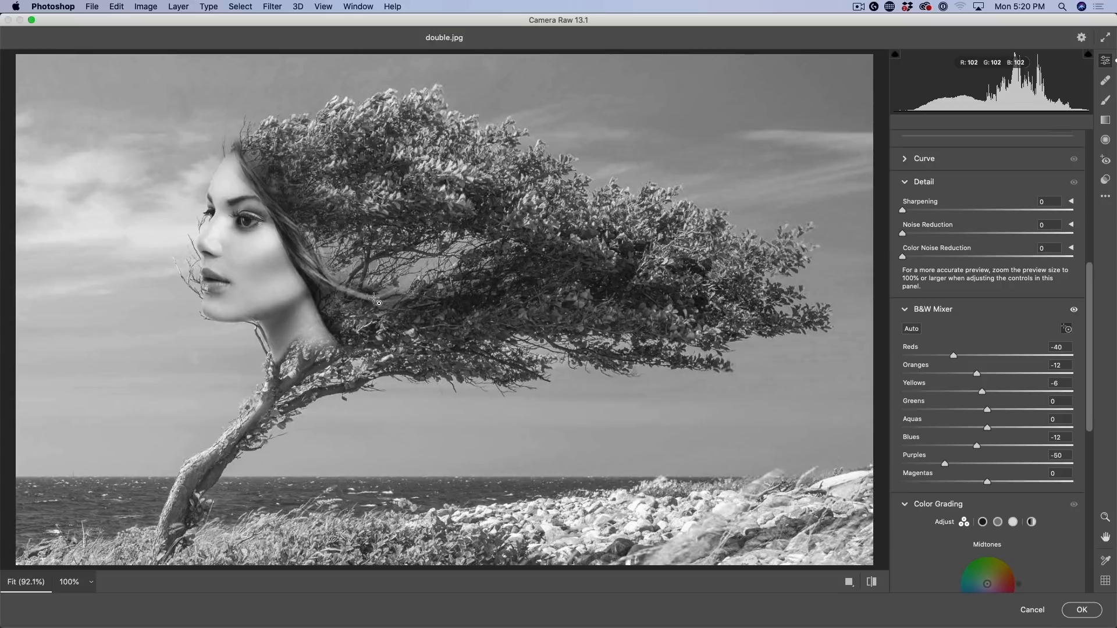
mouse_move(302, 93)
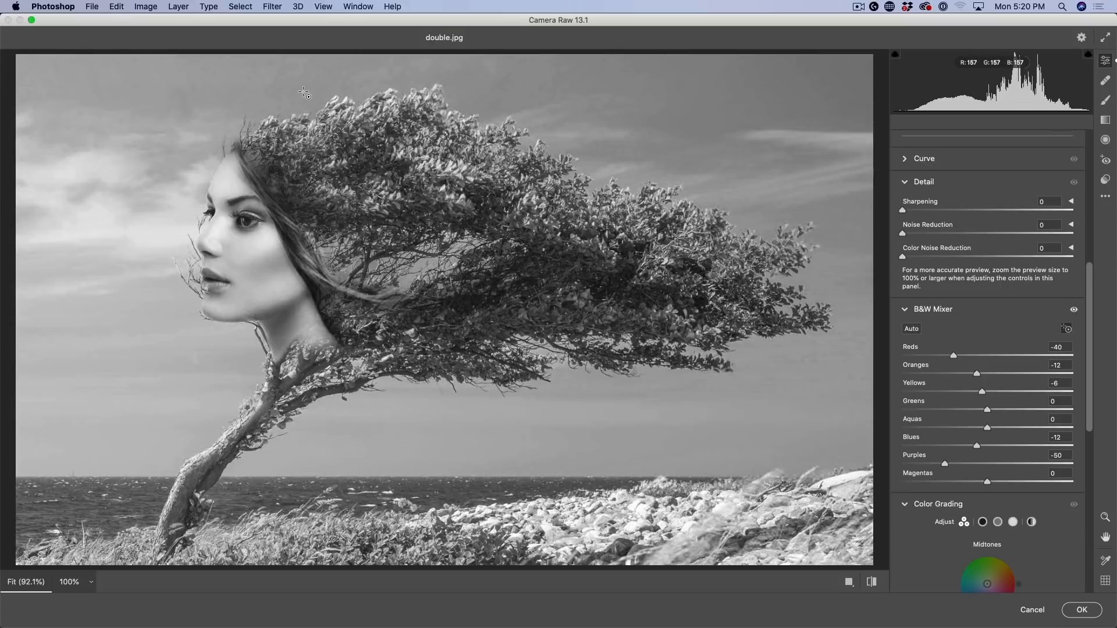
mouse_move(298, 71)
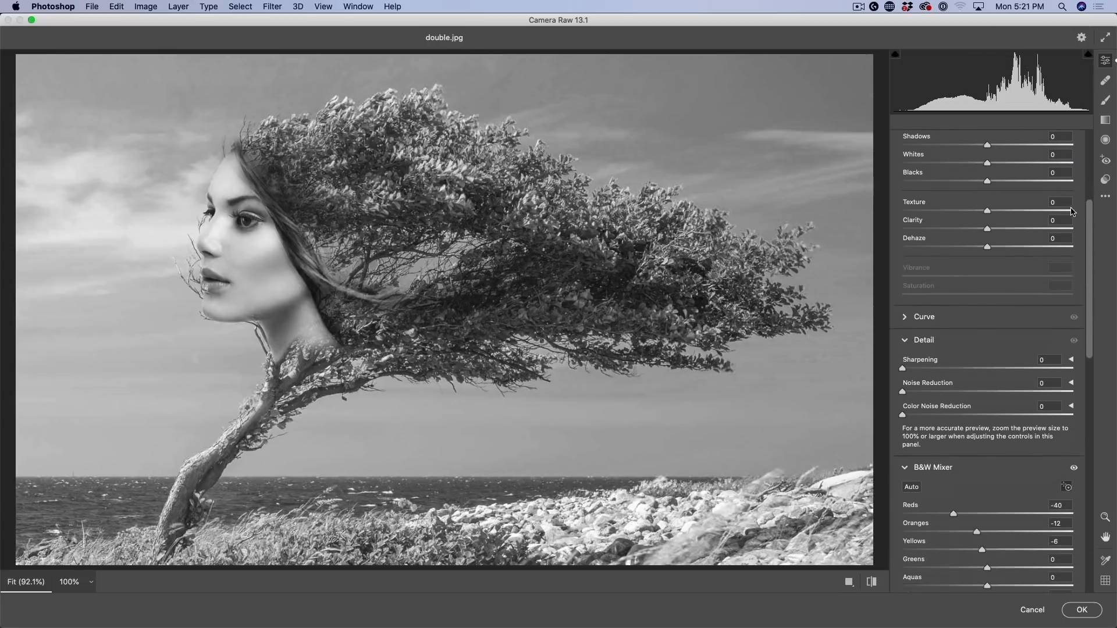
Step: Try colour noise reduction, leave it at 34, and apply the Camera Raw filter with OK
scroll("down", 3)
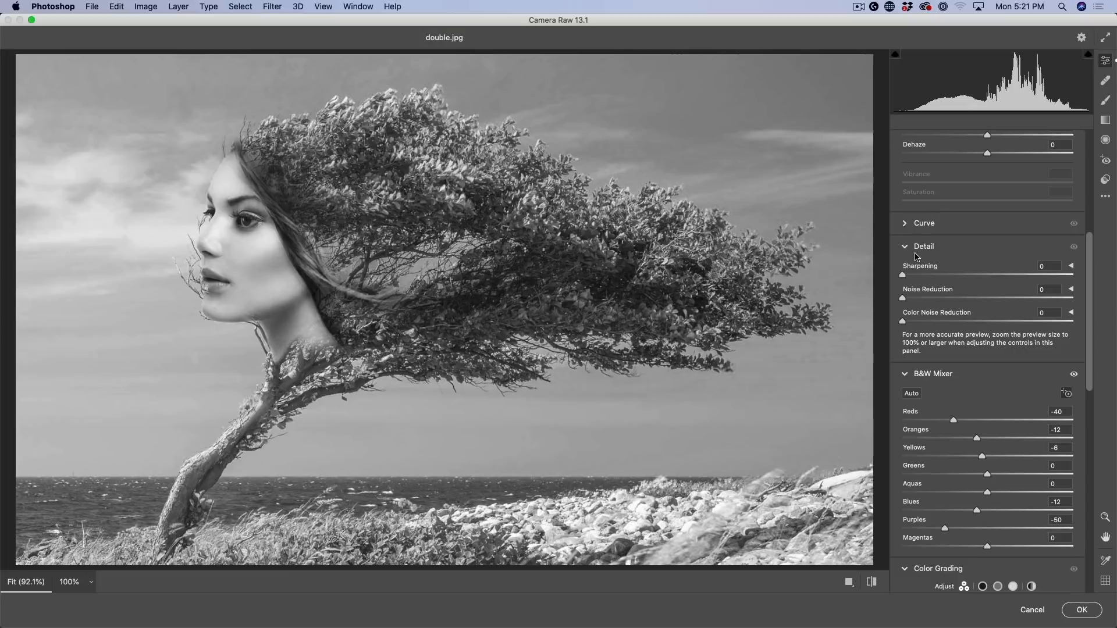
mouse_move(929, 313)
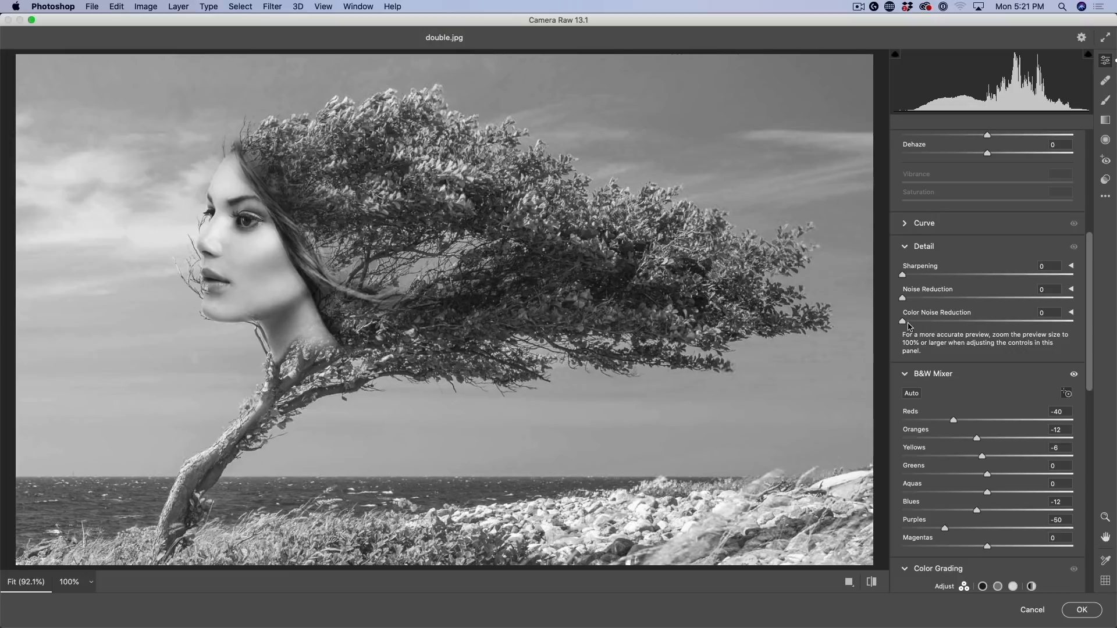
left_click_drag(901, 321, 919, 322)
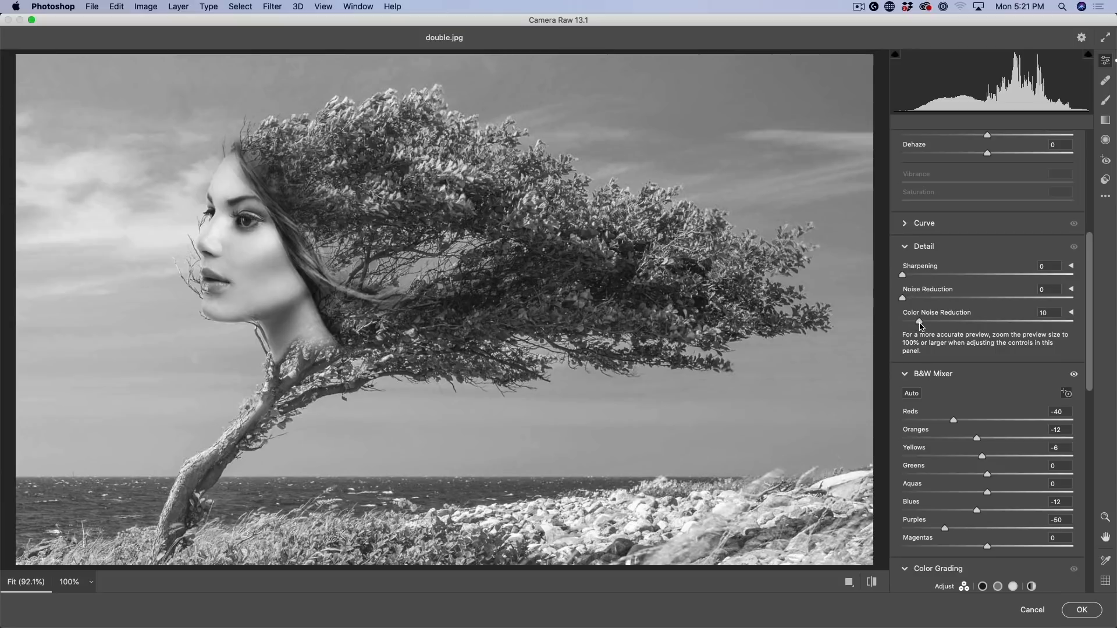
left_click_drag(953, 321, 967, 321)
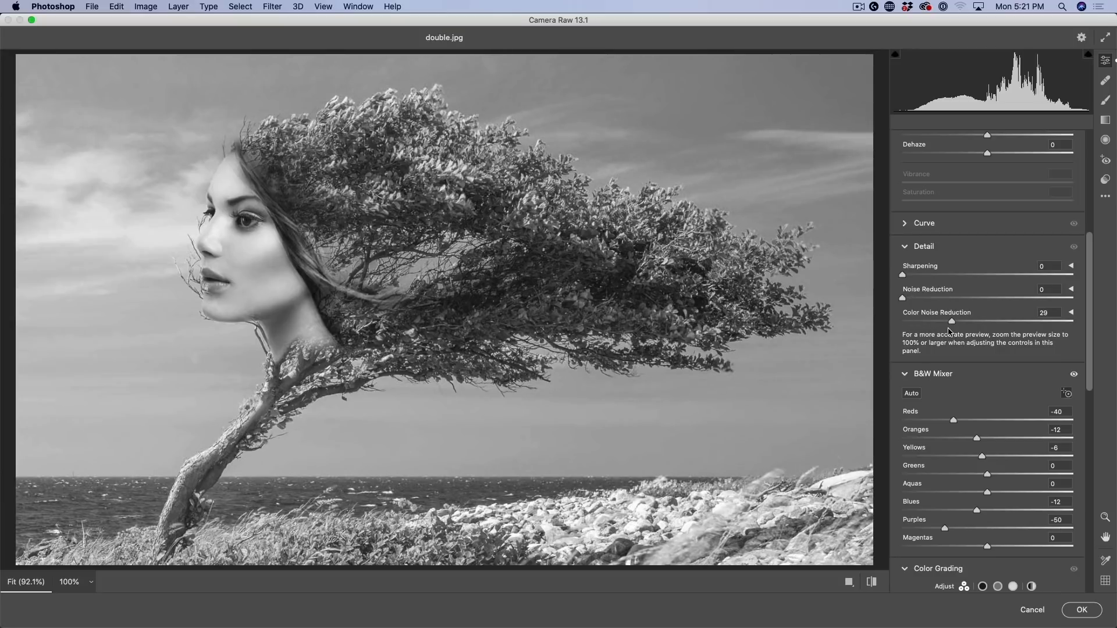
left_click_drag(952, 321, 960, 321)
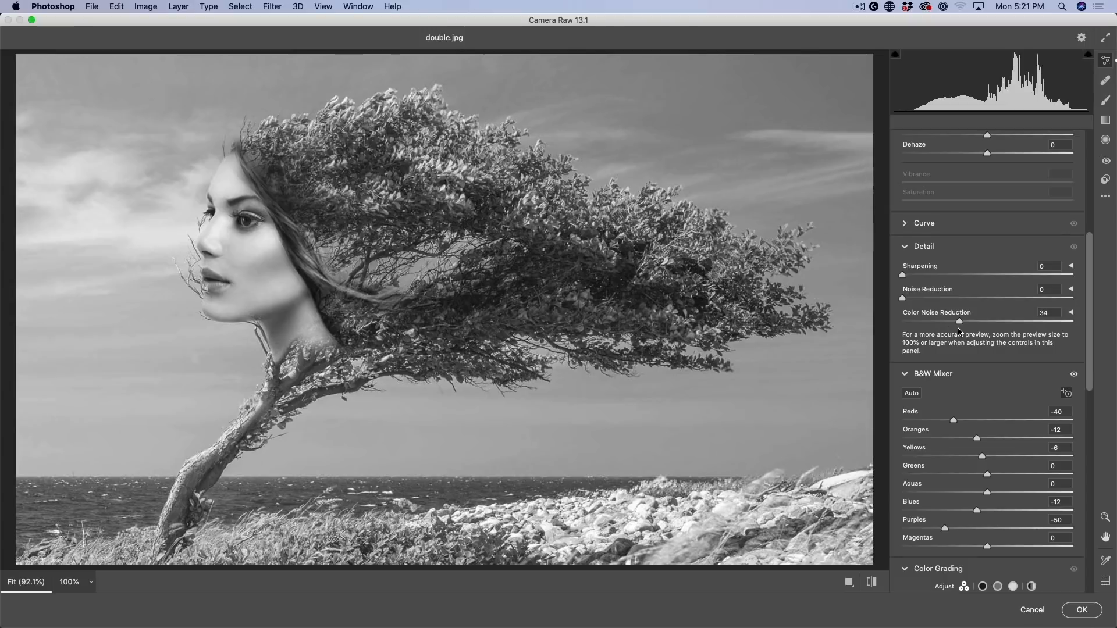
left_click_drag(958, 322, 901, 321)
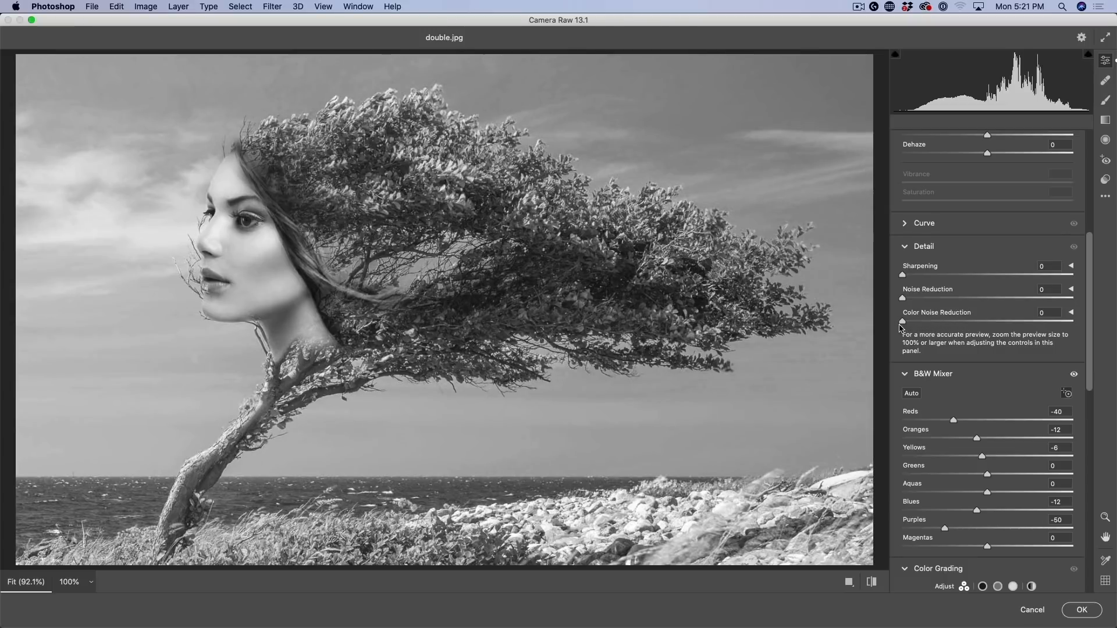
left_click(1049, 312)
type("34")
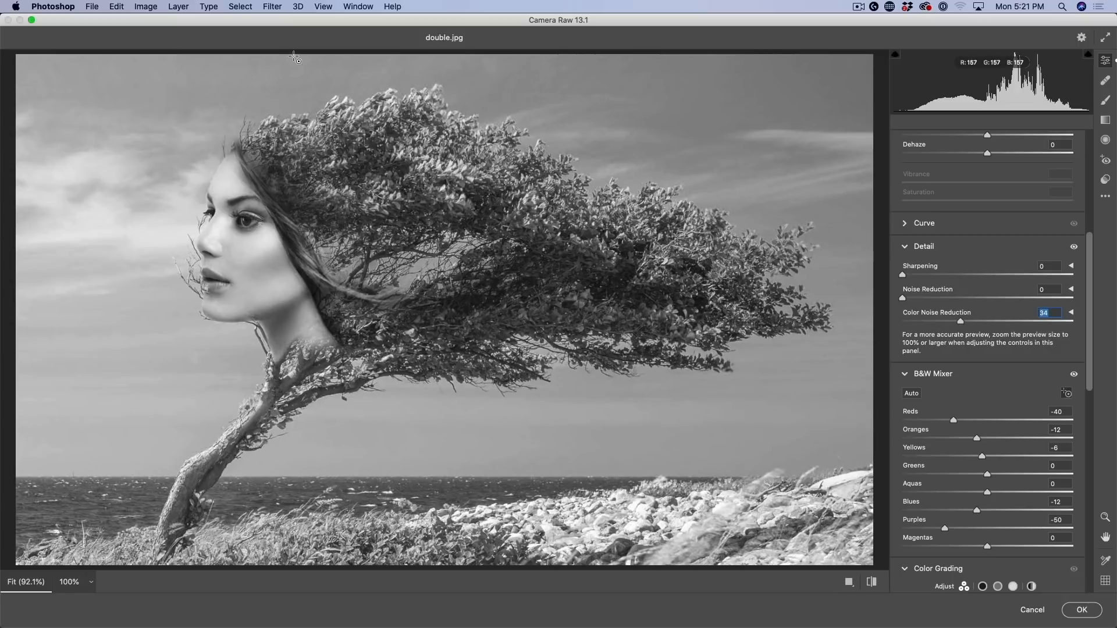
mouse_move(651, 231)
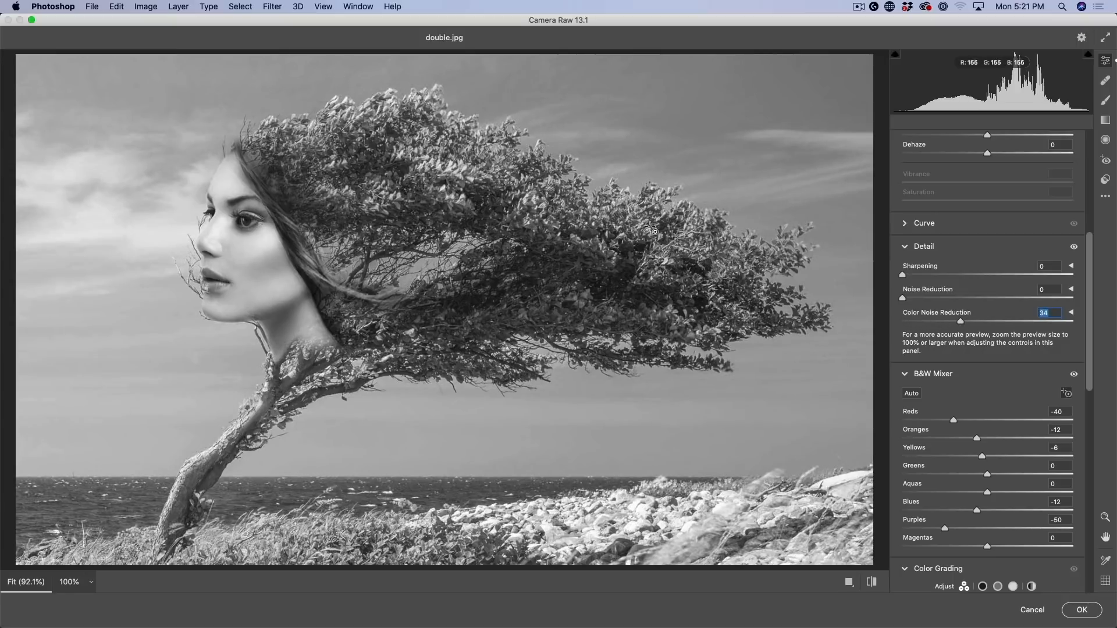
left_click(1081, 610)
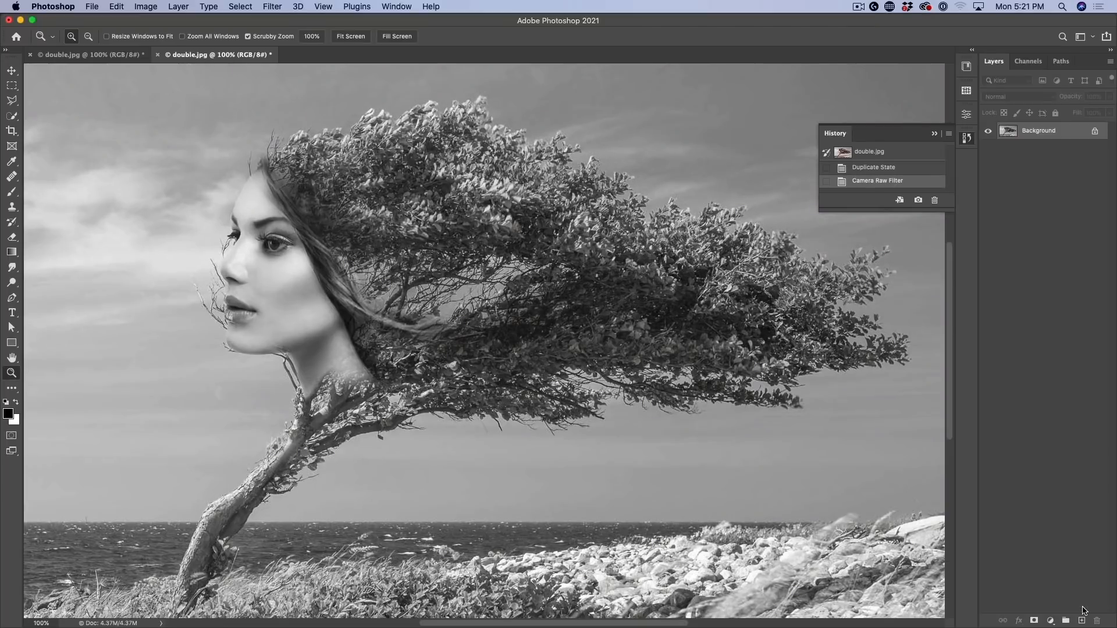
Step: Show the Channels panel and convert the duplicate to Grayscale mode, leaving one Gray channel
left_click(1027, 61)
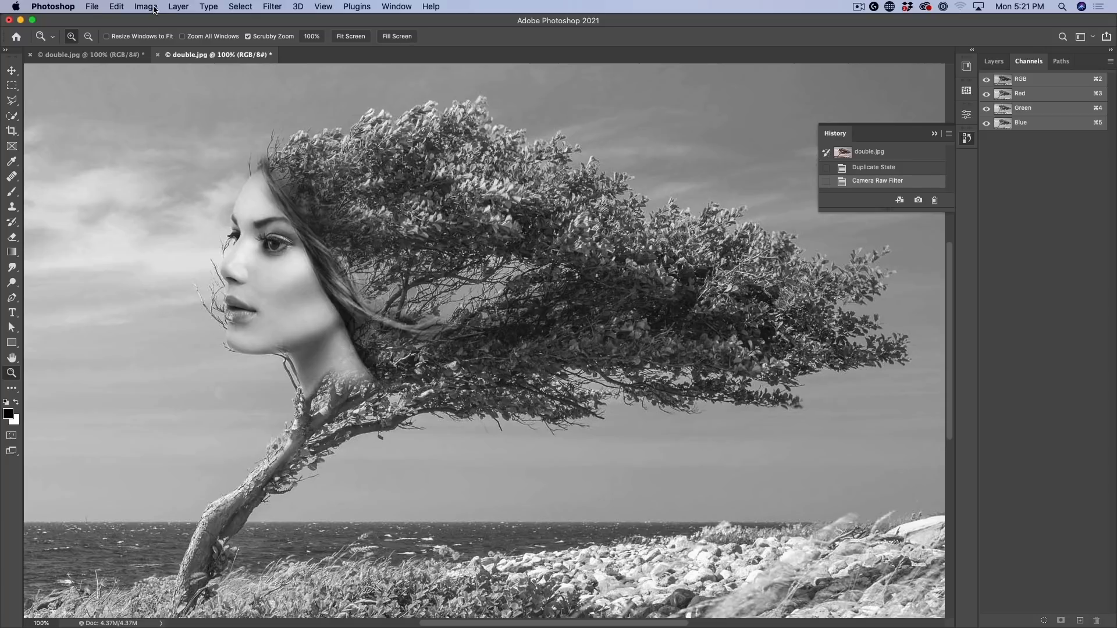
left_click(145, 7)
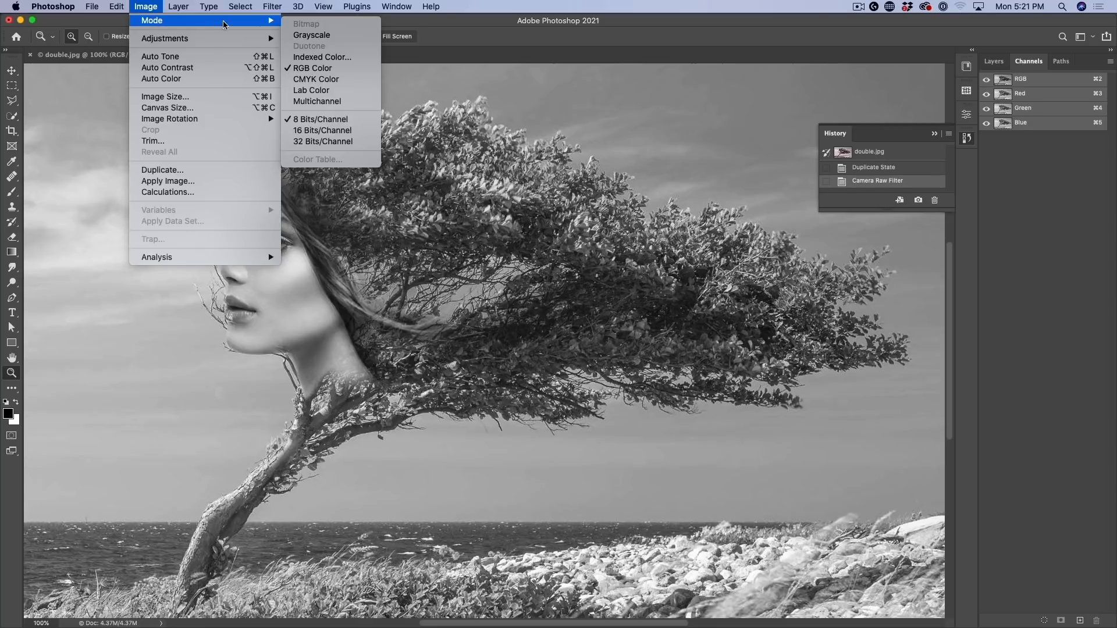
mouse_move(312, 68)
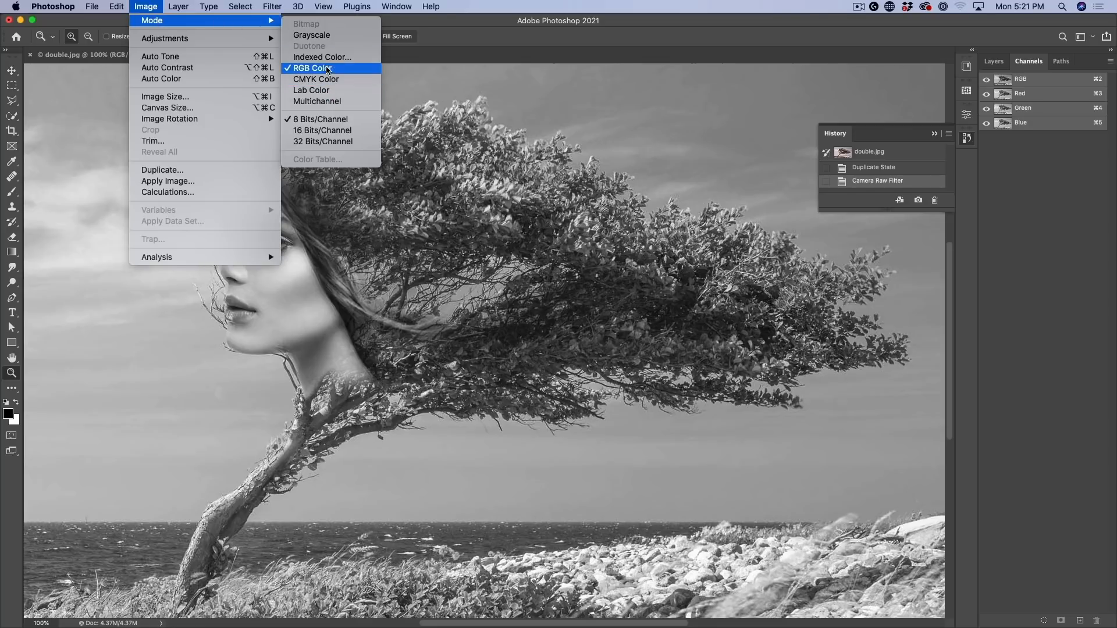
mouse_move(321, 57)
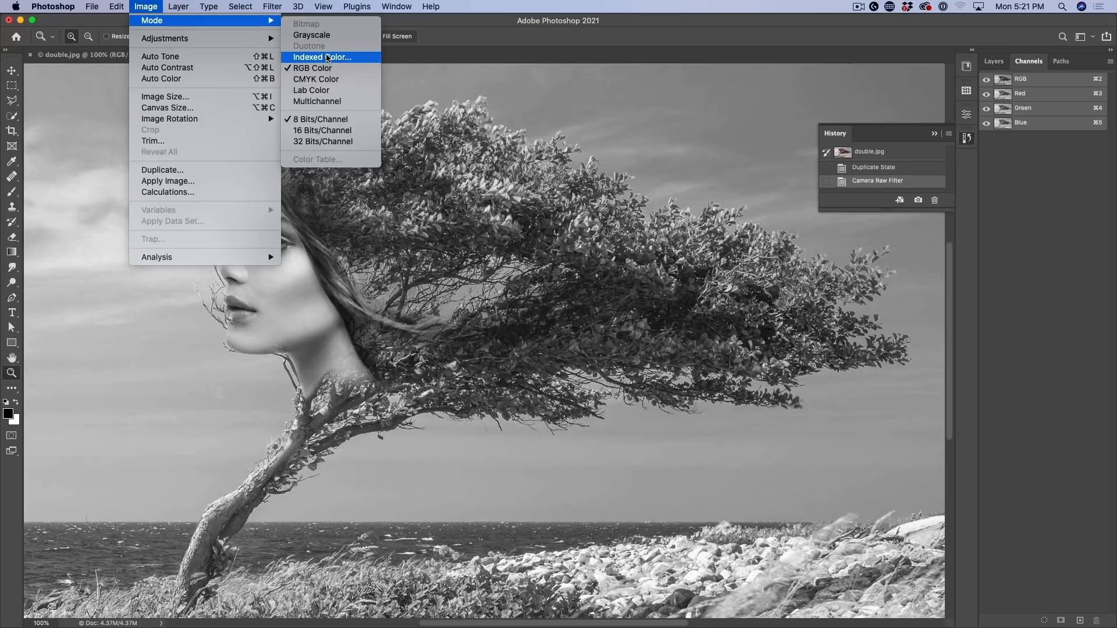
left_click(312, 35)
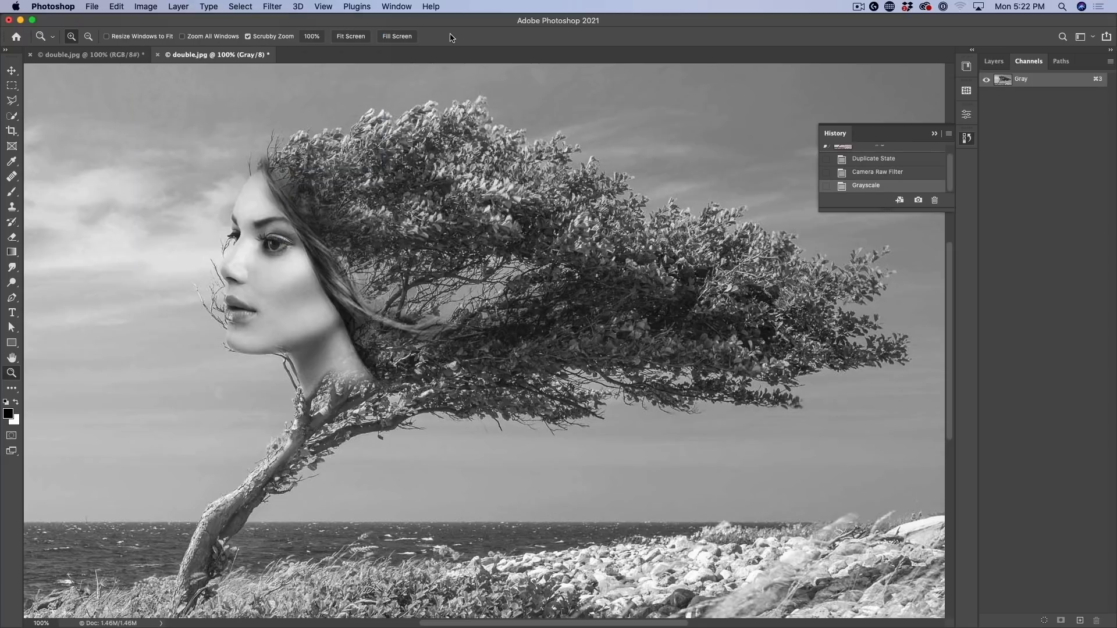
mouse_move(228, 167)
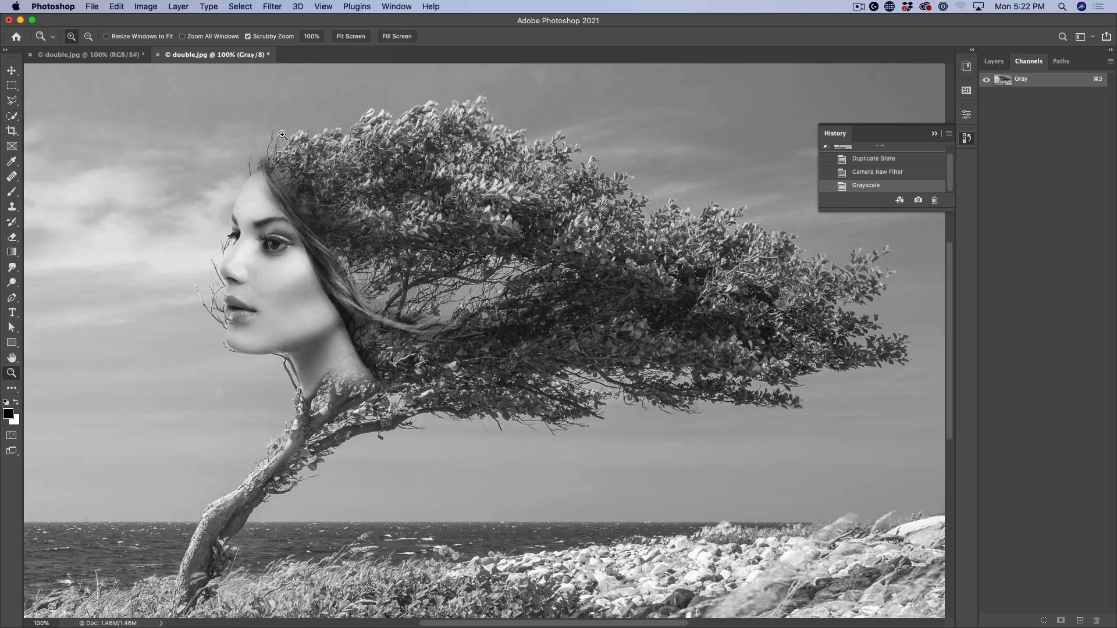
Step: From Image > Mode, bring up the Duotone Options dialog for the grayscale copy
left_click(144, 7)
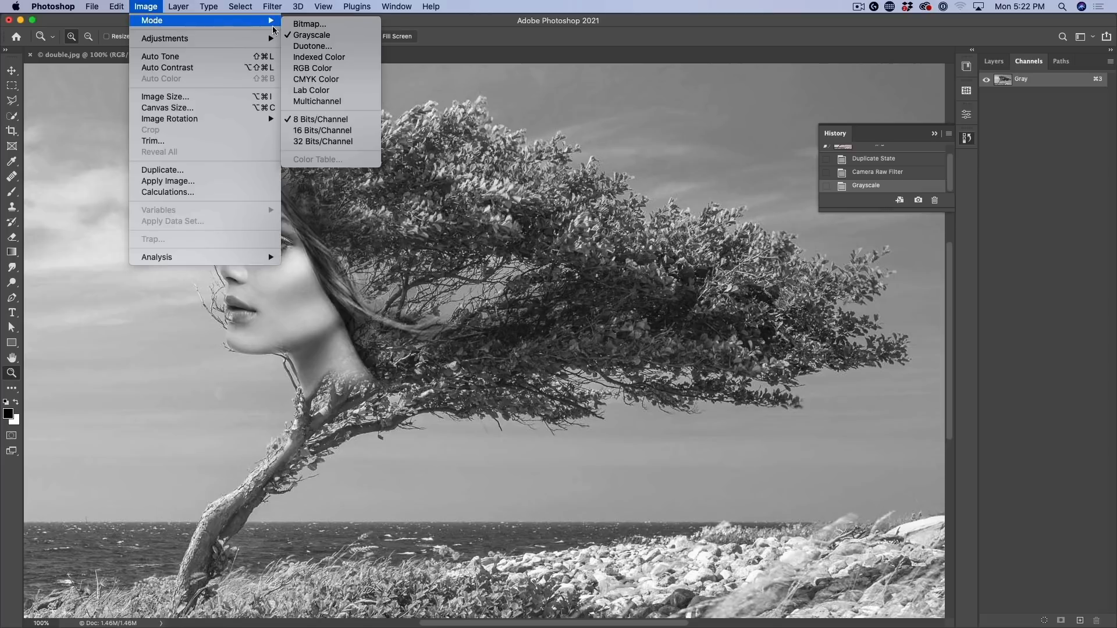
mouse_move(312, 35)
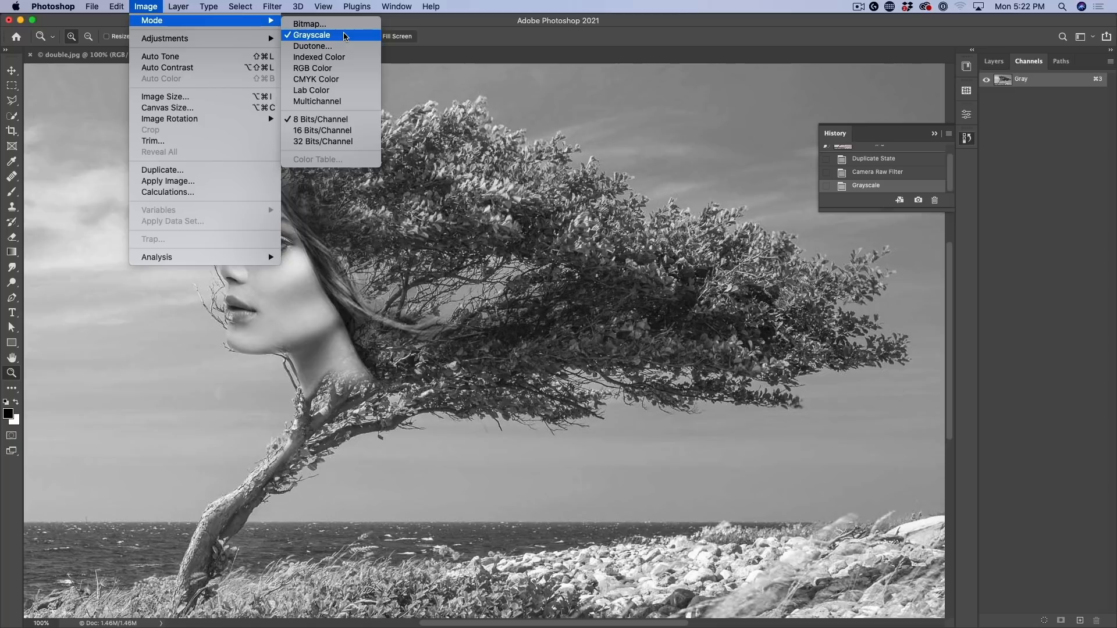
left_click(312, 33)
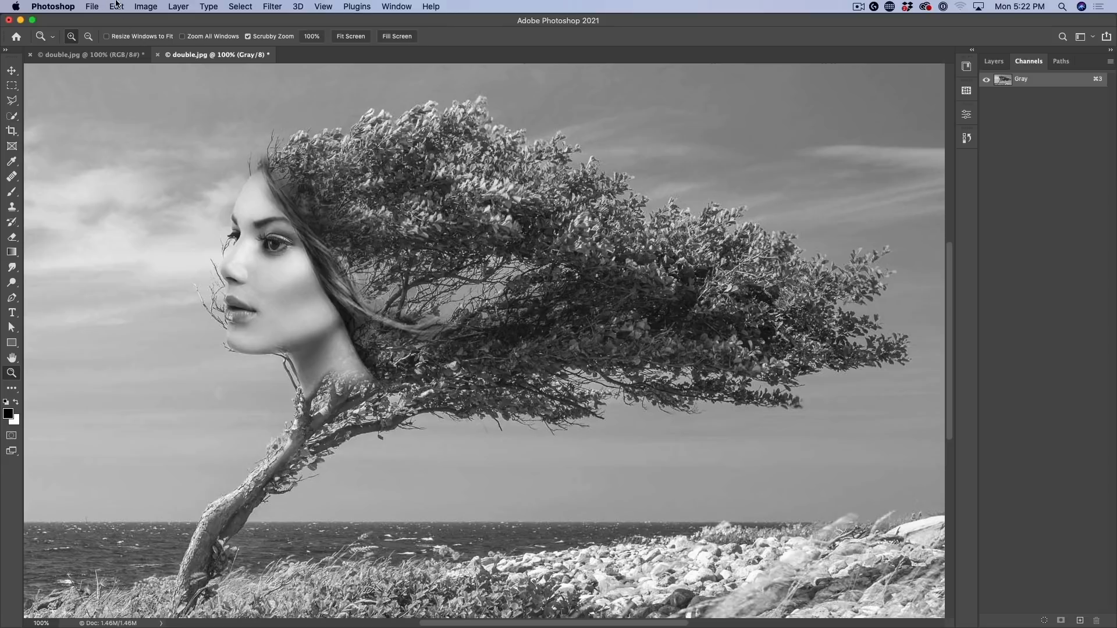
left_click(146, 7)
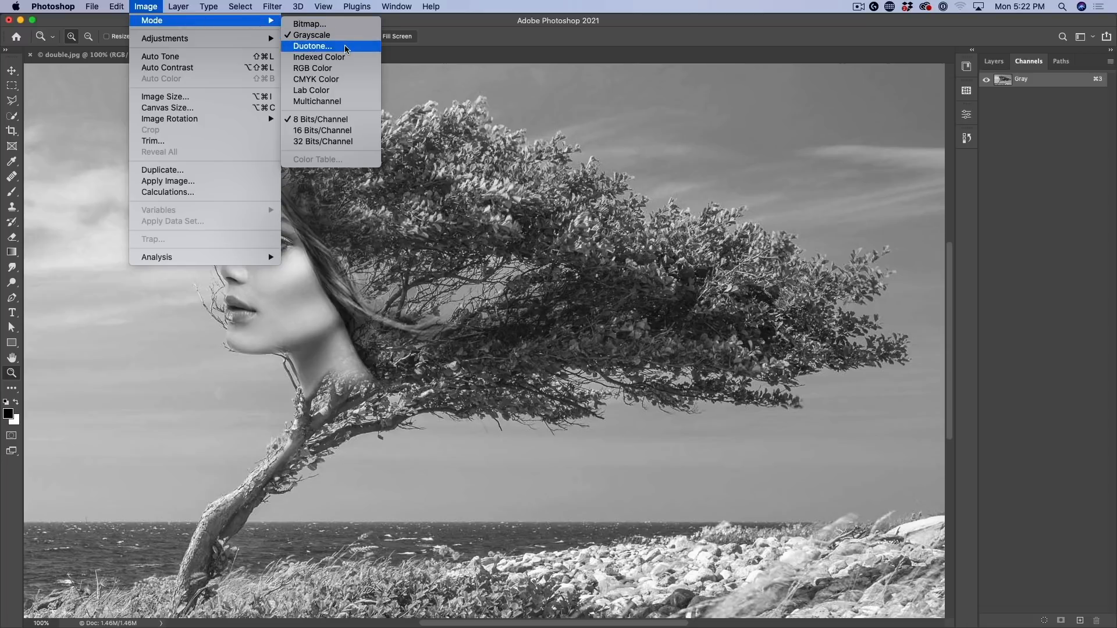
left_click(311, 46)
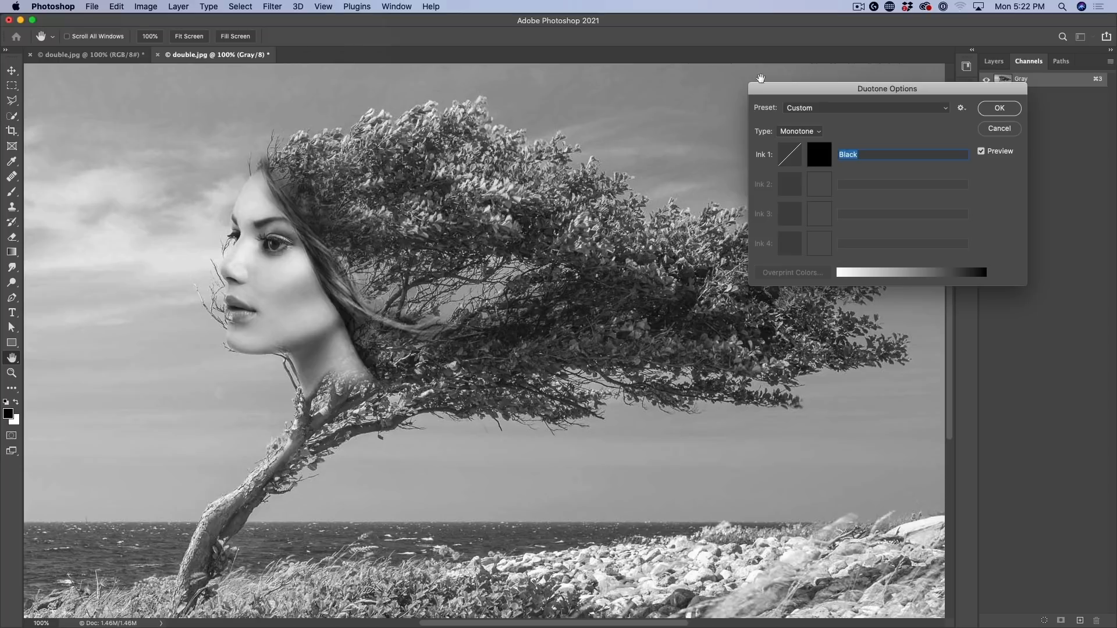
mouse_move(798, 127)
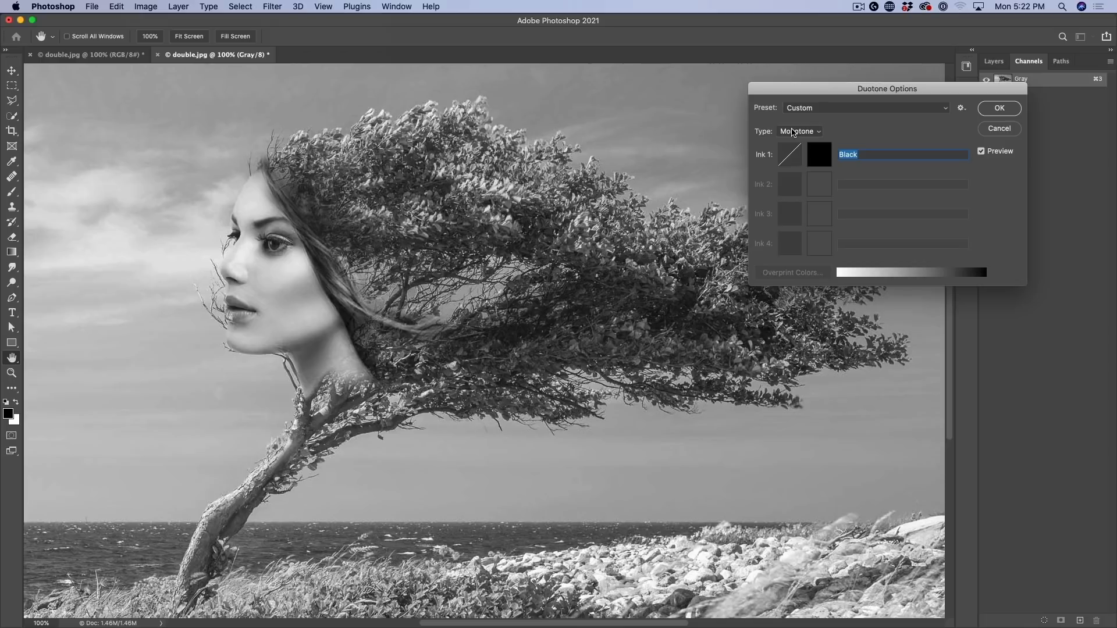
Step: Step the Type through Duotone and Tritone to Quadtone, adding inks beside black
left_click(798, 131)
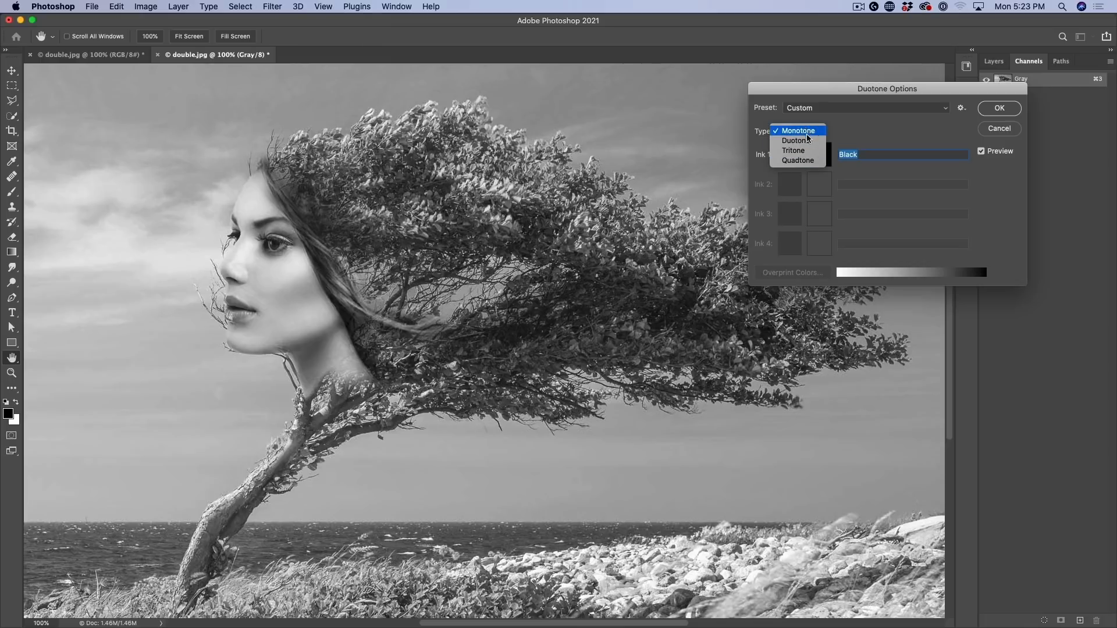
left_click(794, 140)
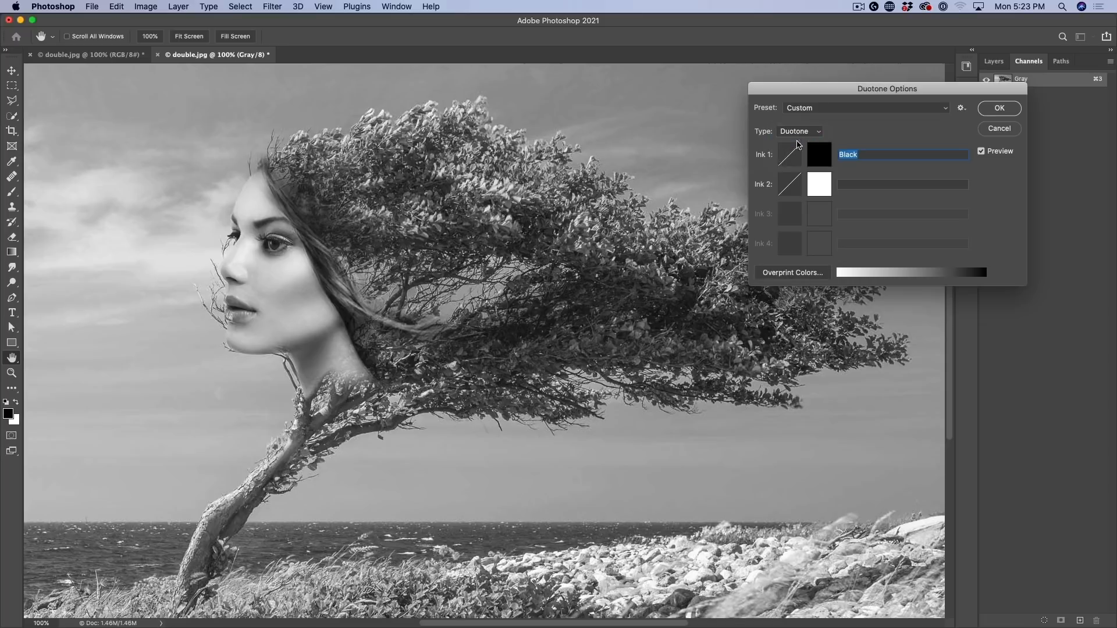
mouse_move(800, 126)
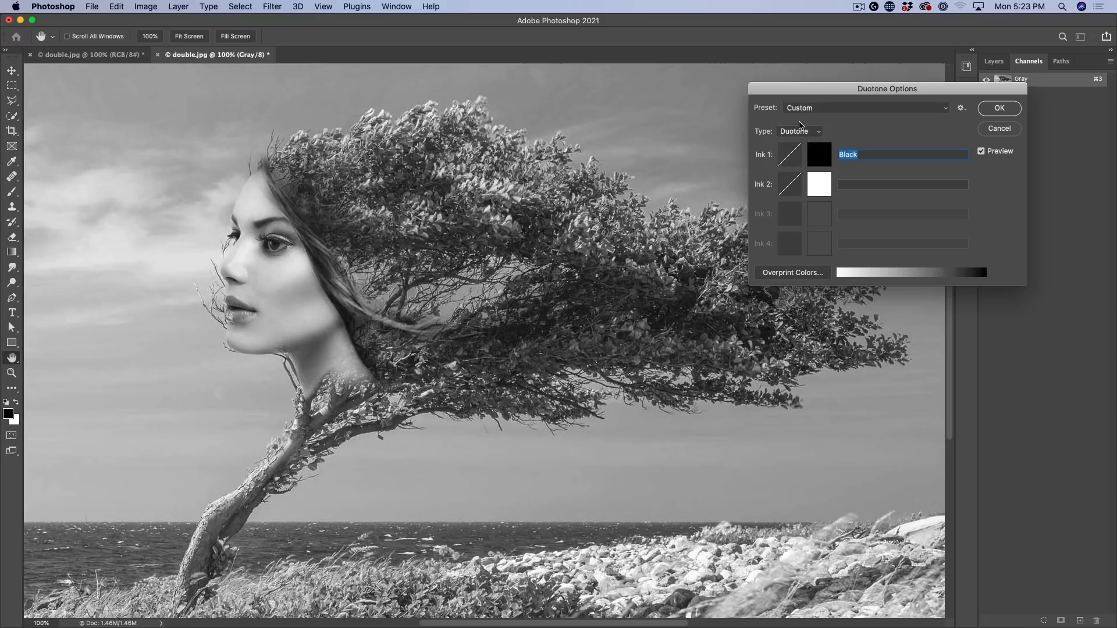
left_click(800, 132)
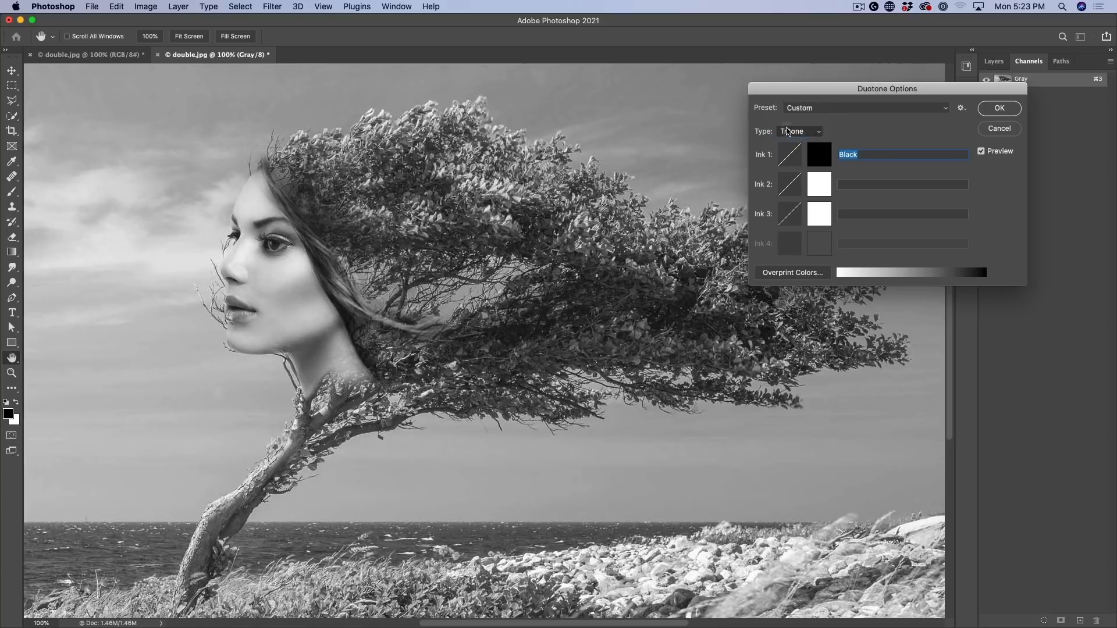
left_click(798, 132)
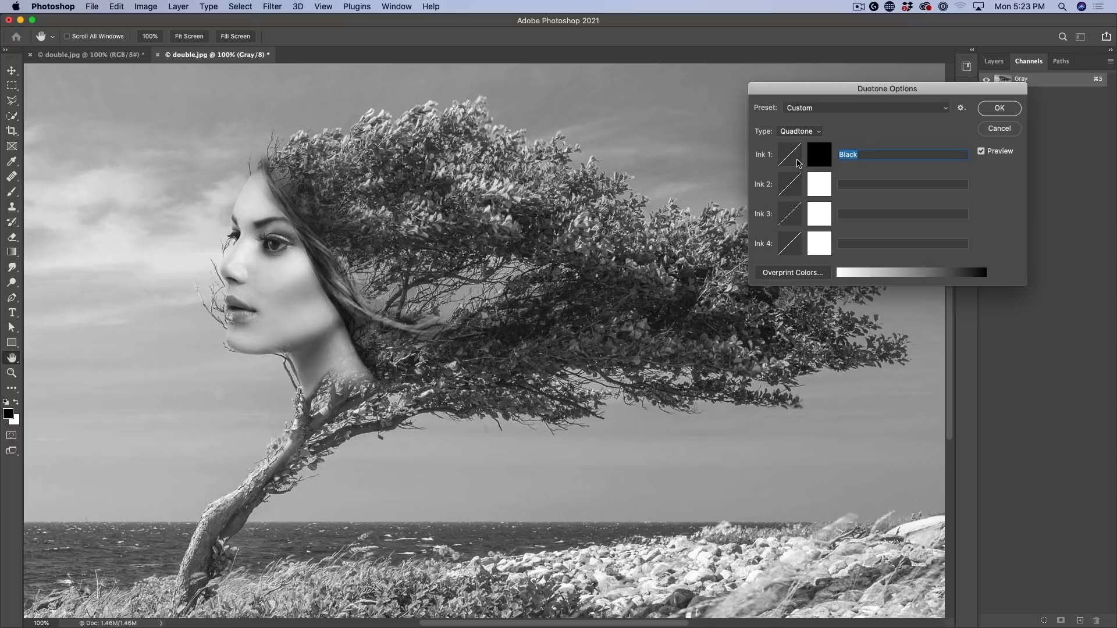
mouse_move(800, 199)
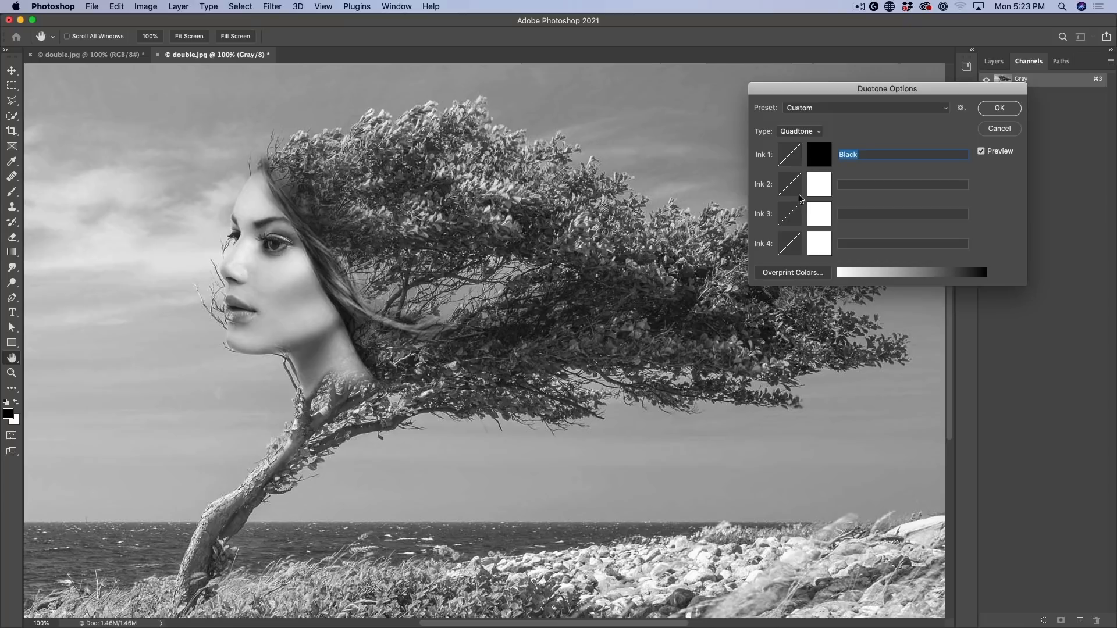
mouse_move(735, 240)
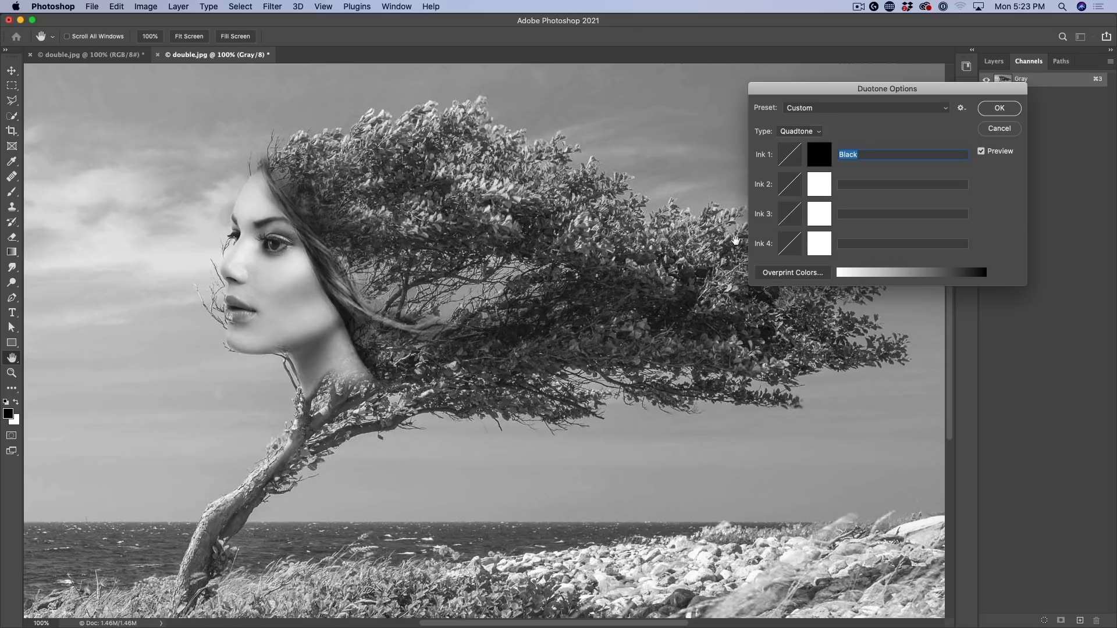
mouse_move(709, 192)
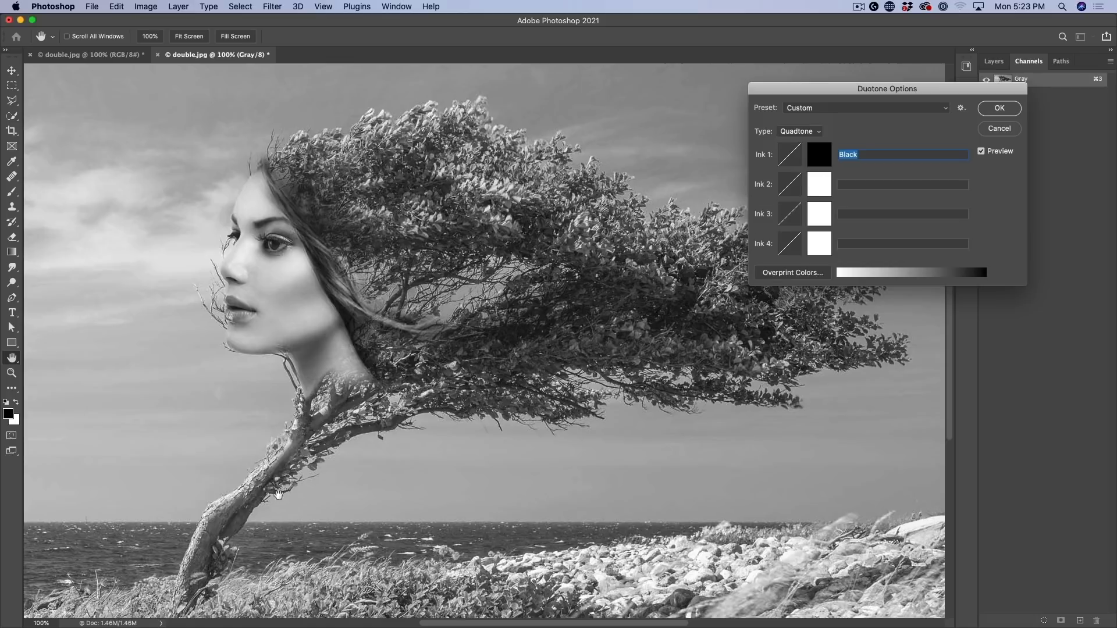
mouse_move(469, 409)
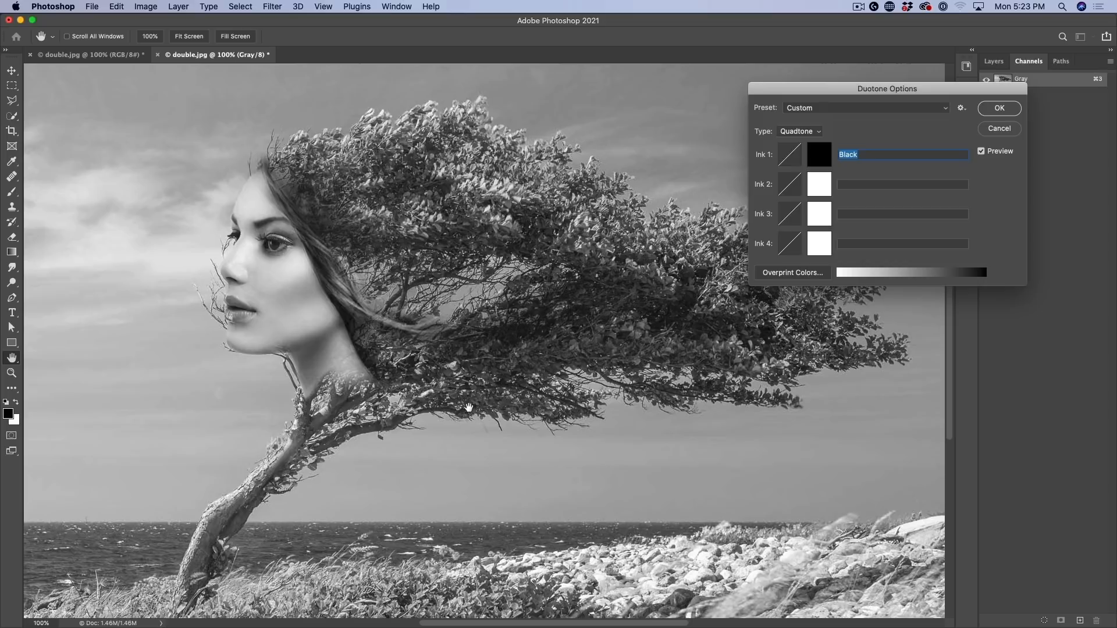
mouse_move(267, 180)
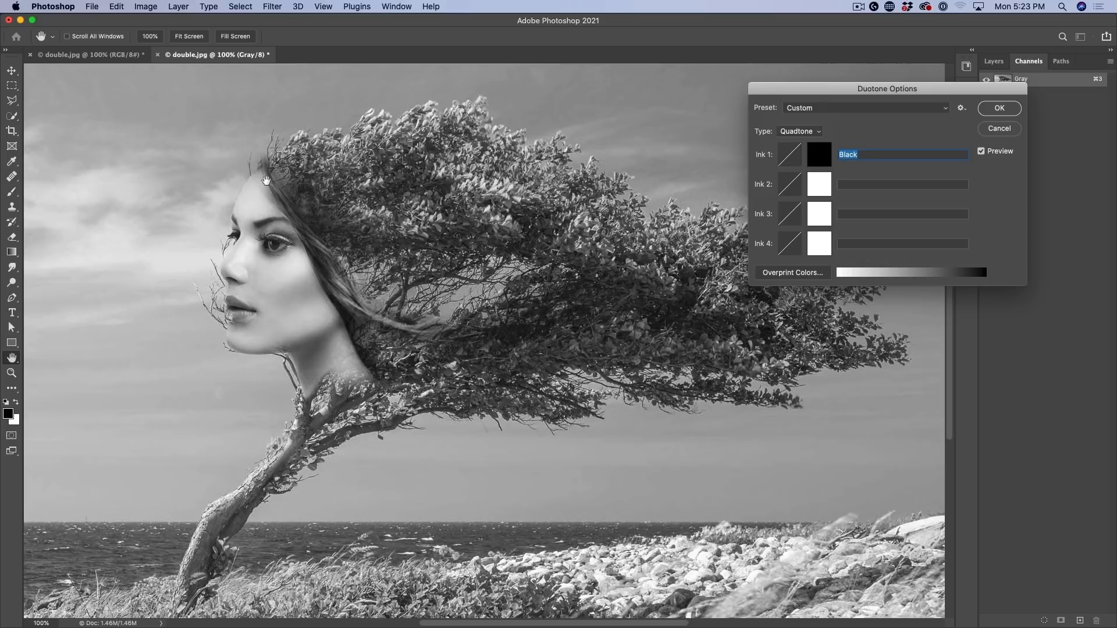
mouse_move(367, 192)
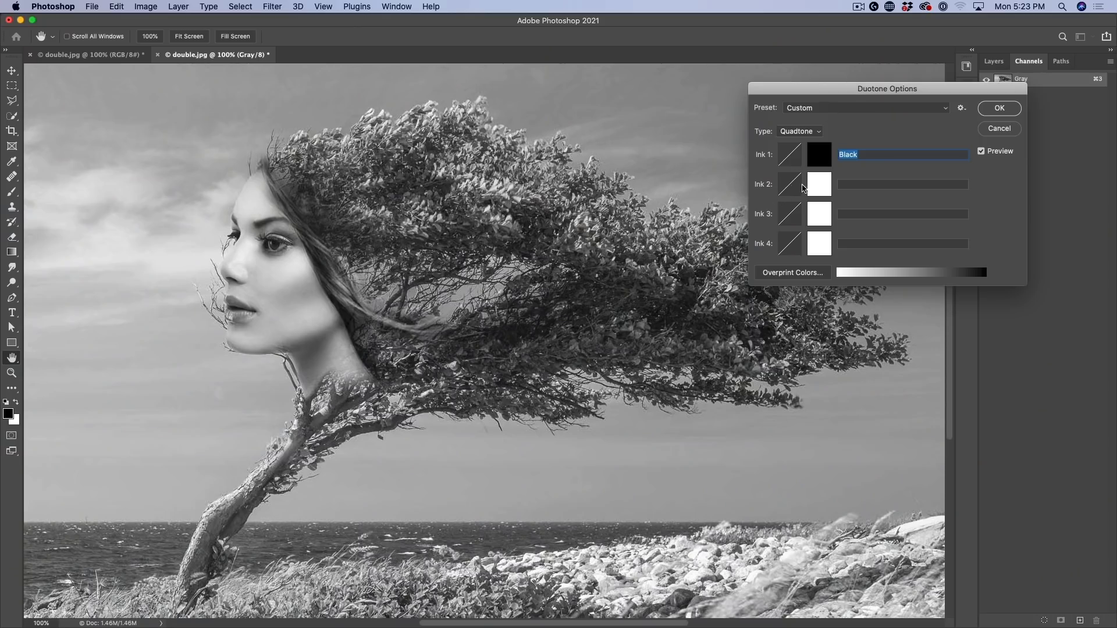
Step: Pick a dark brown (#83490b) for Ink 2 in the Color Picker, previewing a sepia tint
left_click(818, 183)
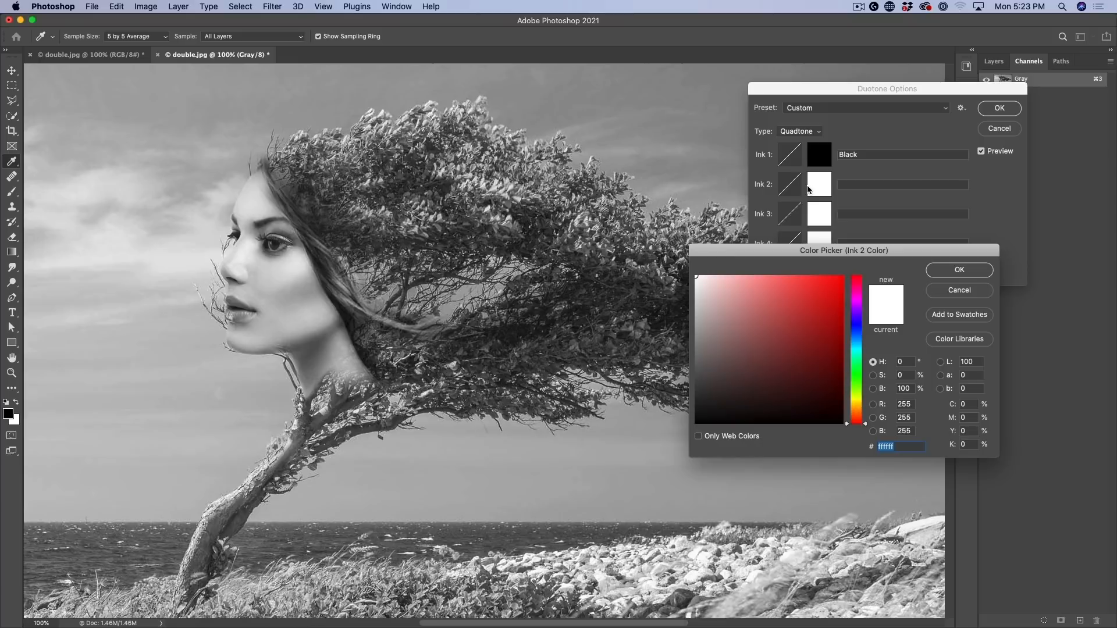
mouse_move(805, 268)
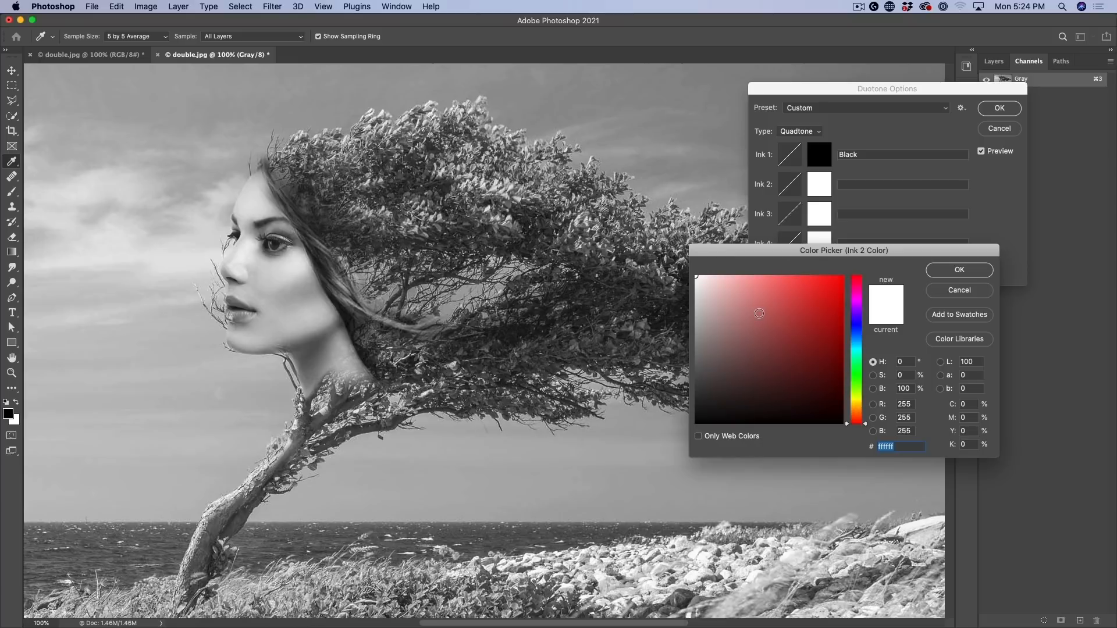
left_click(807, 296)
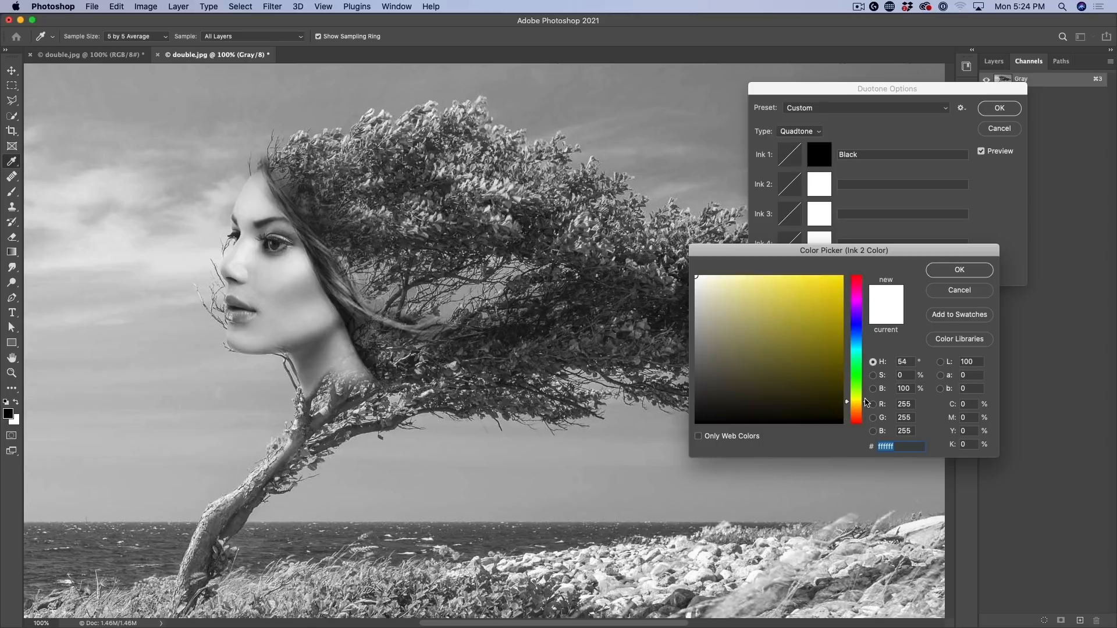
left_click(830, 348)
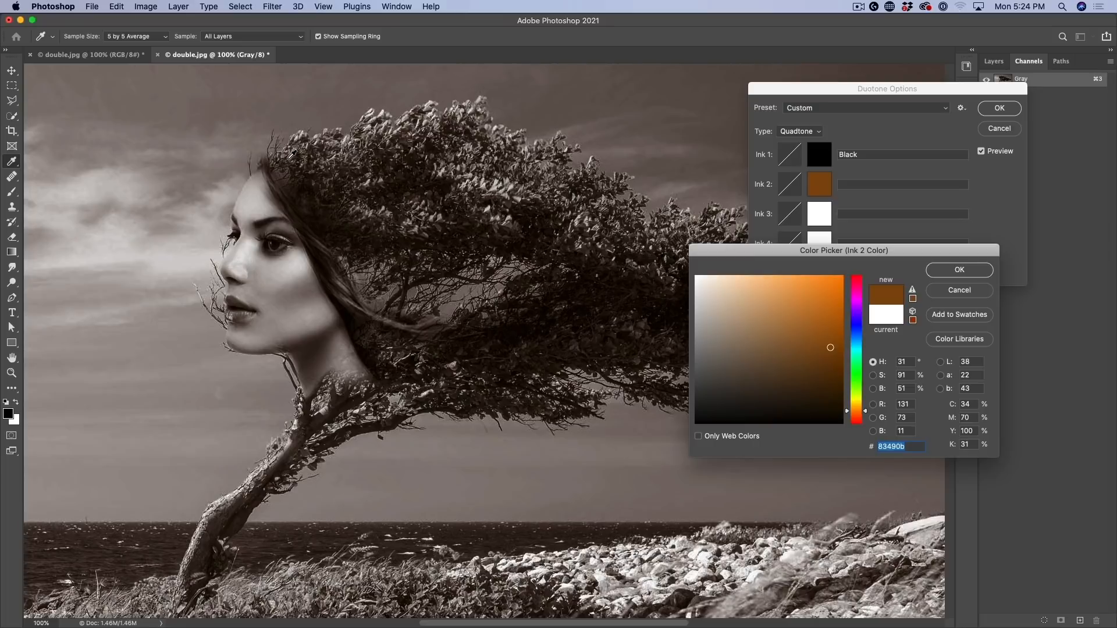
mouse_move(684, 161)
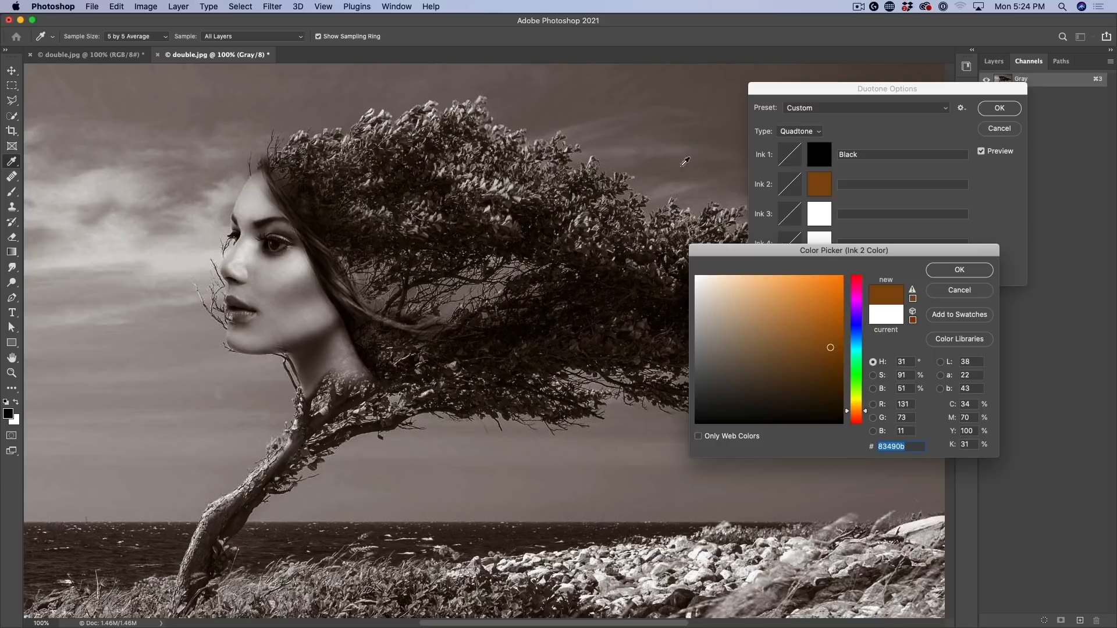
mouse_move(901, 229)
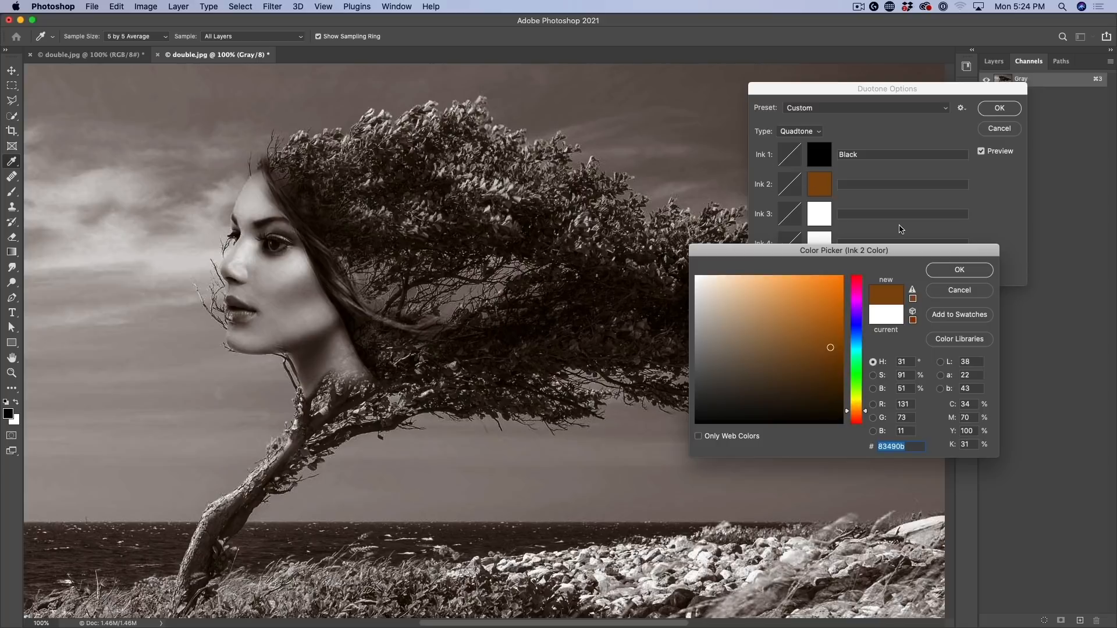
mouse_move(919, 310)
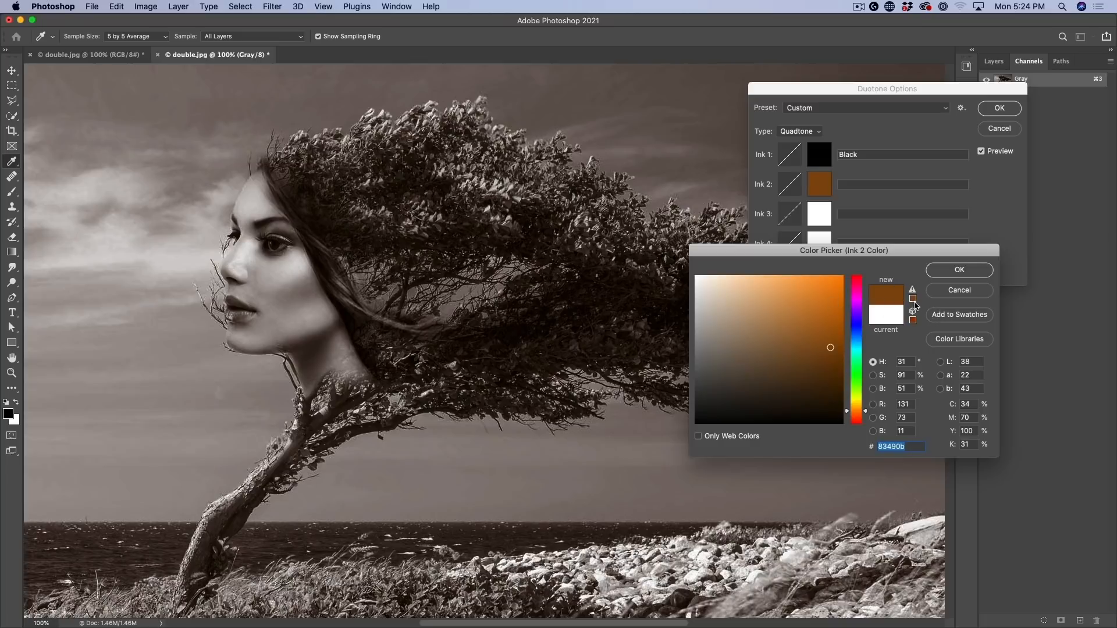
Step: In Color Libraries, keep PANTONE+ Solid Coated and select PANTONE 7418 C after trying 7417 C
left_click(958, 339)
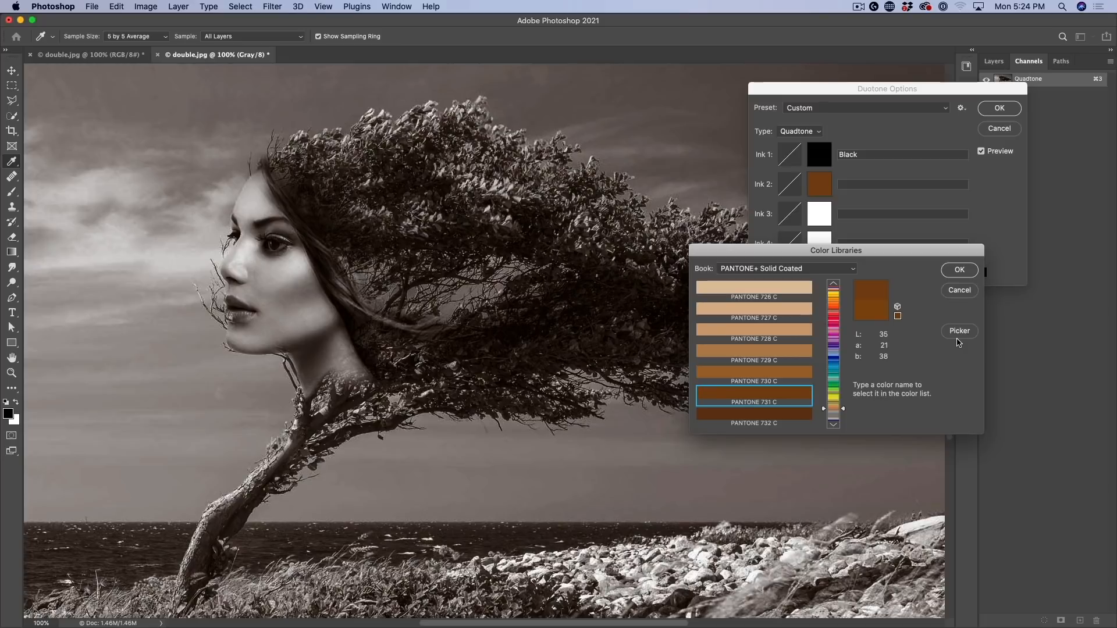
left_click(785, 269)
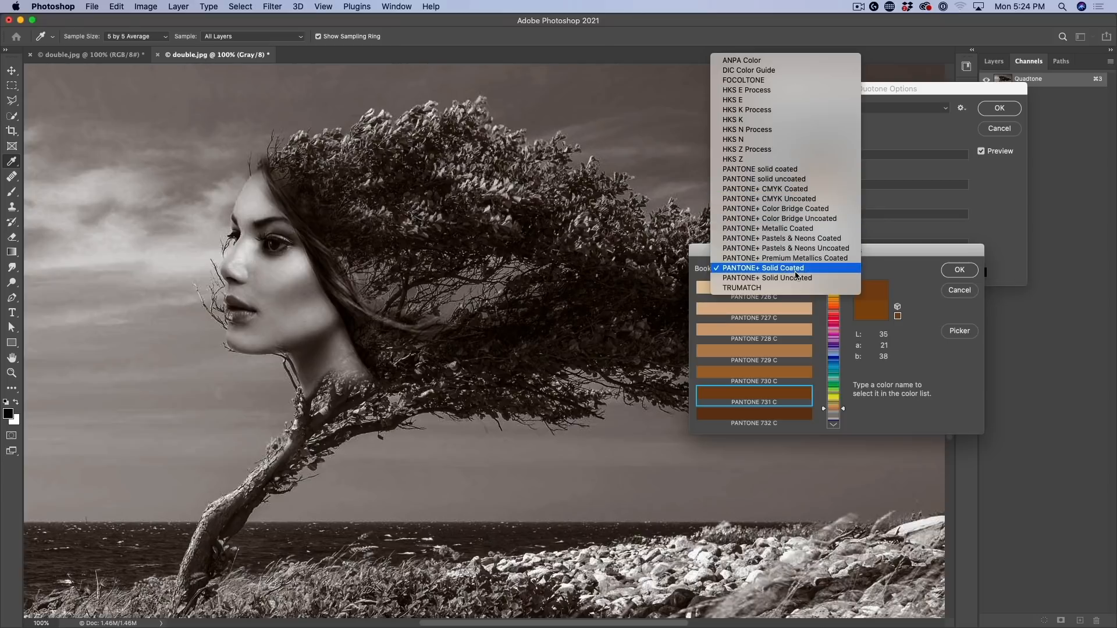
mouse_move(809, 269)
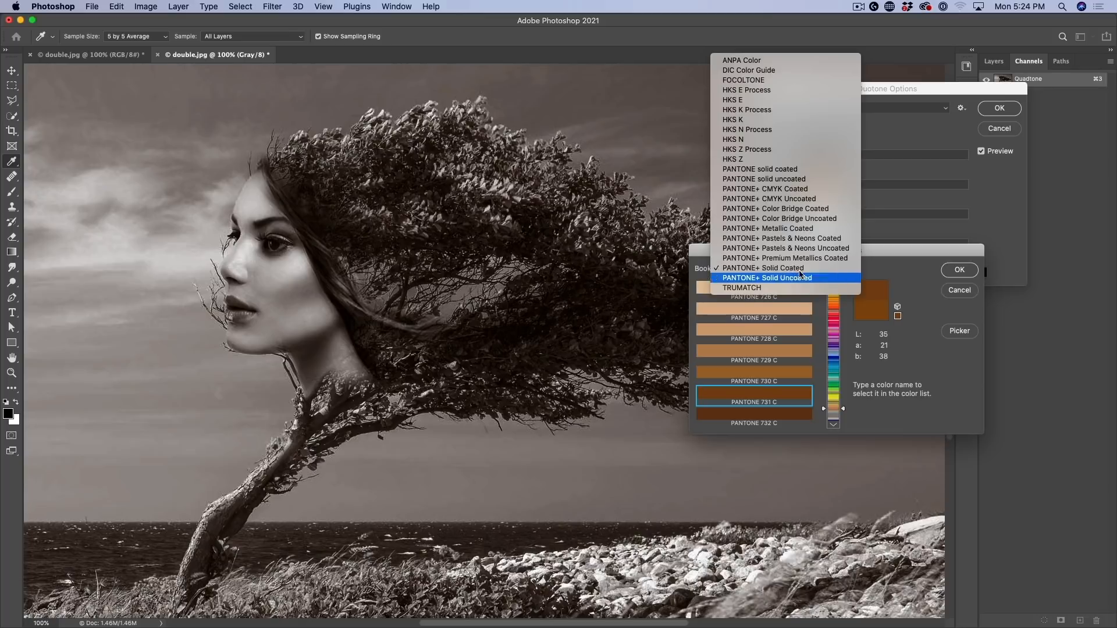
left_click(764, 268)
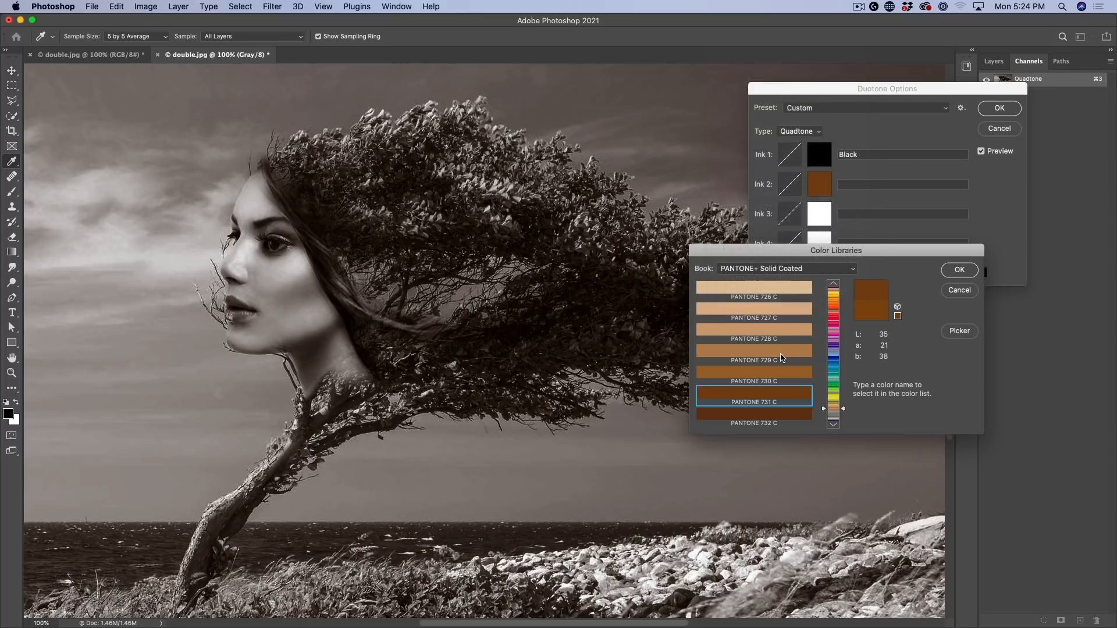
left_click(753, 359)
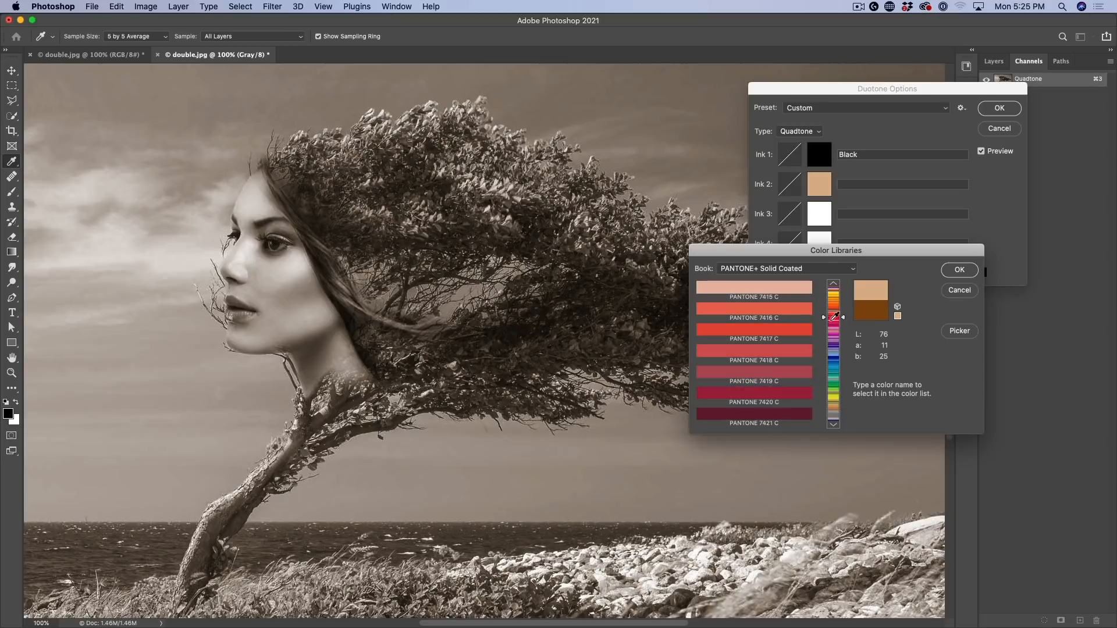
left_click(753, 339)
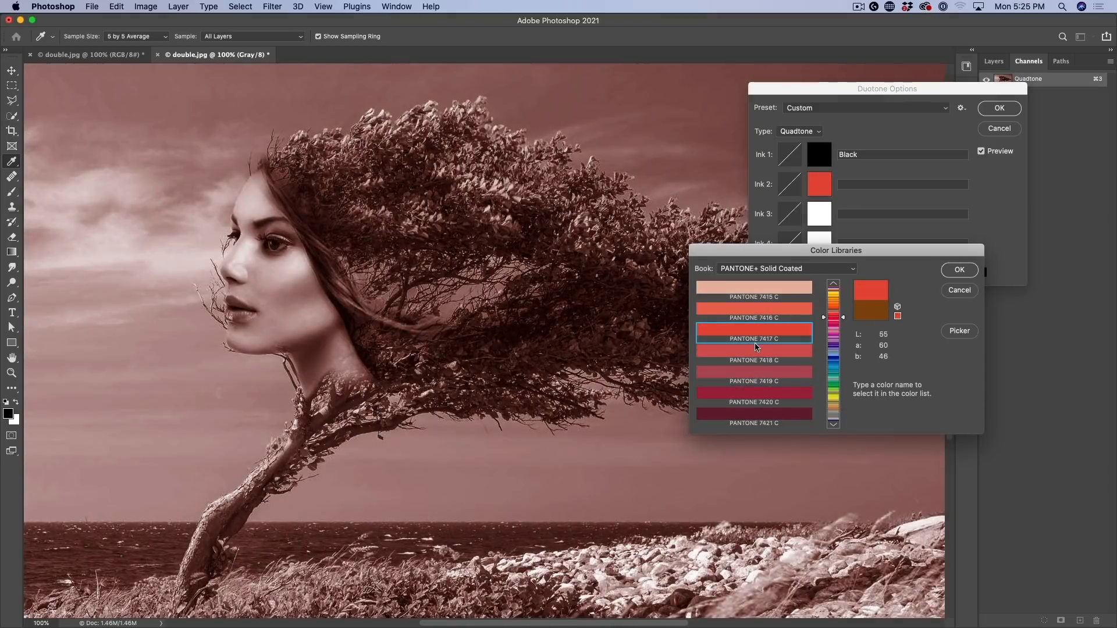
left_click(752, 360)
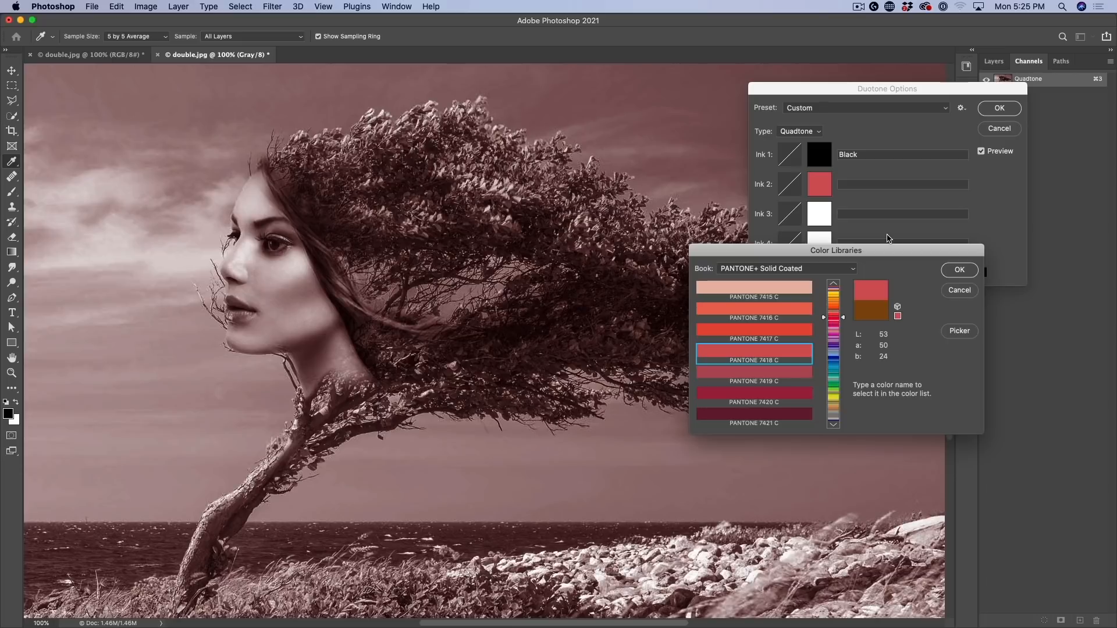
left_click(784, 268)
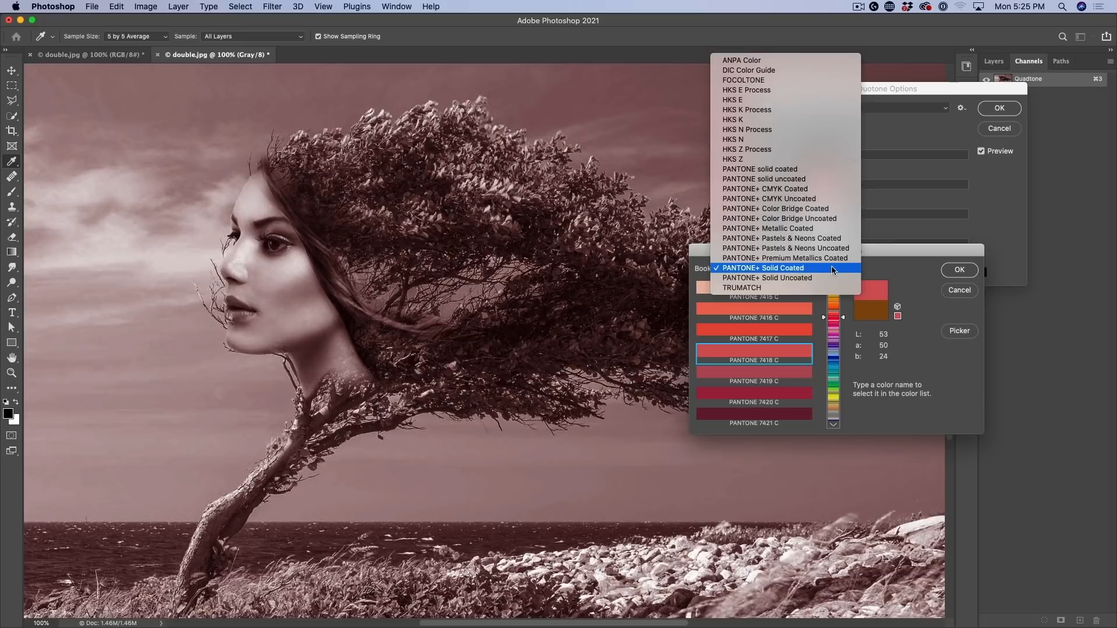
left_click(763, 268)
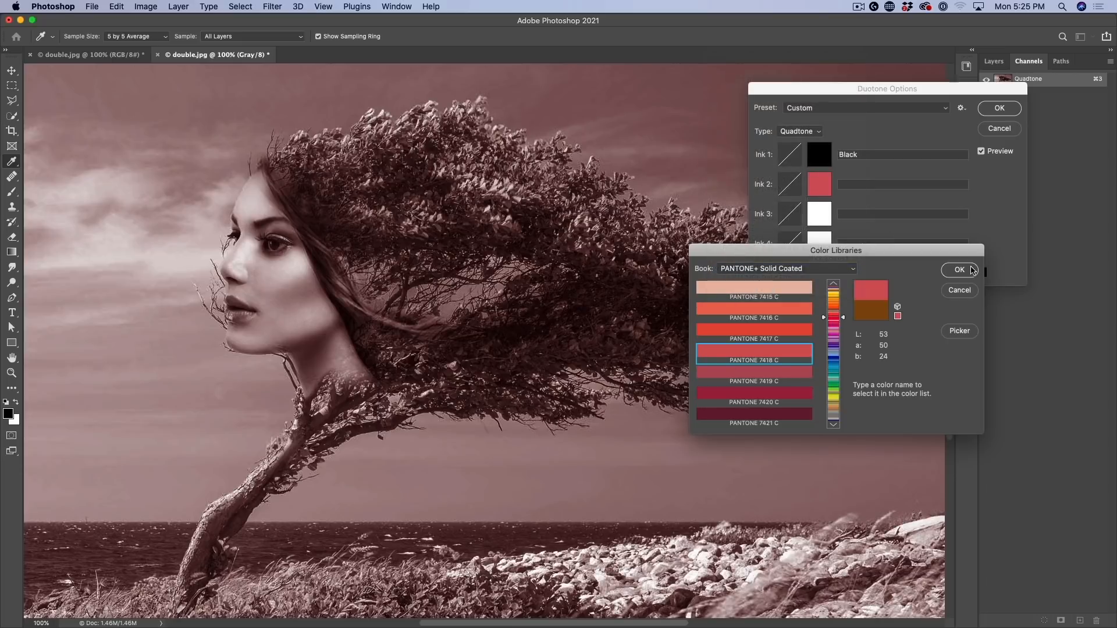
Step: Confirm PANTONE 7418 C as Ink 2 and bring up its Duotone Curve editor
left_click(959, 270)
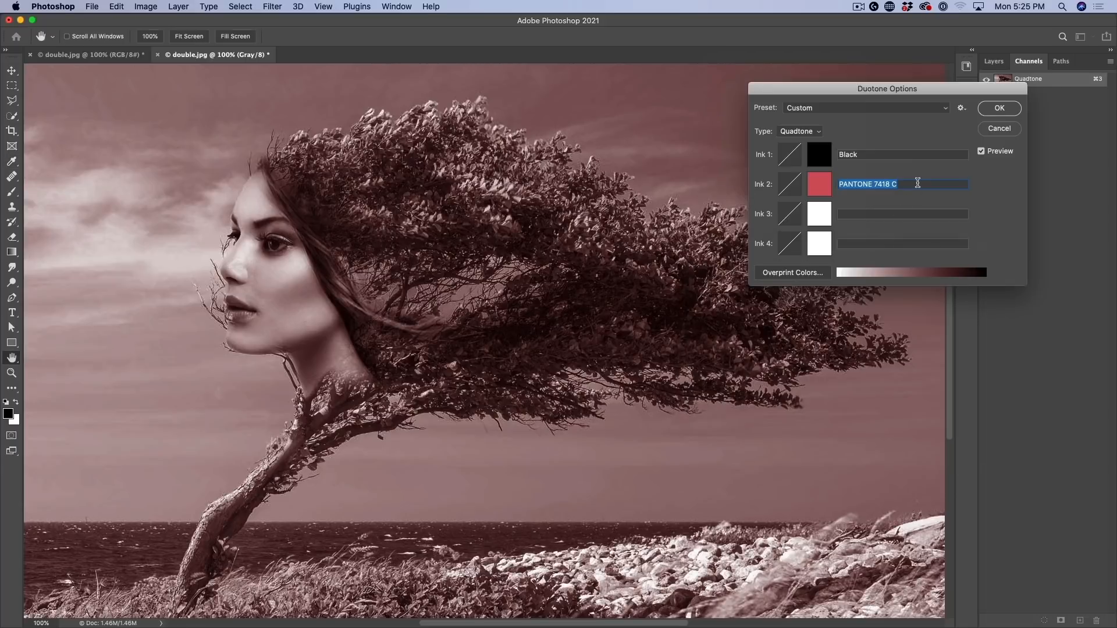
mouse_move(903, 184)
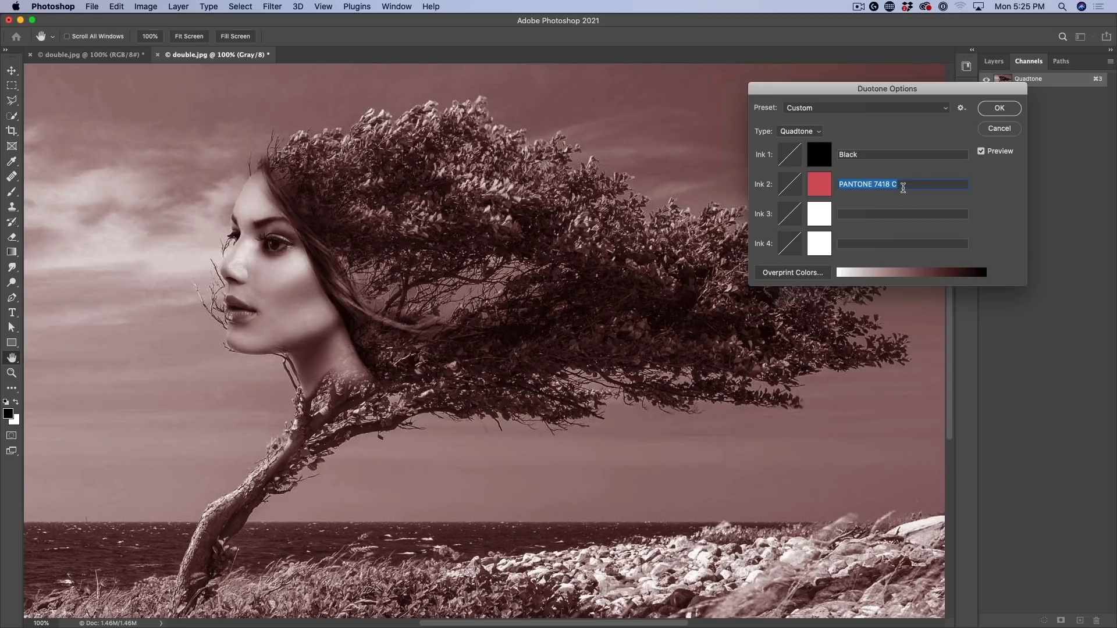
mouse_move(947, 185)
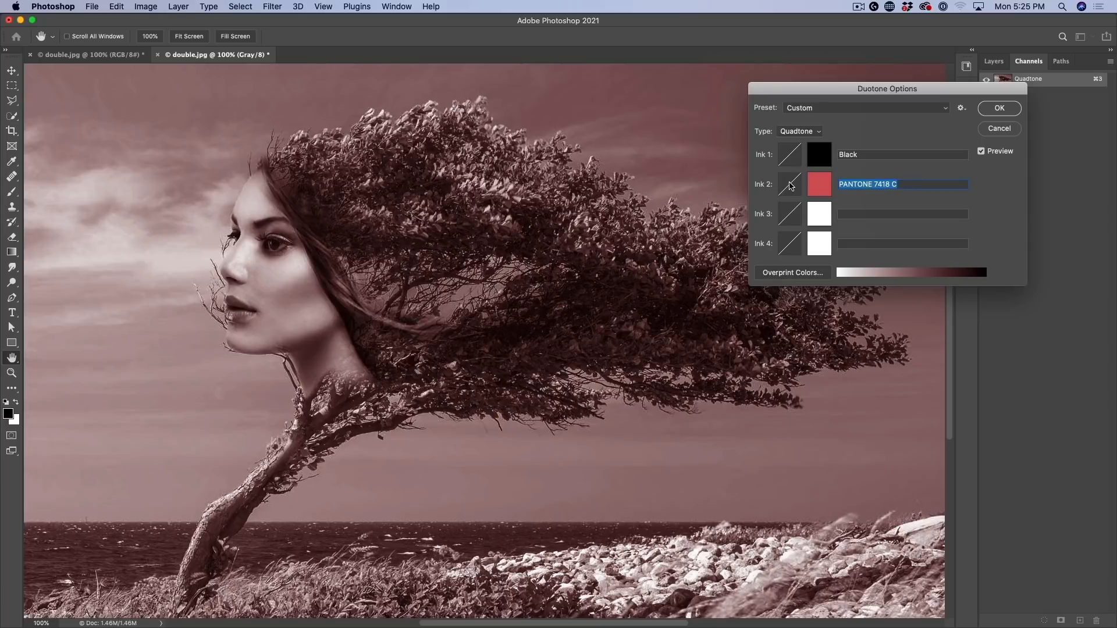
left_click(789, 184)
type("0")
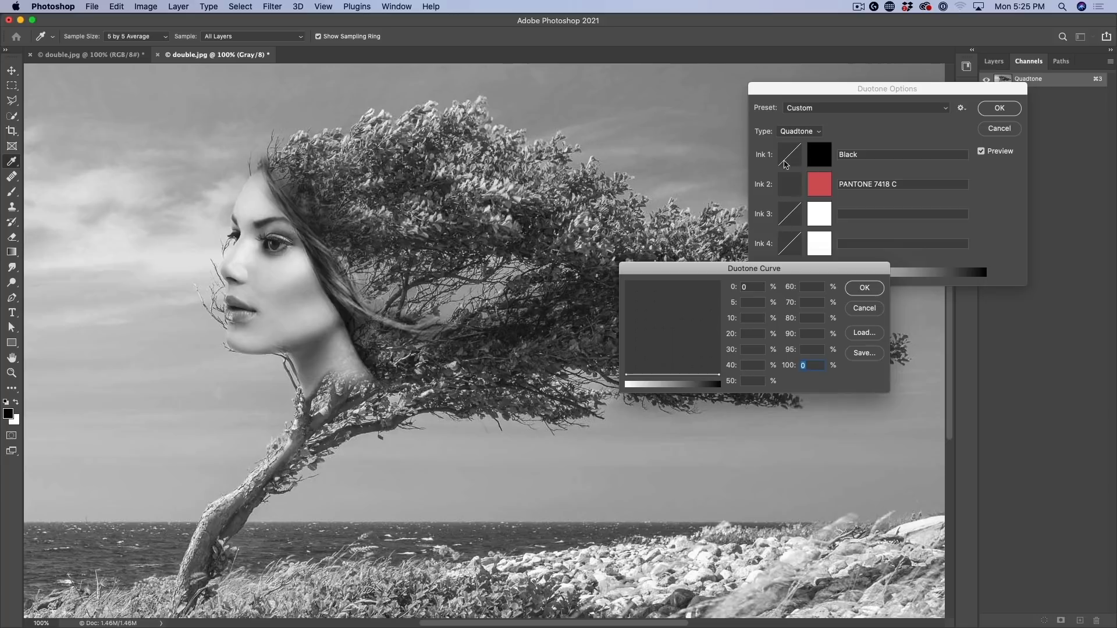
mouse_move(839, 160)
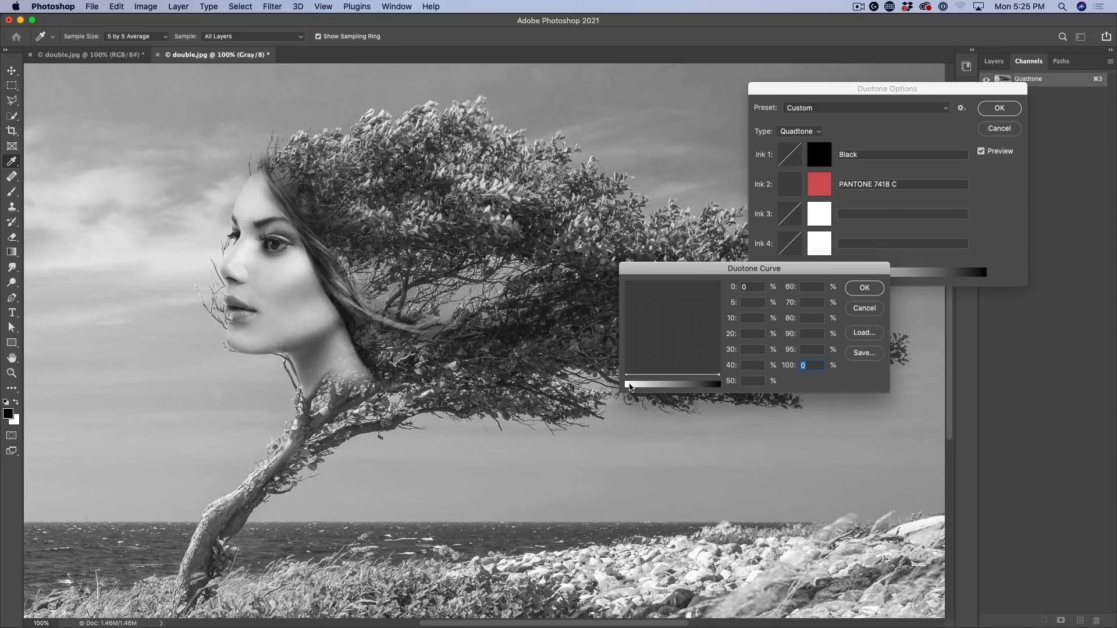
mouse_move(723, 376)
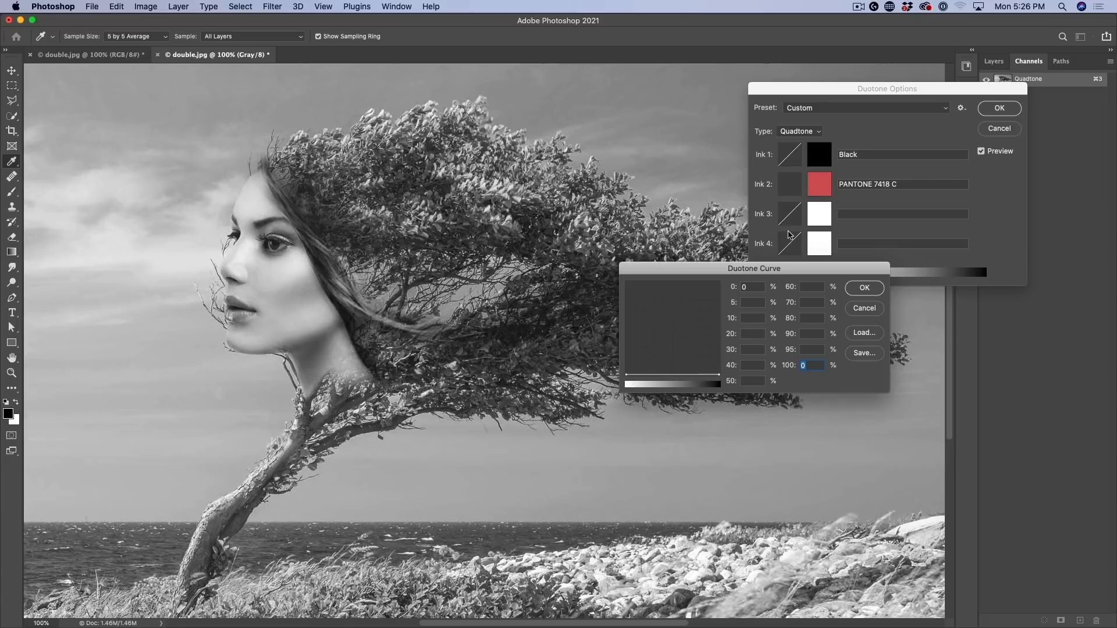
mouse_move(621, 369)
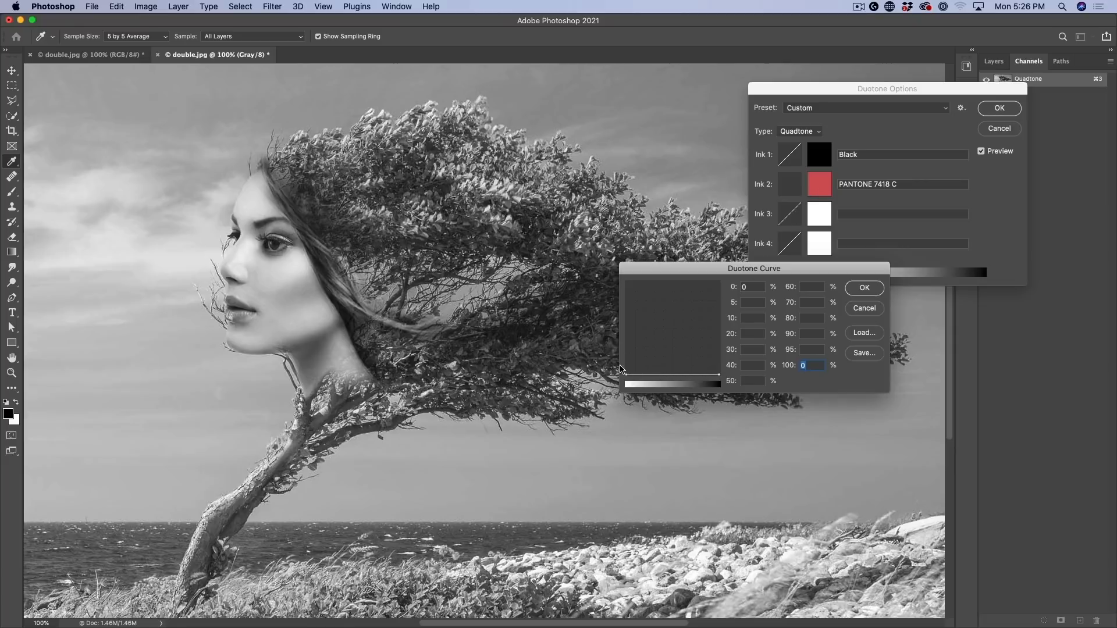
Step: Pull the PANTONE 7418 C curve down to 32.6 at 100% with an 80% point of 24
left_click_drag(628, 377, 627, 354)
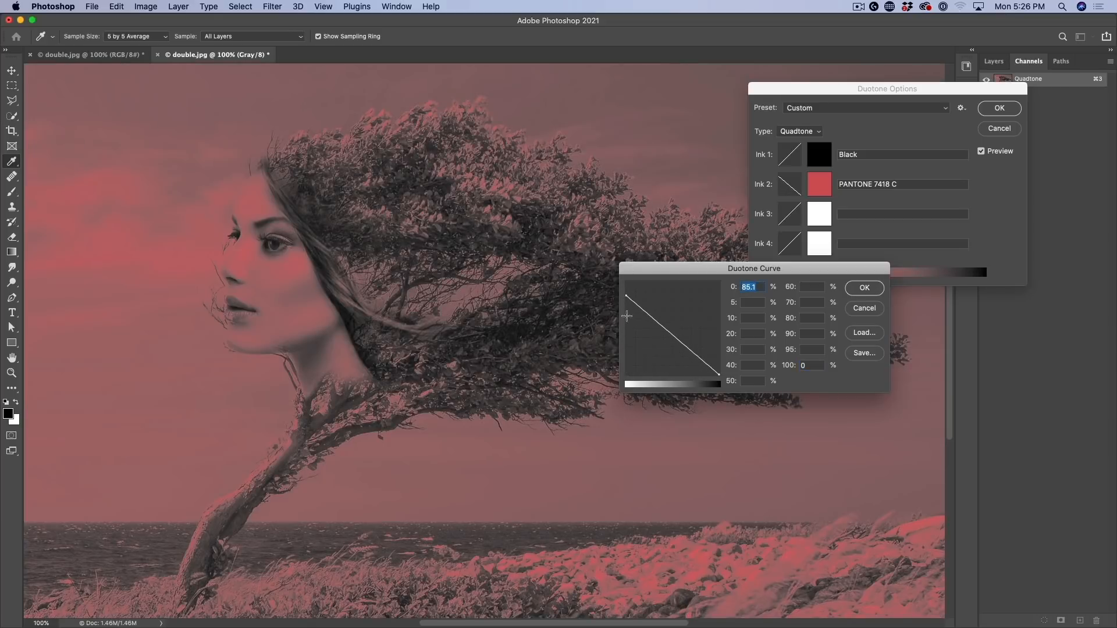
mouse_move(698, 388)
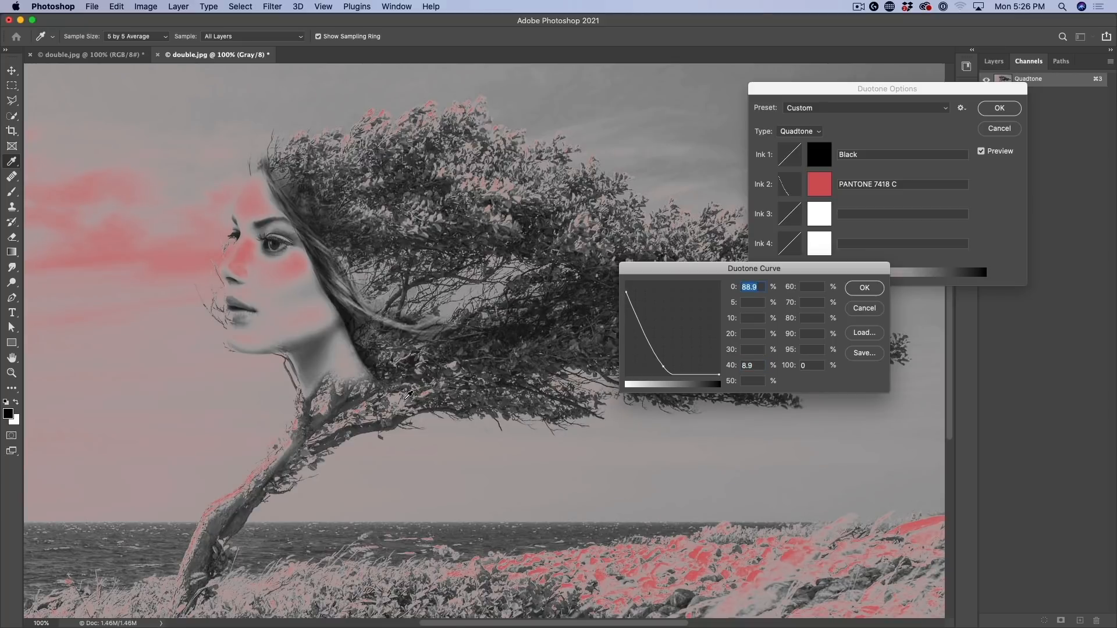
mouse_move(624, 296)
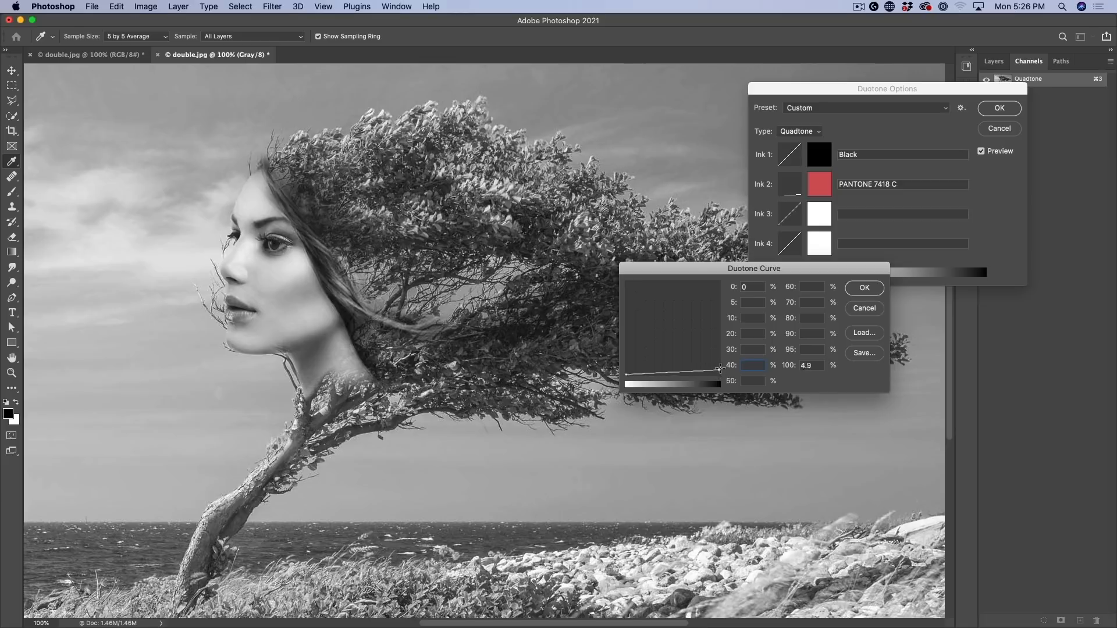
left_click_drag(719, 368, 719, 385)
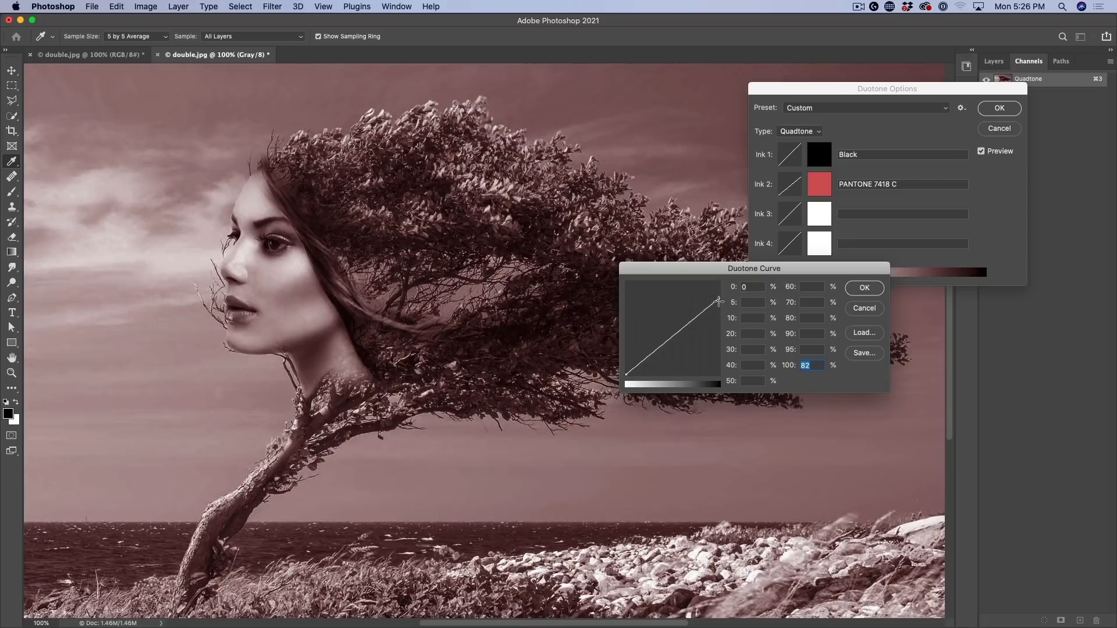
left_click_drag(718, 300, 718, 363)
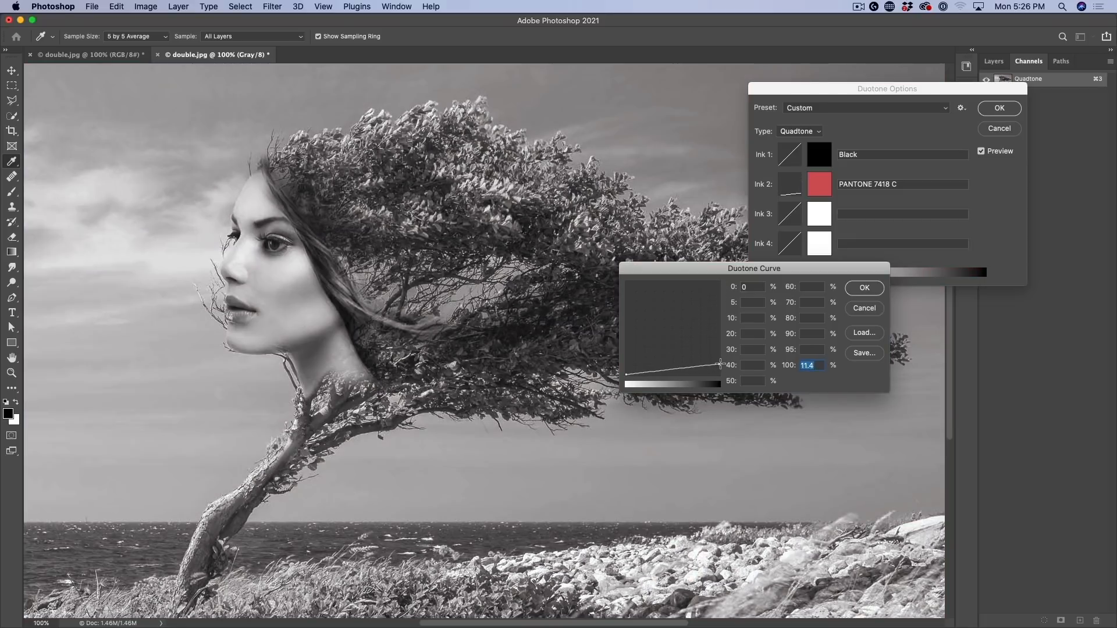
left_click_drag(719, 364, 708, 352)
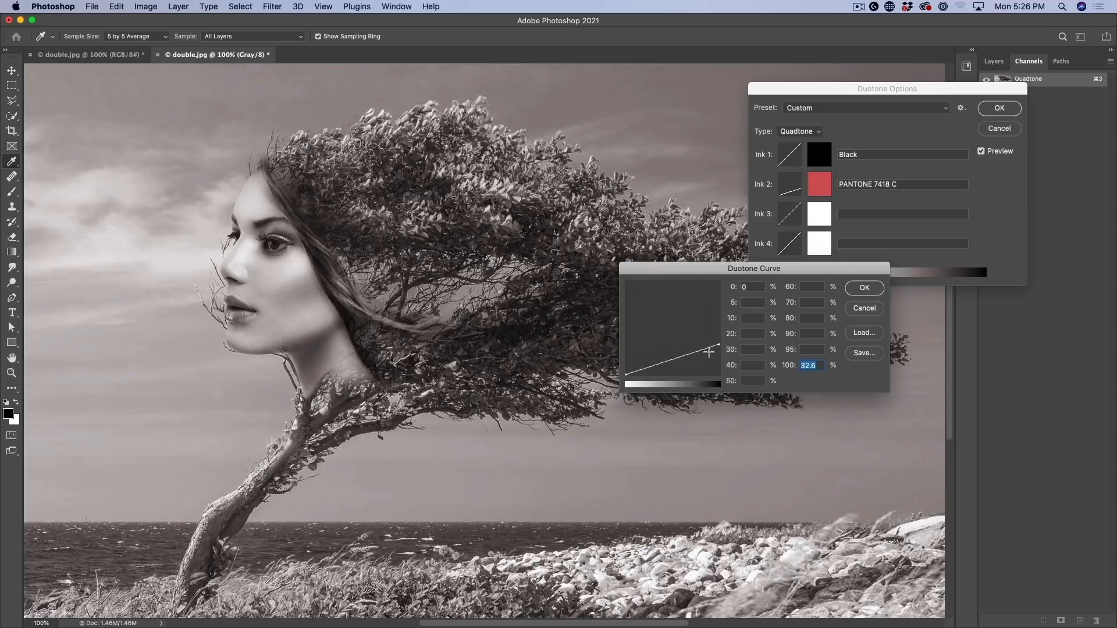
left_click_drag(709, 354, 702, 354)
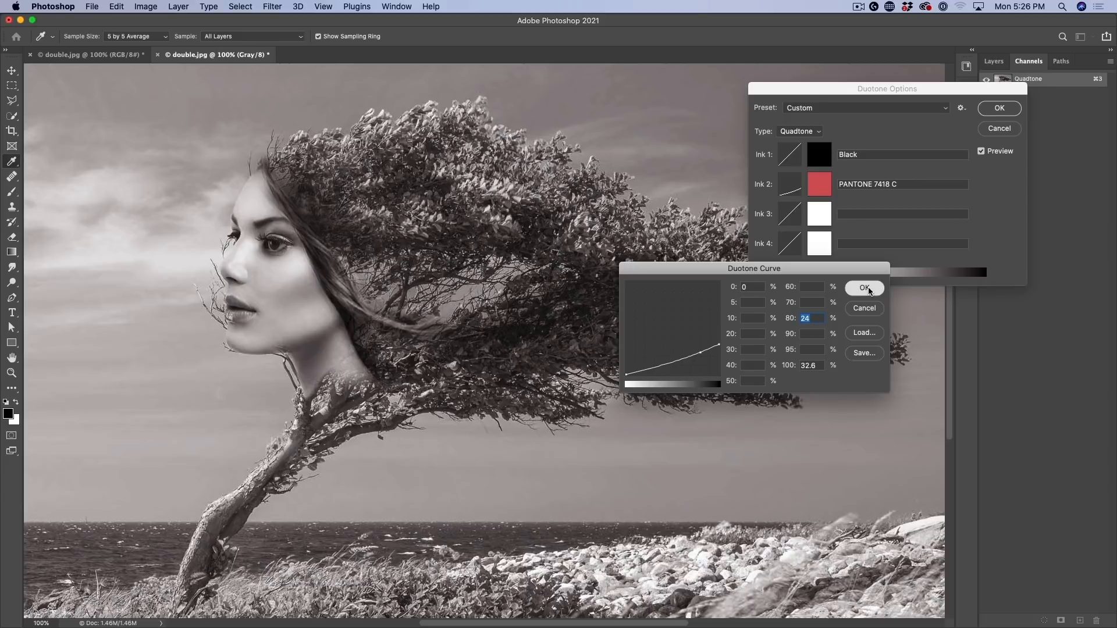
Step: Confirm the PANTONE curve and set the Ink 3 swatch to golden yellow #ffd800
left_click(863, 289)
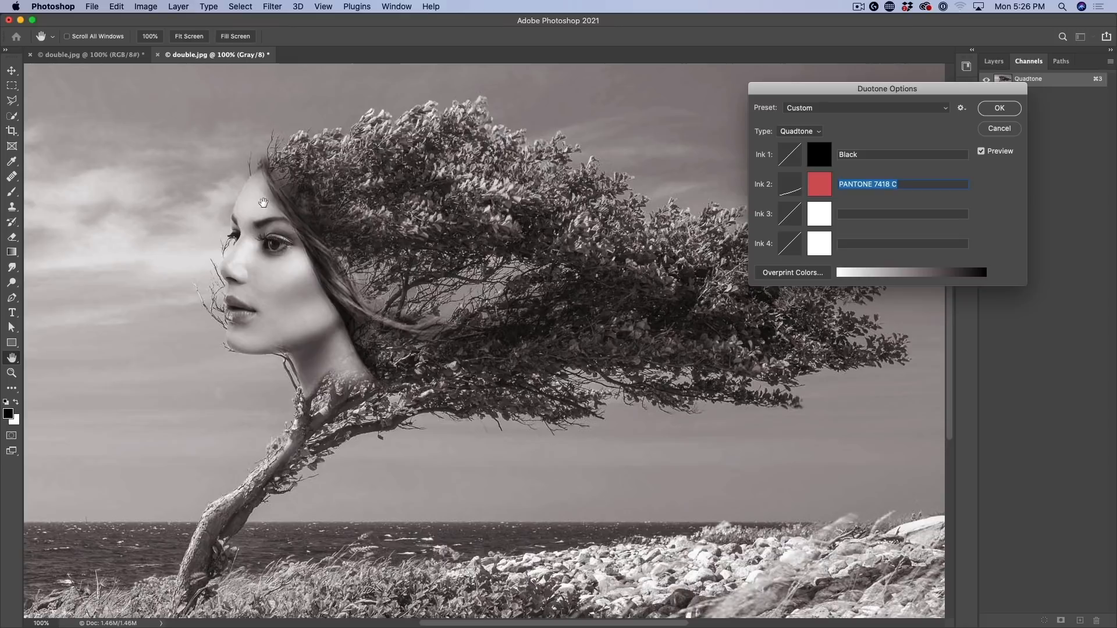
mouse_move(235, 207)
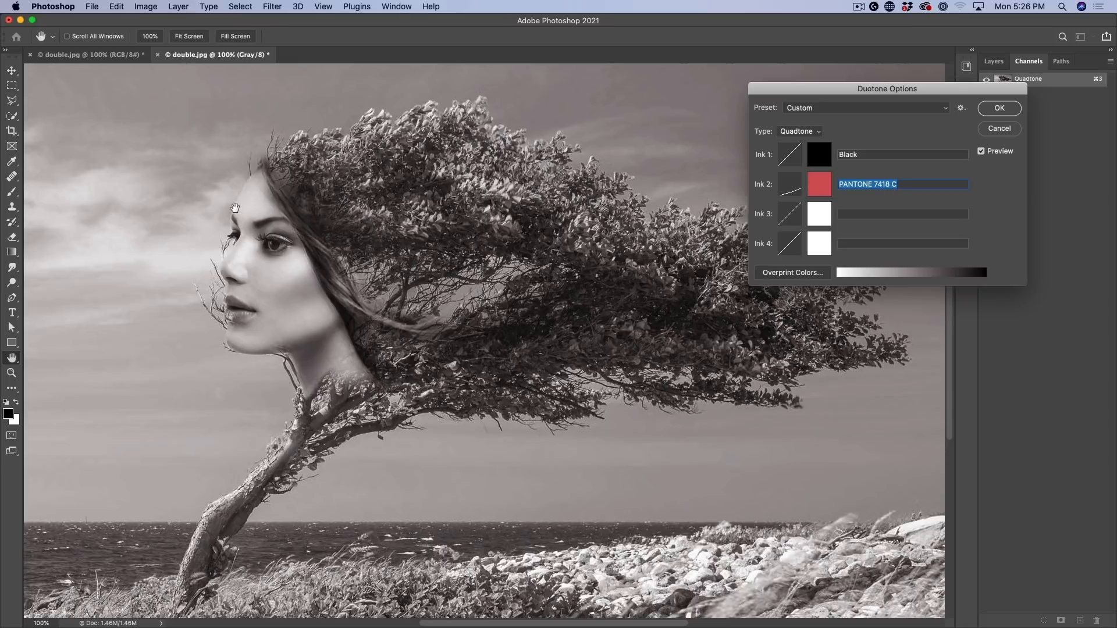
mouse_move(796, 217)
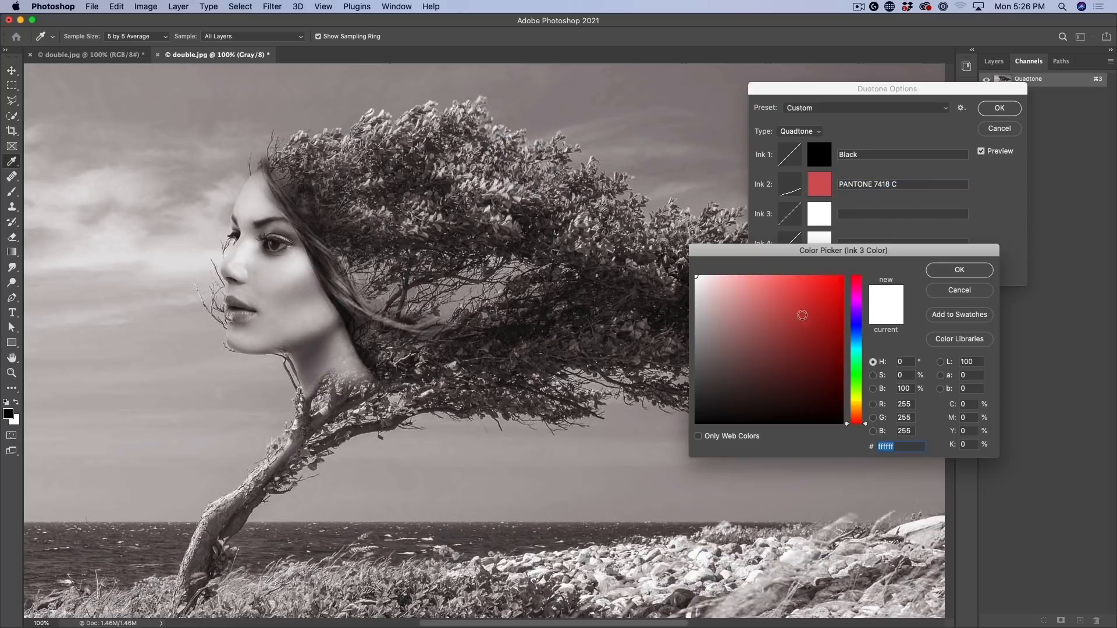
left_click(837, 281)
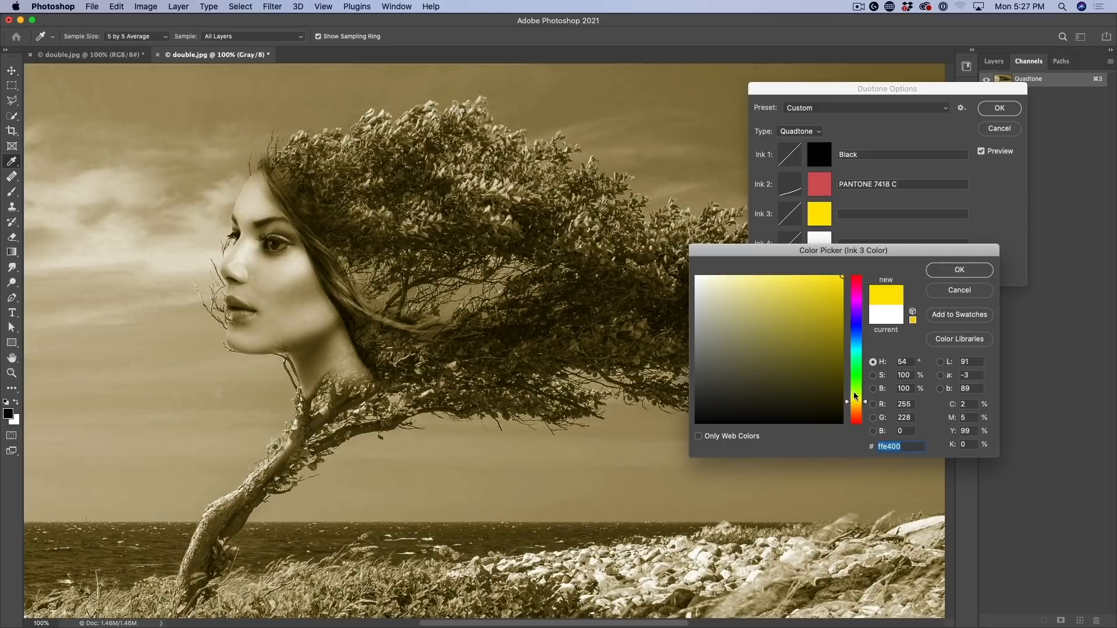
left_click(818, 302)
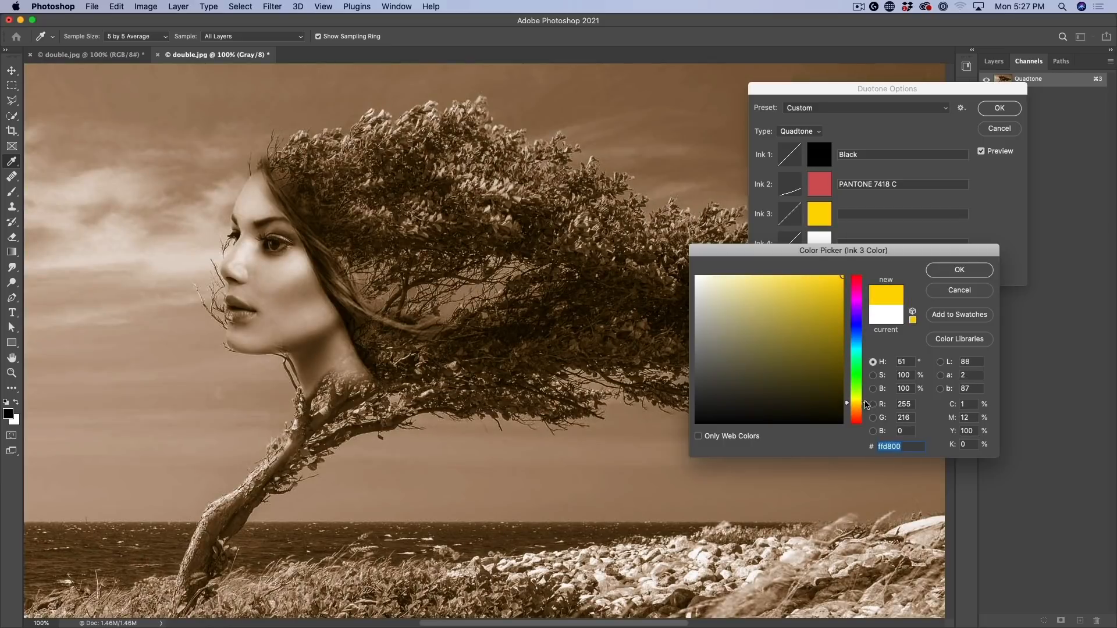
left_click(958, 269)
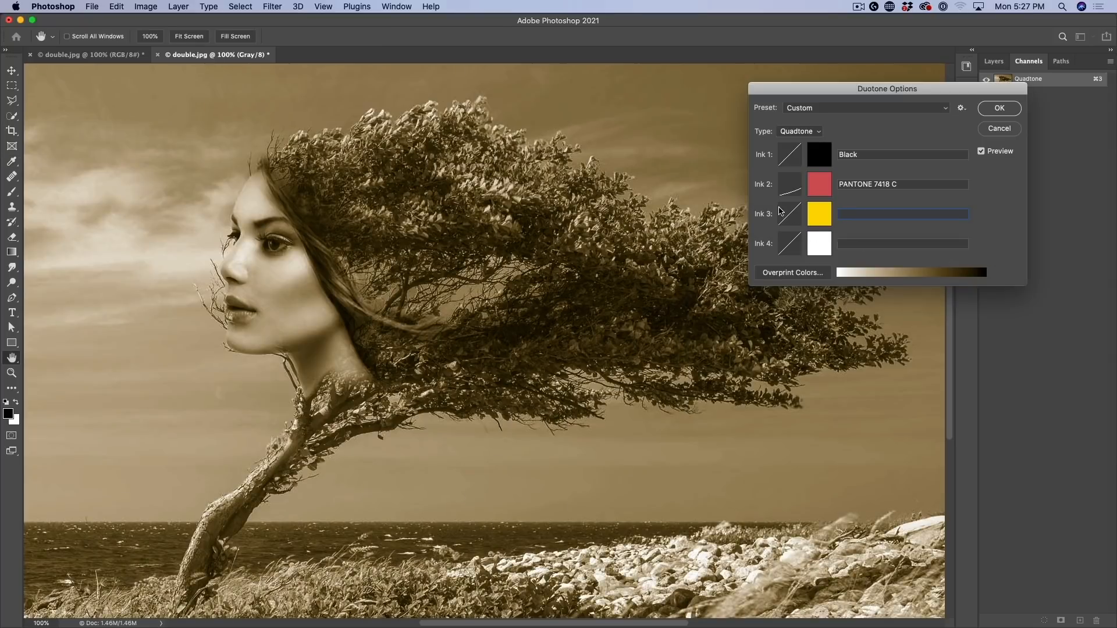
Step: Shape the yellow Ink 3 curve as a low hump: 0: 0.7, 20: 13.7, 30: 17.9, 50: 9.8, 100: 0
left_click(789, 214)
type("0")
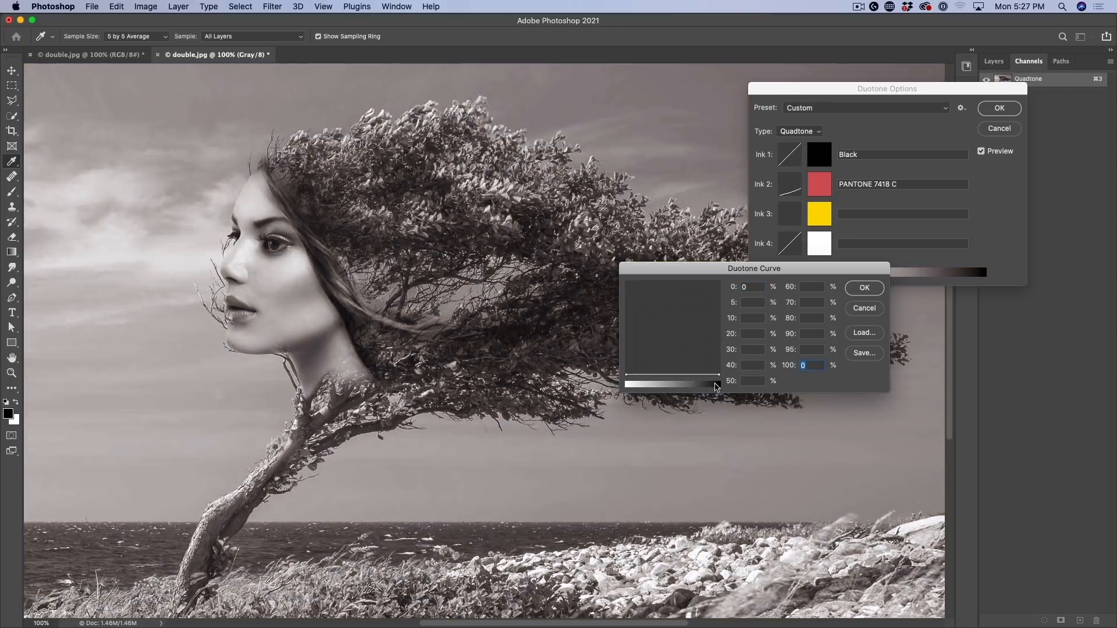
left_click_drag(628, 383, 627, 373)
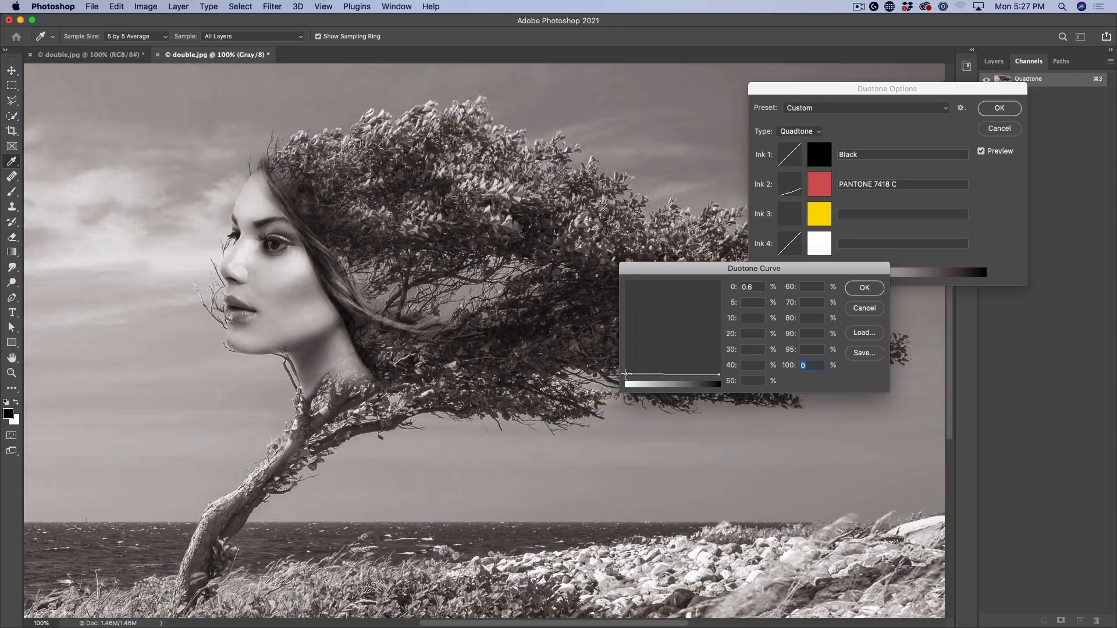
left_click_drag(628, 374, 624, 354)
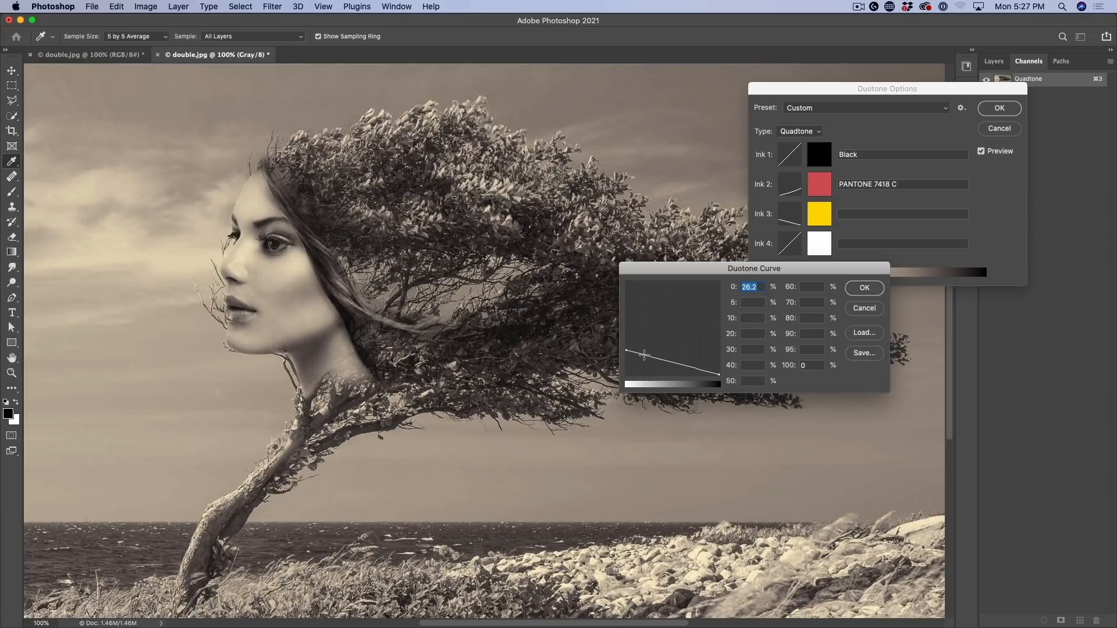
left_click_drag(643, 354, 647, 345)
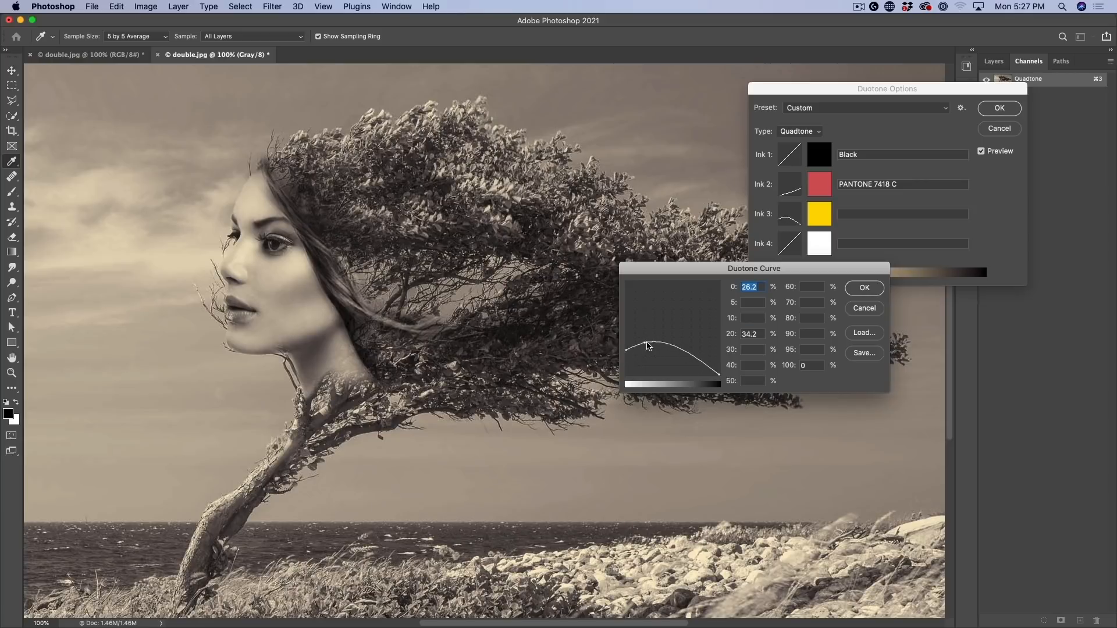
left_click_drag(647, 349, 631, 351)
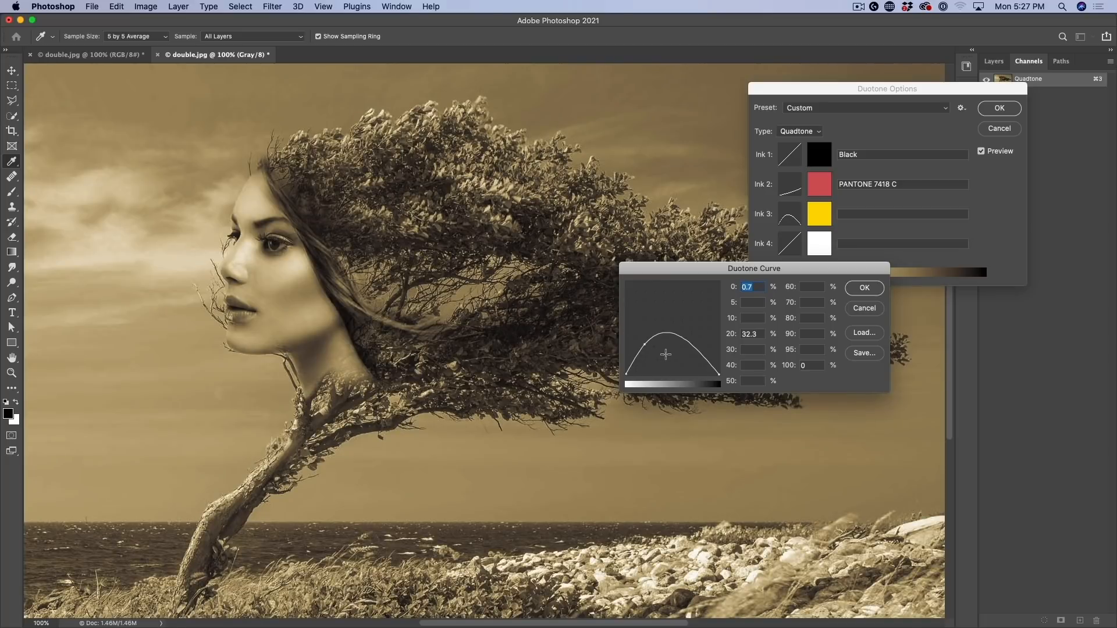
left_click_drag(664, 354, 659, 362)
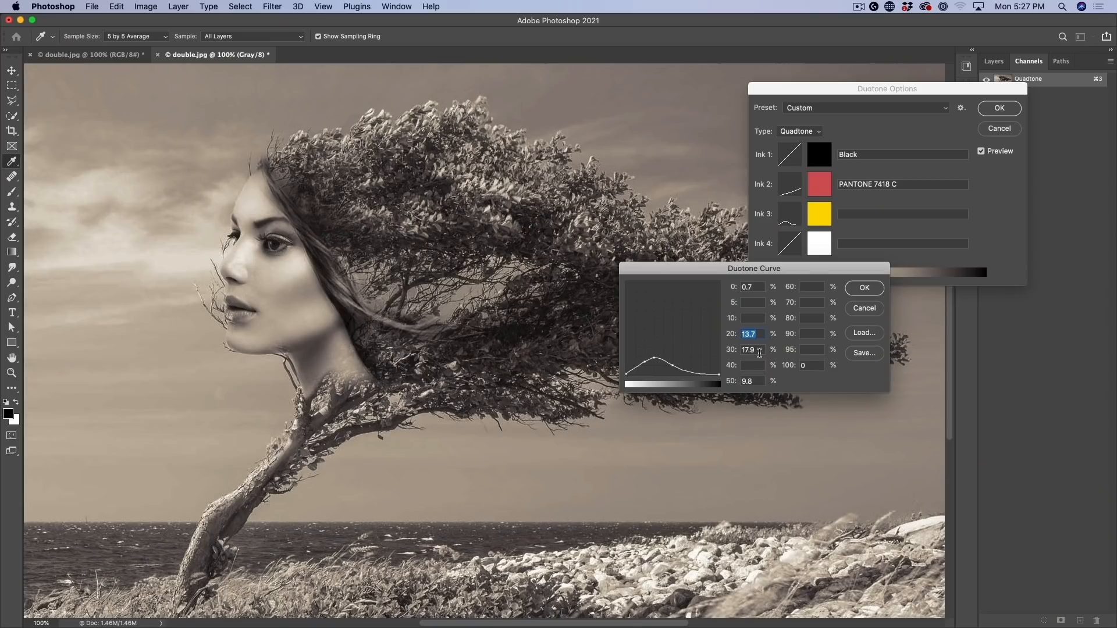
left_click(865, 287)
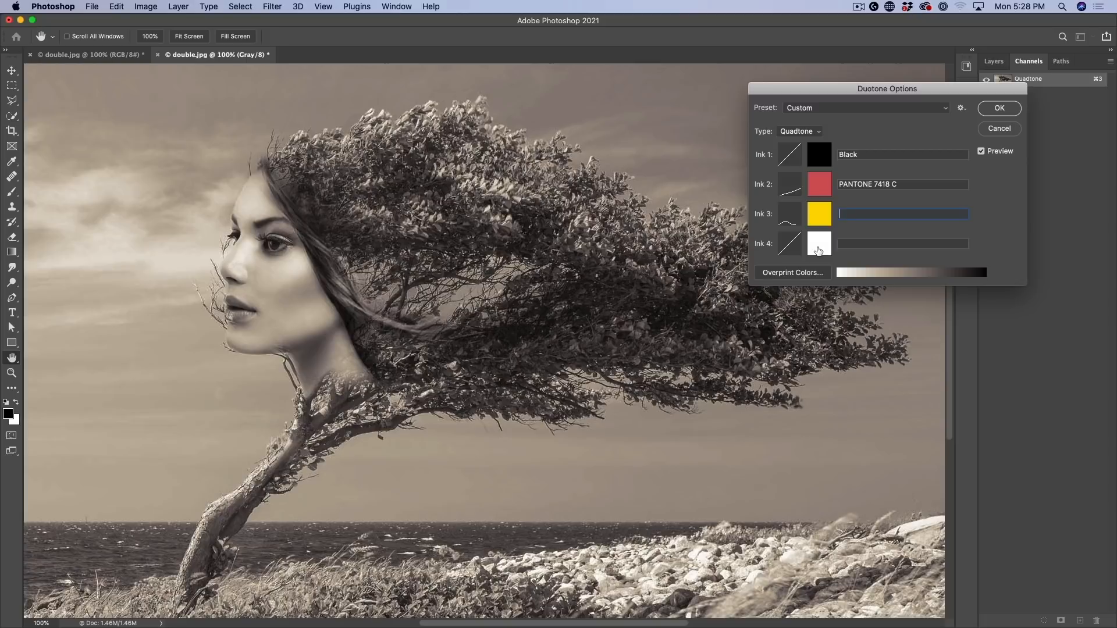
Step: Set the Ink 4 swatch to bright yellow #fff601
left_click(818, 243)
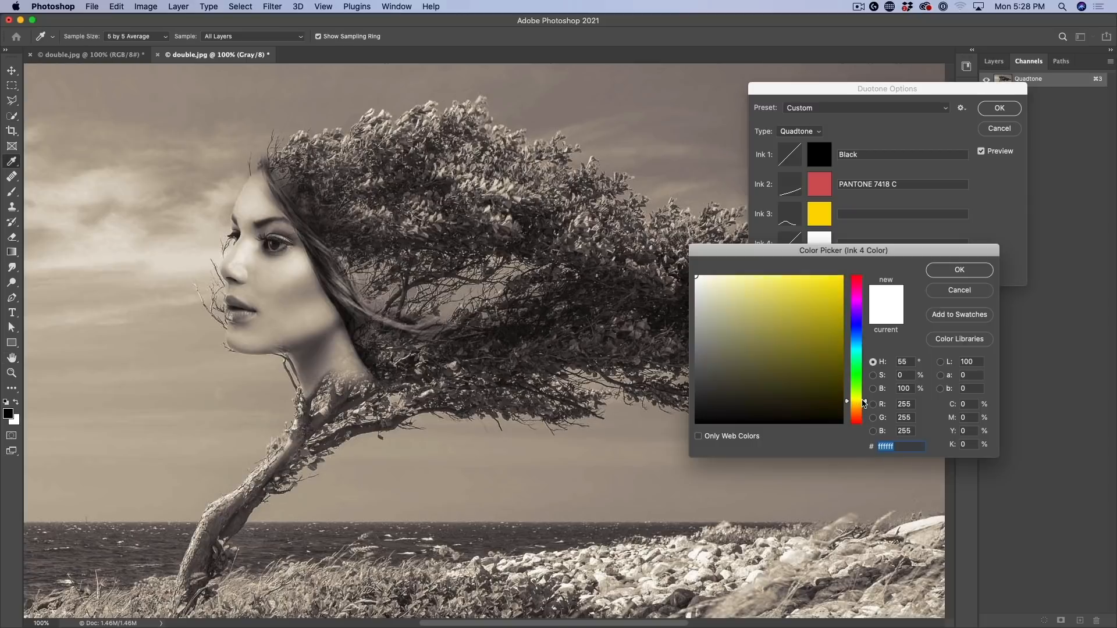
left_click(843, 298)
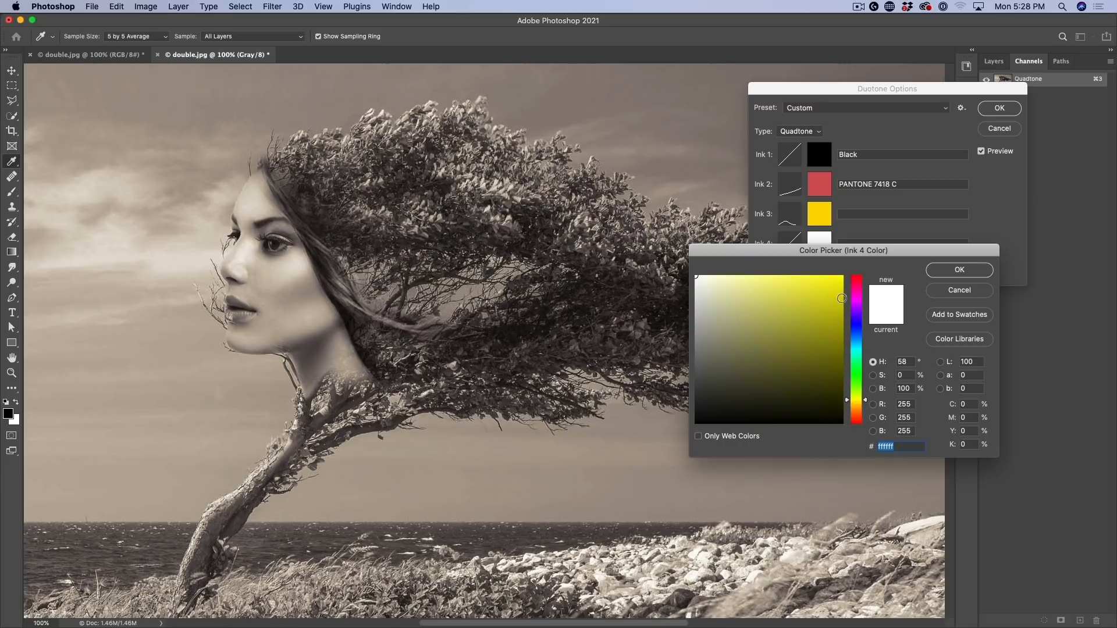
left_click(822, 366)
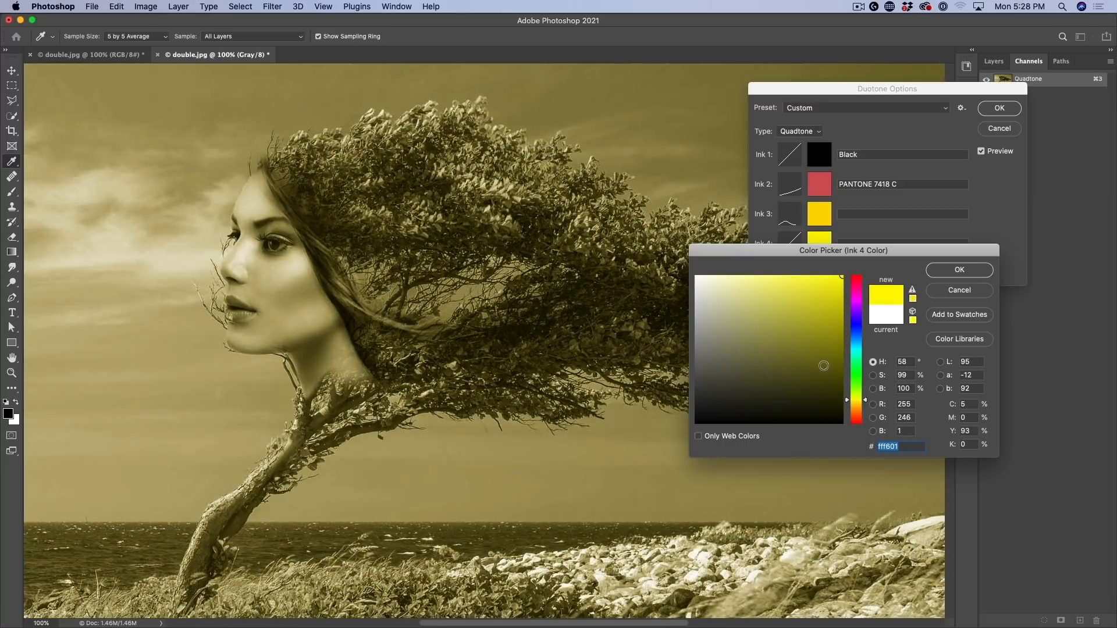
left_click(958, 268)
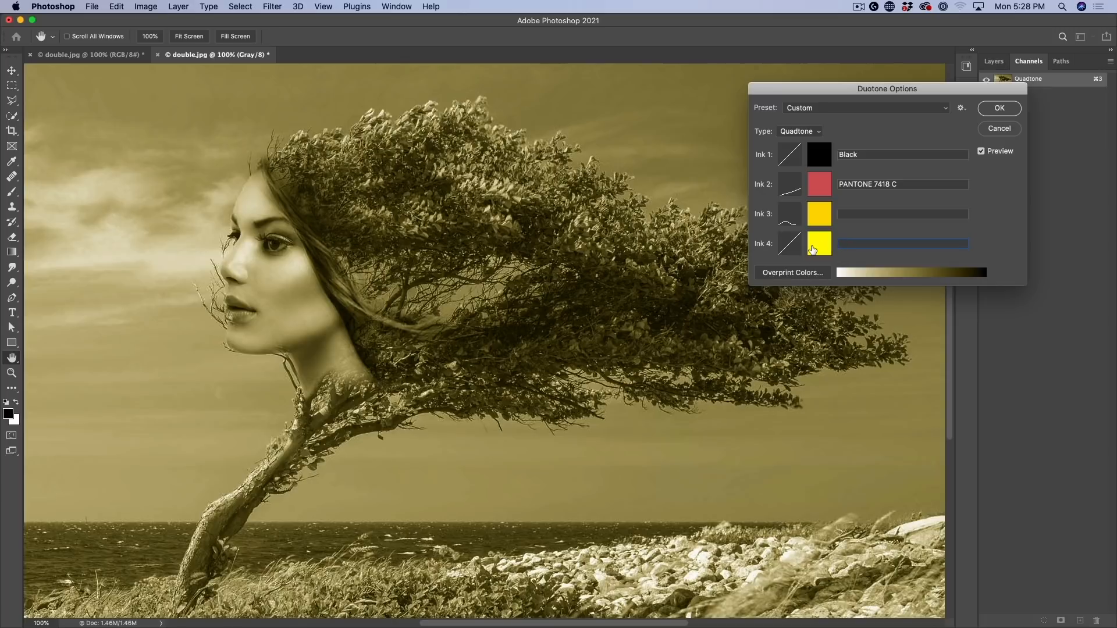
Step: Give Ink 4 a highlight-only curve: 0: 35.4, 20: 13.9, 40: 4.7, 100: 0
left_click(788, 243)
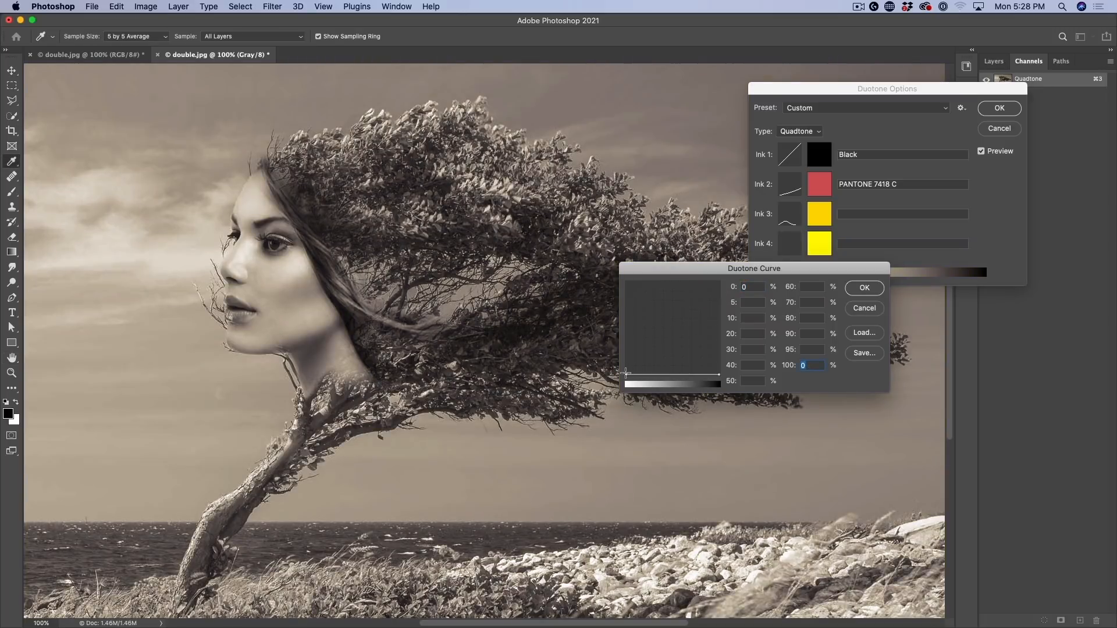
left_click_drag(627, 372, 633, 358)
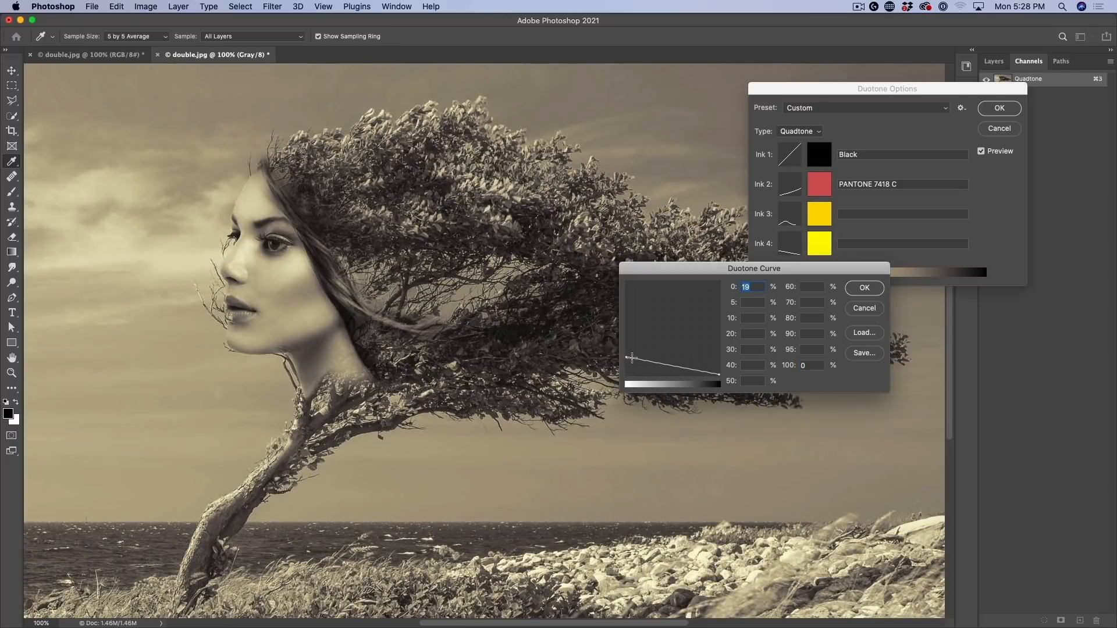
left_click_drag(632, 358, 637, 370)
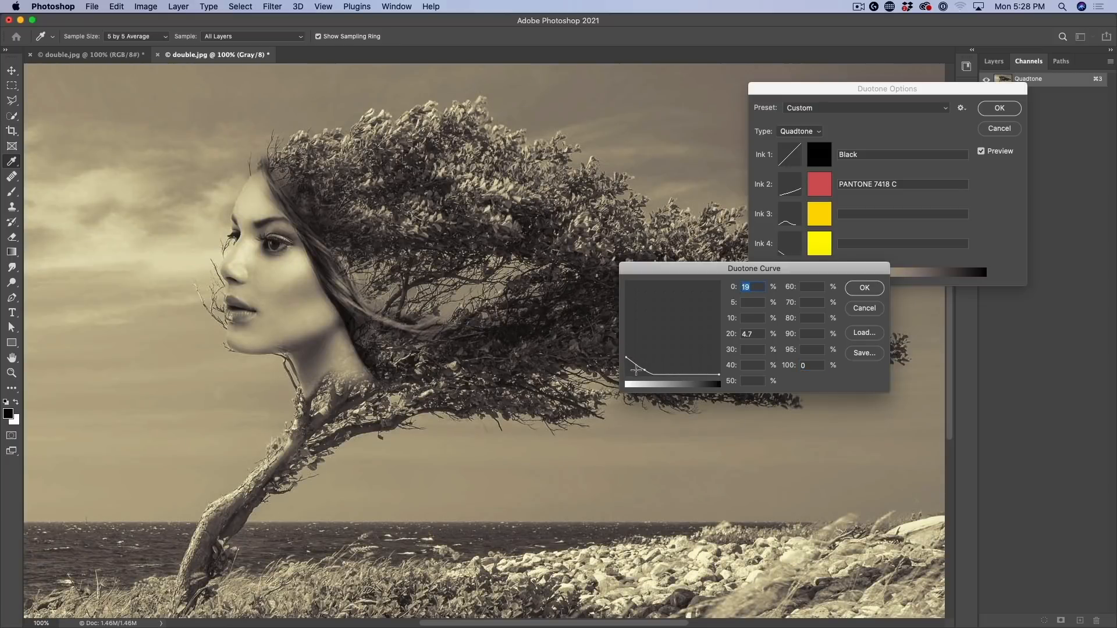
left_click_drag(636, 370, 627, 358)
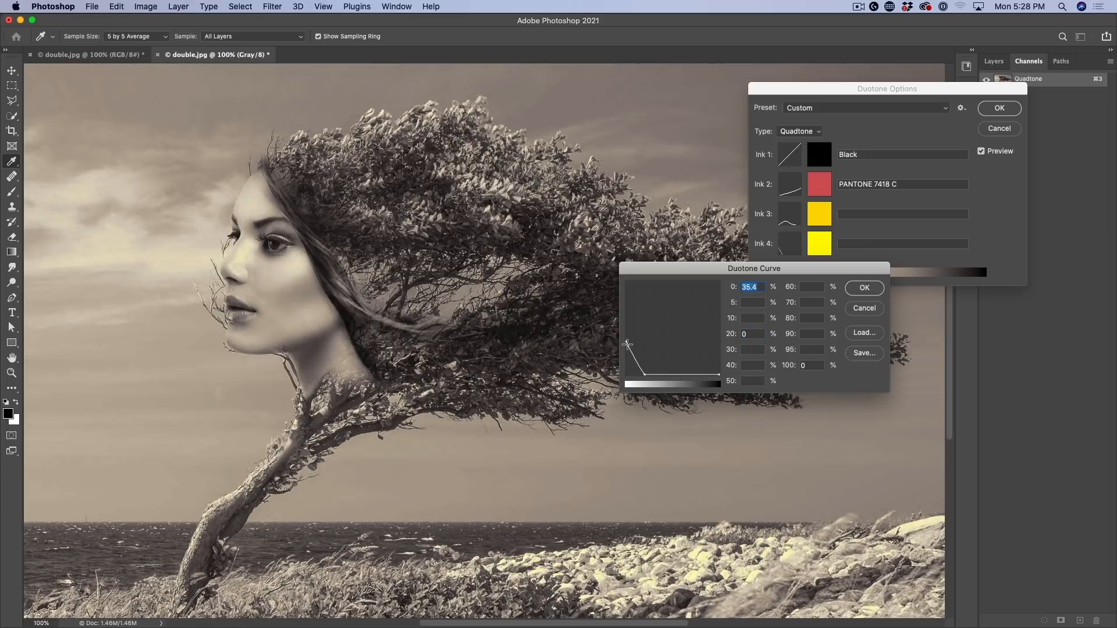
left_click_drag(628, 345, 644, 374)
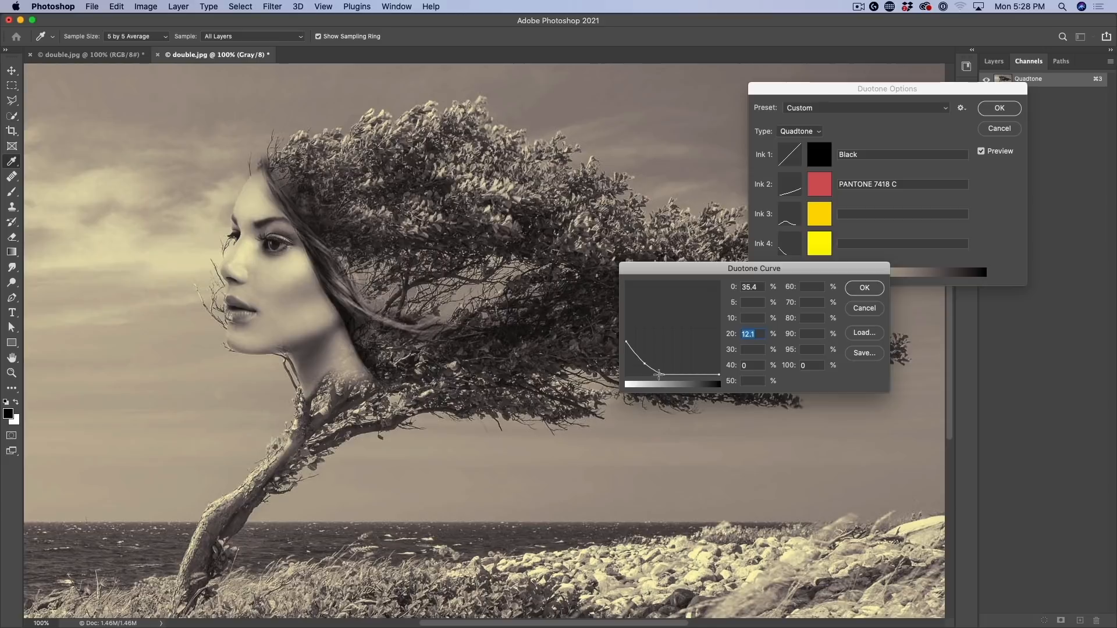
left_click_drag(659, 374, 645, 359)
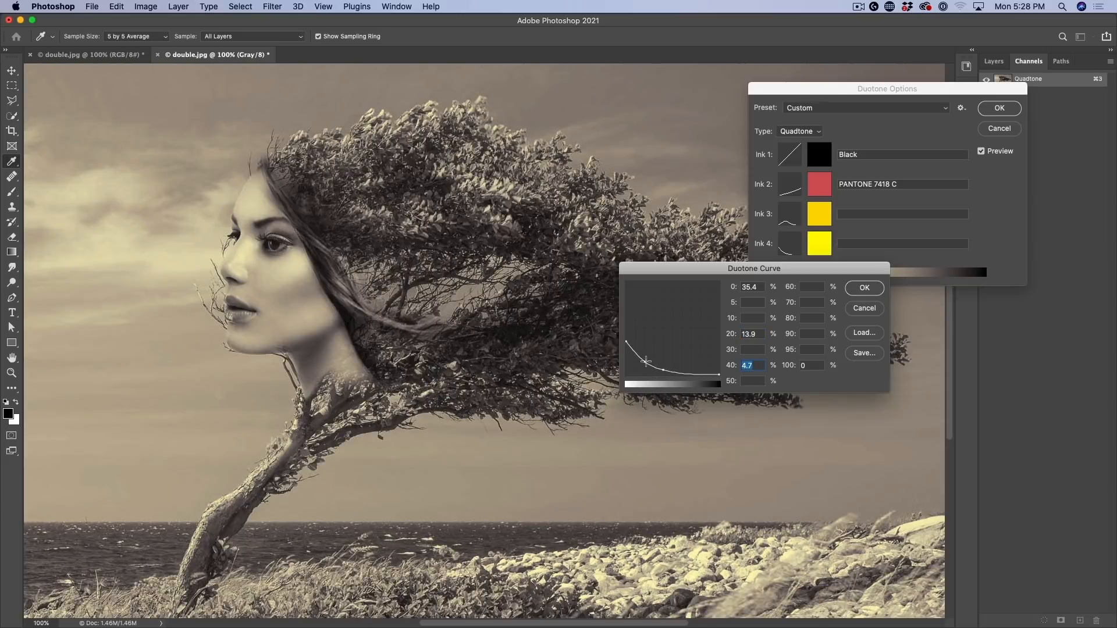
left_click(864, 287)
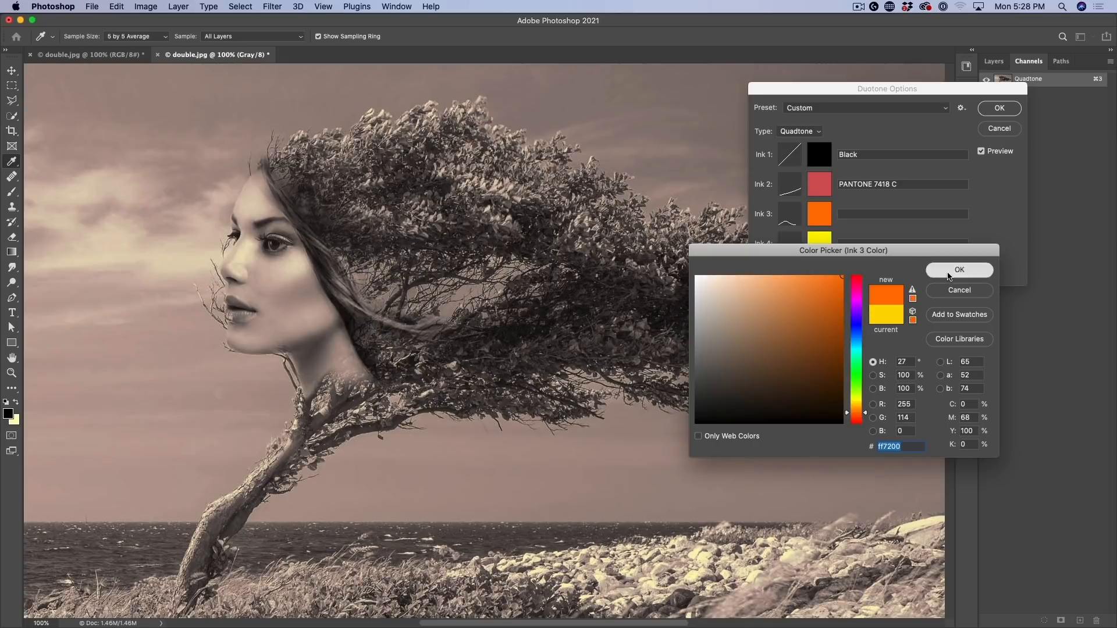
Step: Confirm orange #ff7200 for Ink 3 and lower its curve peak to about 29.6 at 30%
left_click(959, 269)
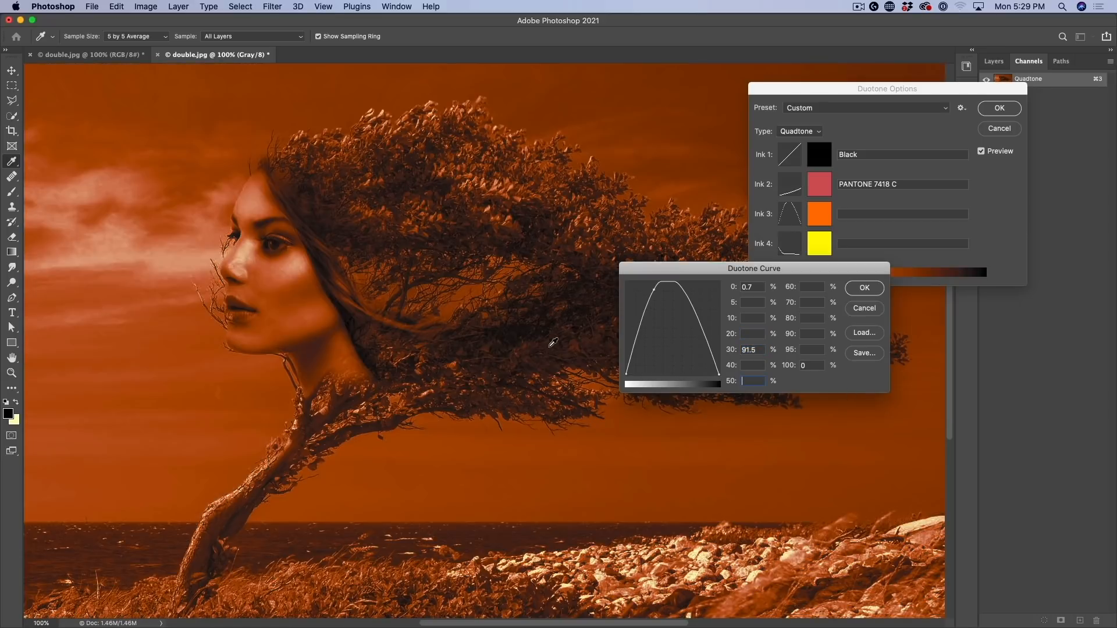
left_click_drag(677, 285, 654, 298)
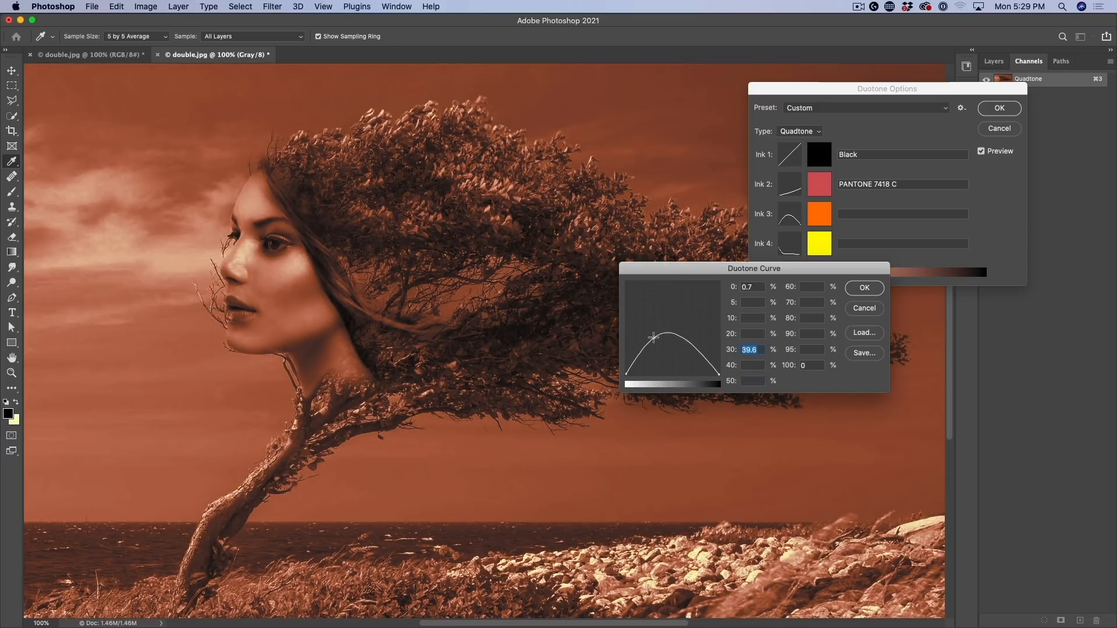
left_click_drag(652, 337, 649, 346)
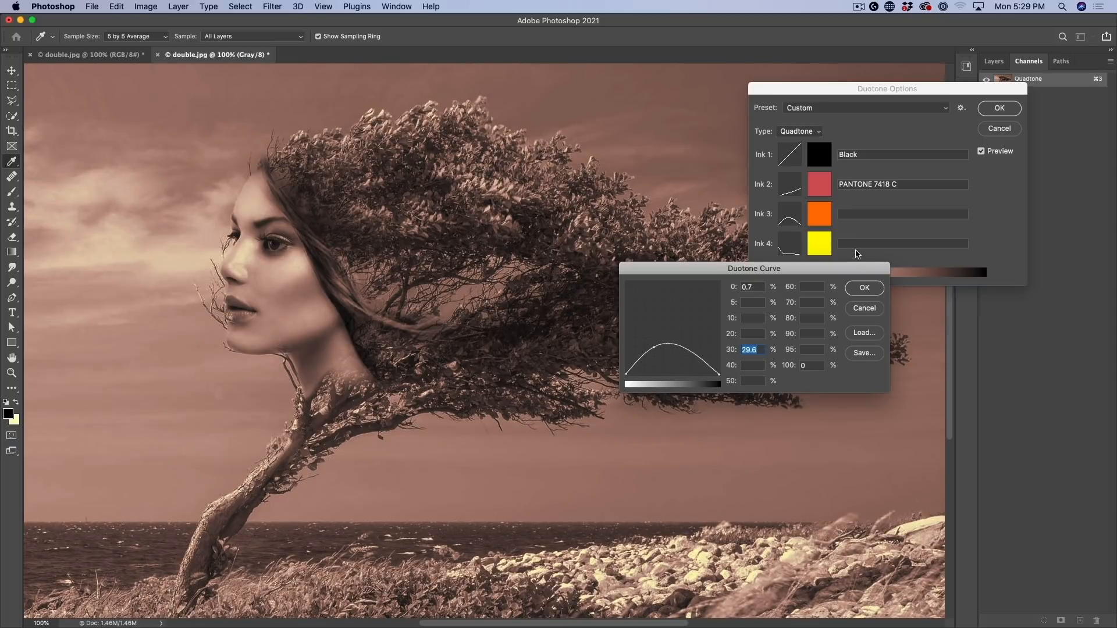
left_click(864, 287)
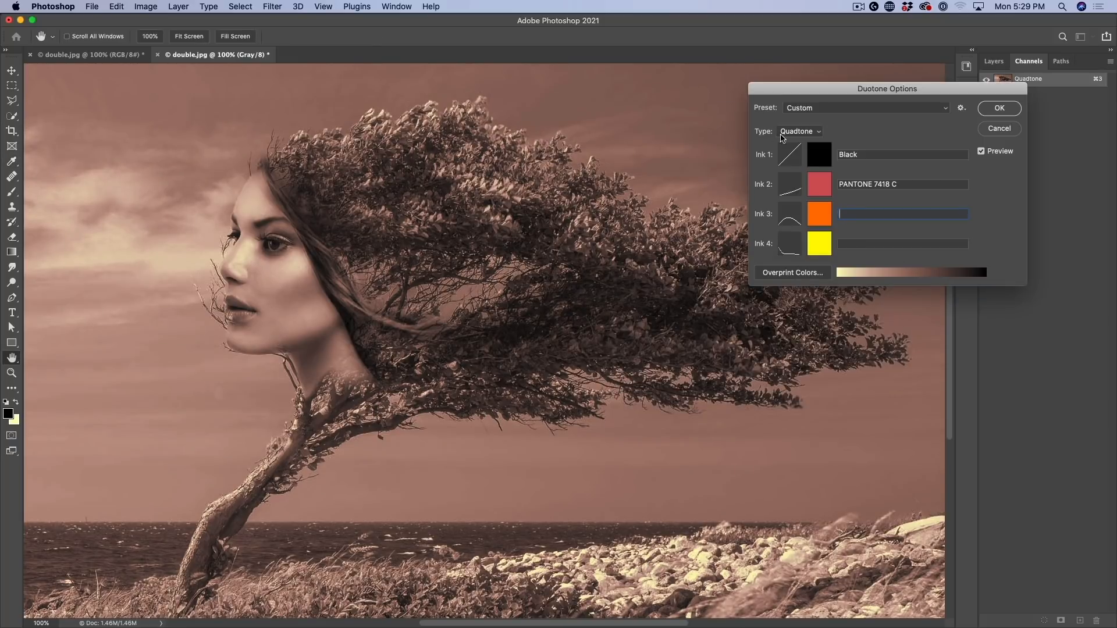
Step: Bend the Black Ink 1 curve with points at 30 and 70, lowering 70 to about 60.9
left_click(789, 155)
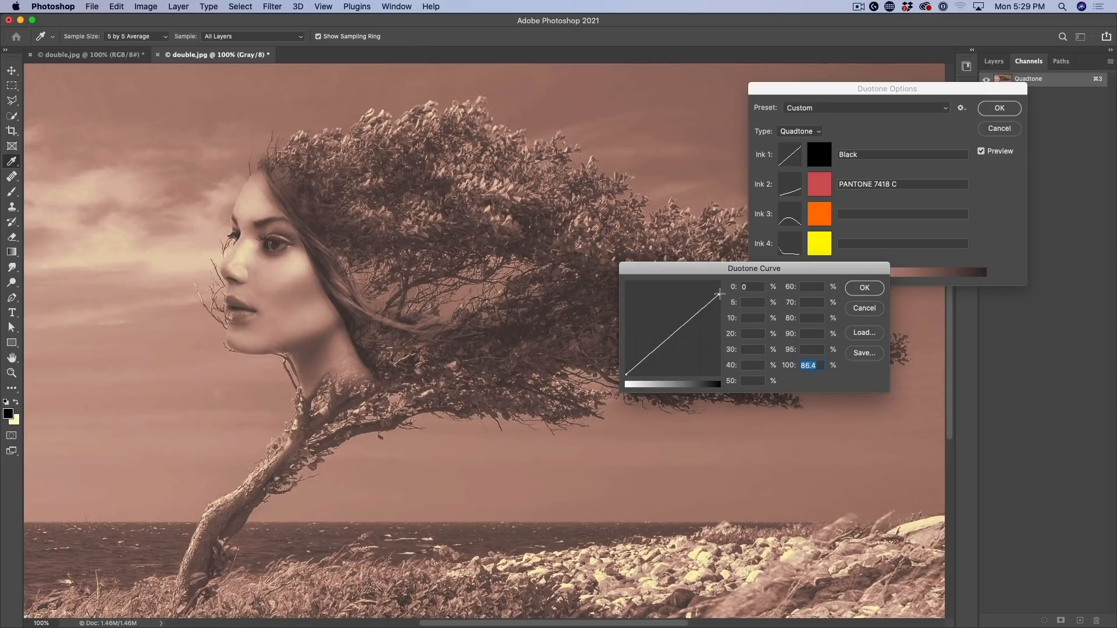
left_click_drag(718, 295, 690, 309)
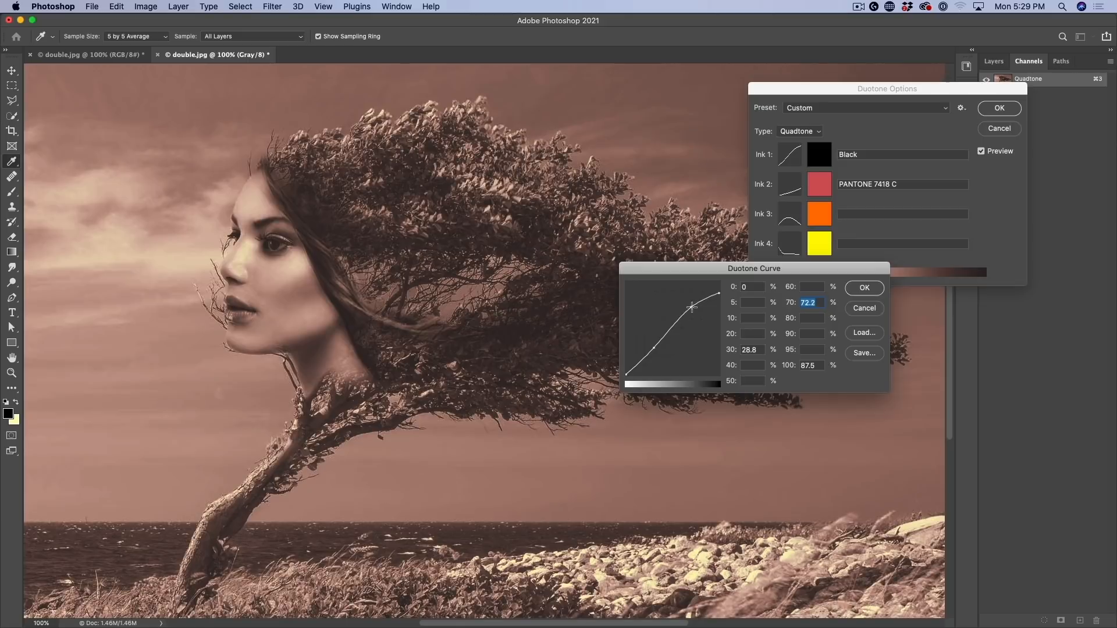
left_click_drag(691, 306, 695, 317)
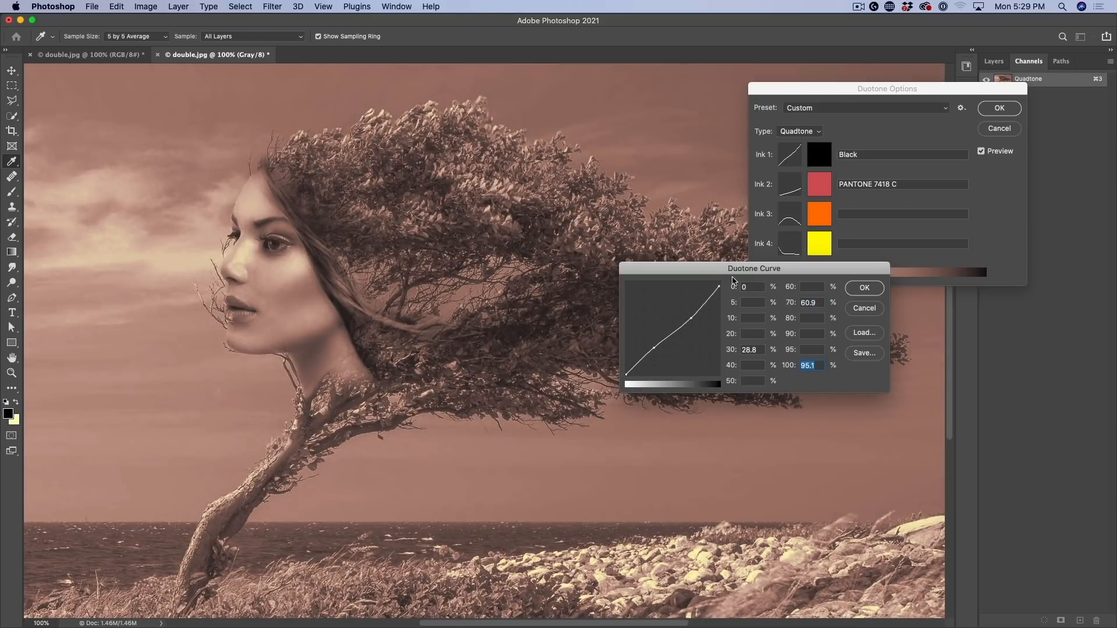
left_click(864, 287)
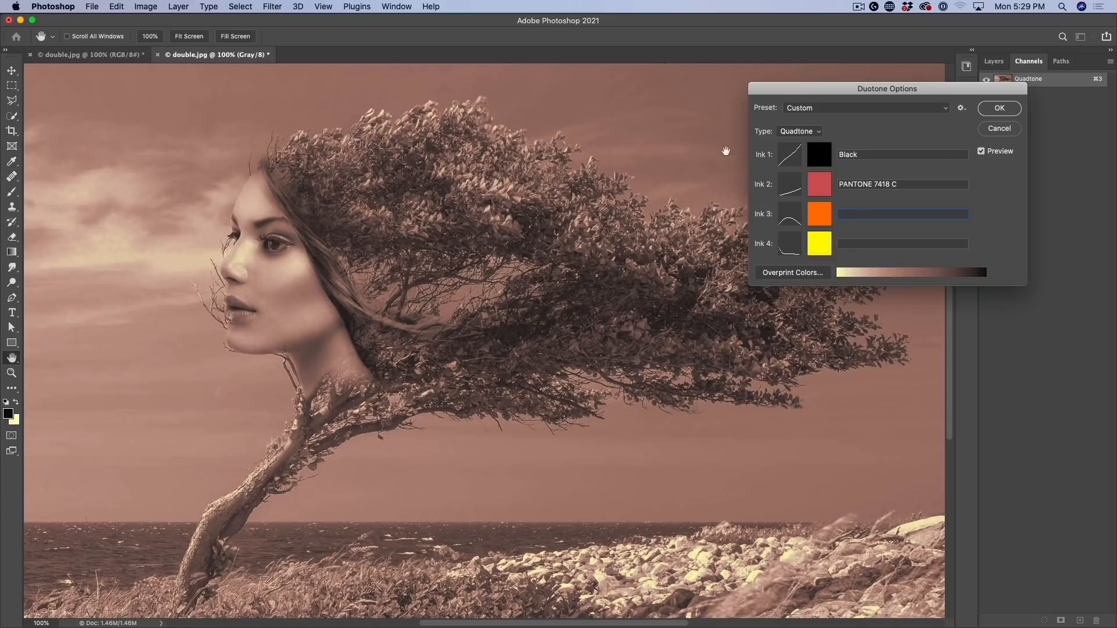
Step: Name Ink 3 'orange' and Ink 4 'yellow', then apply the quadtone settings
left_click(902, 214)
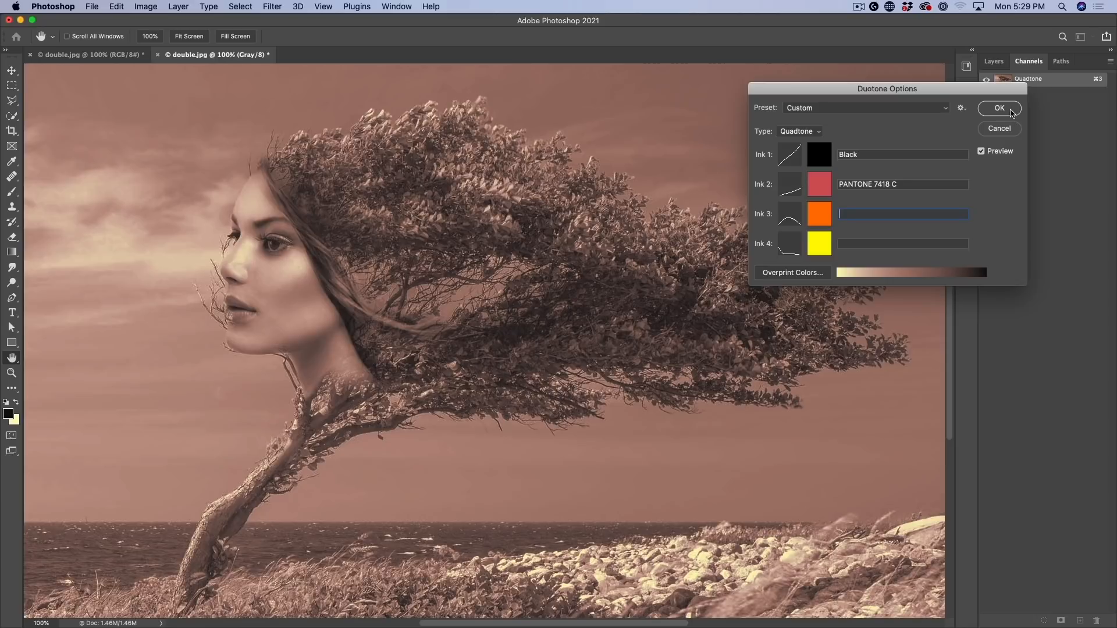
mouse_move(874, 179)
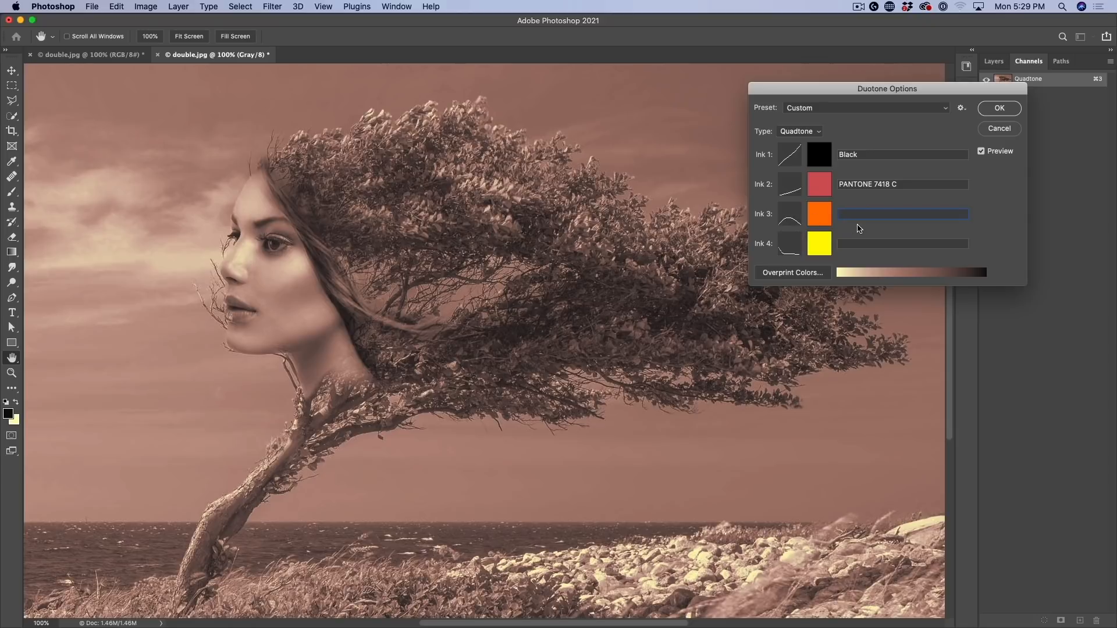
type("orange")
left_click(902, 243)
type("y")
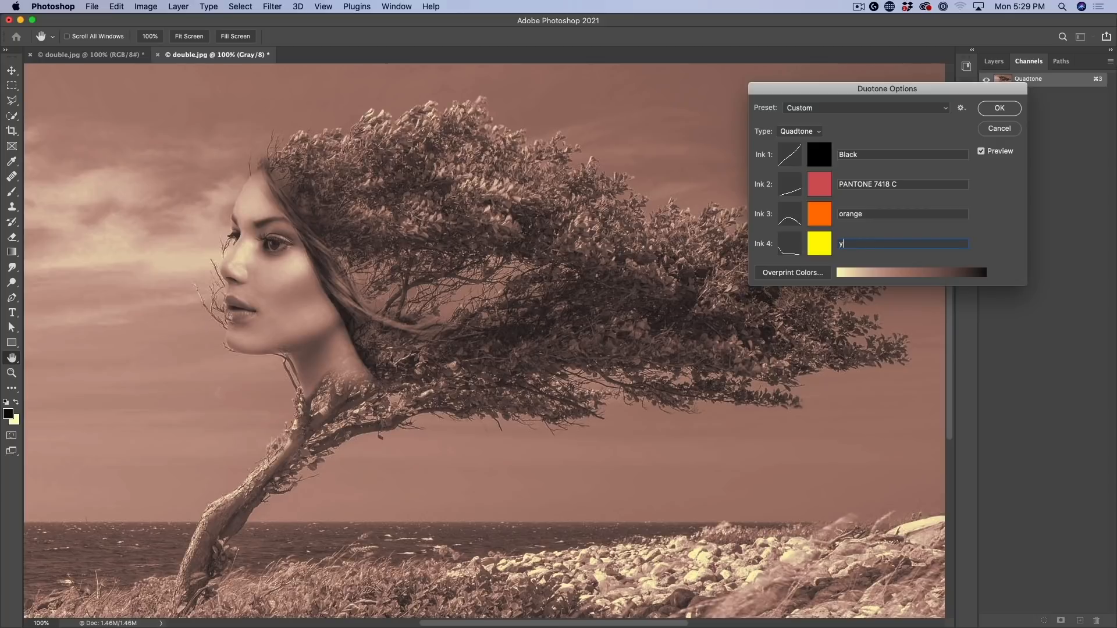
type("ellow")
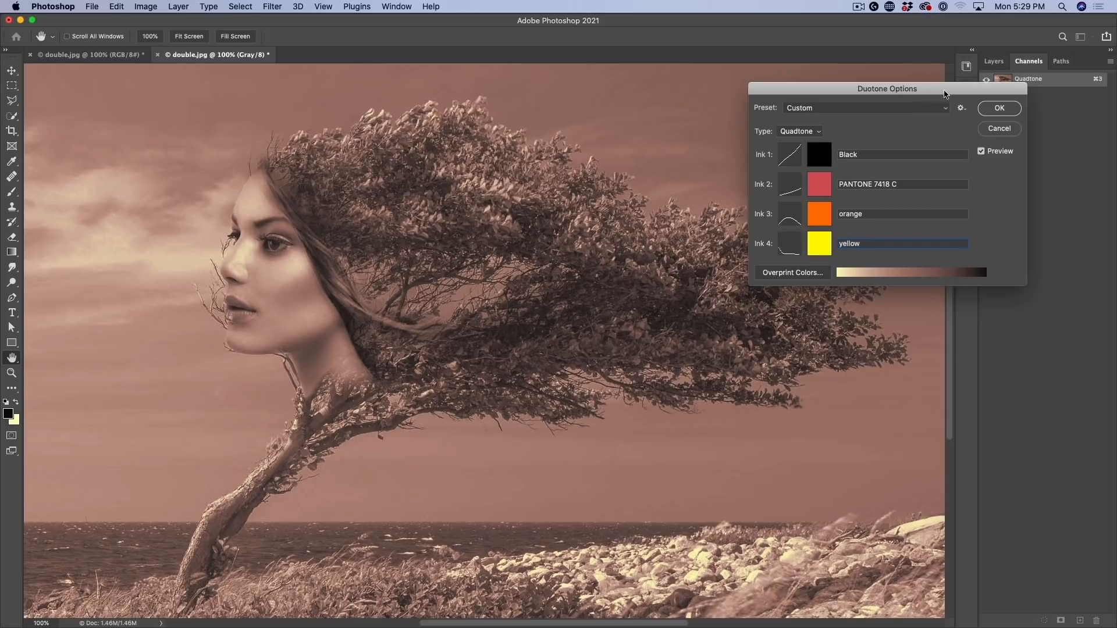
left_click(999, 107)
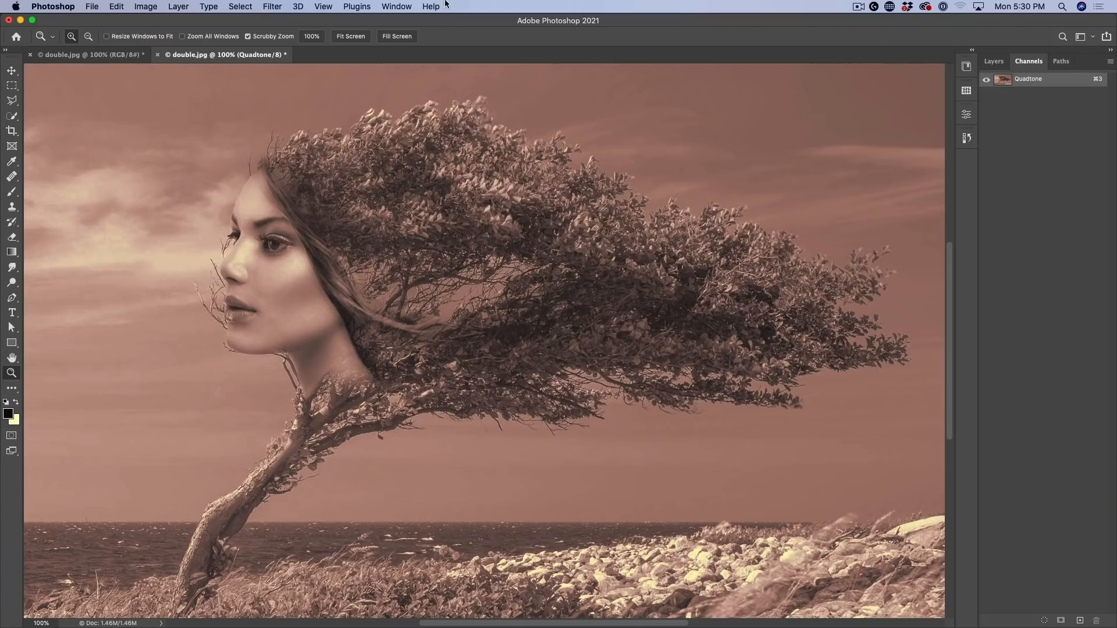
left_click(146, 7)
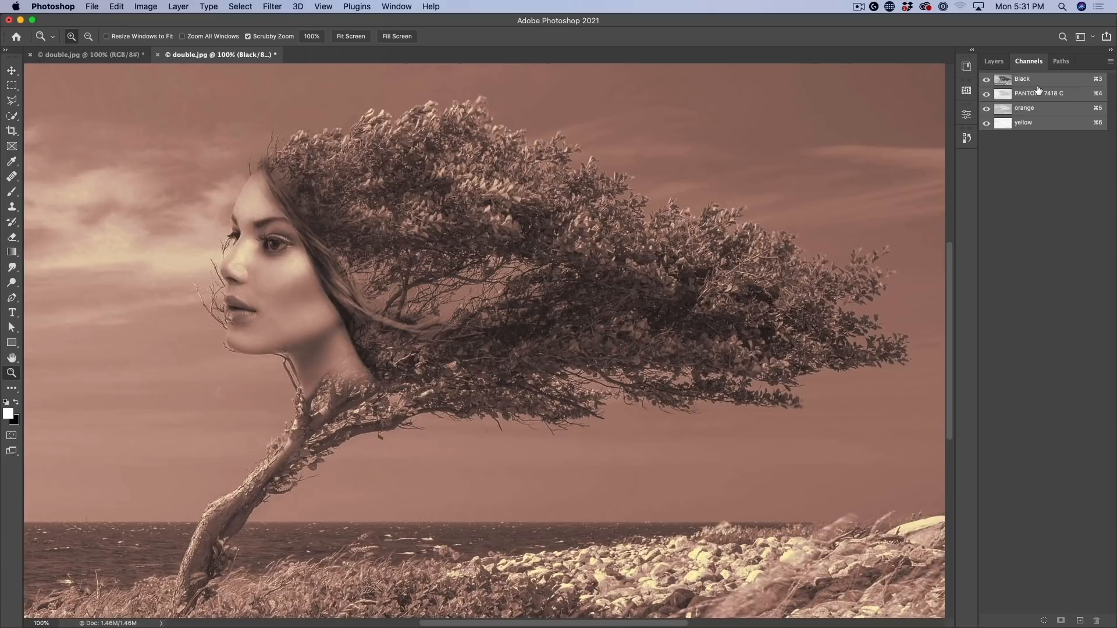
left_click(1024, 107)
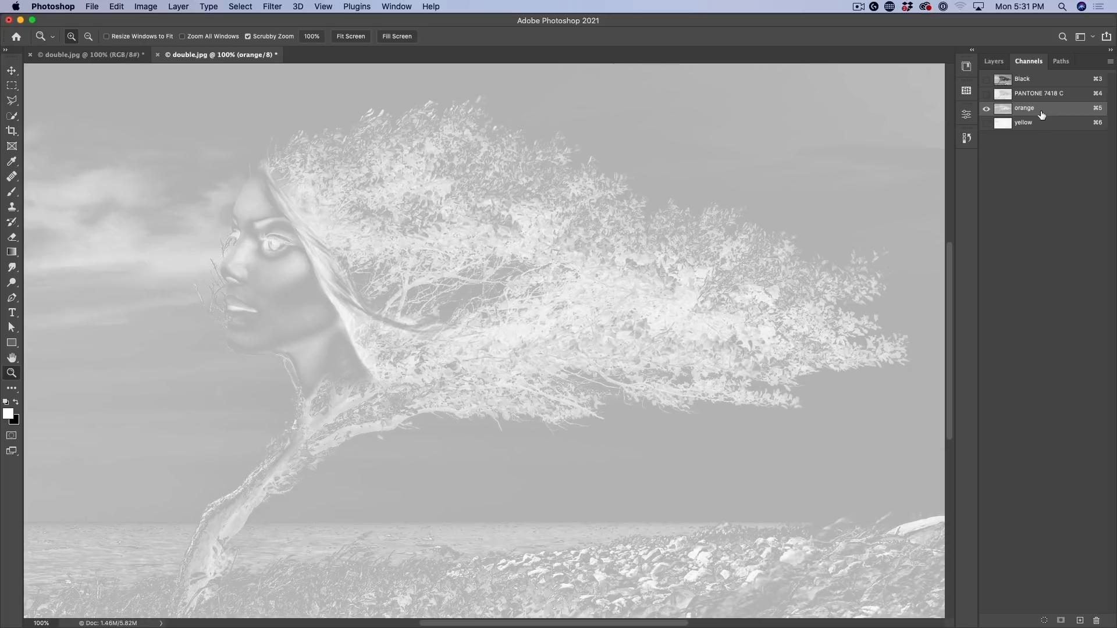
left_click(1024, 122)
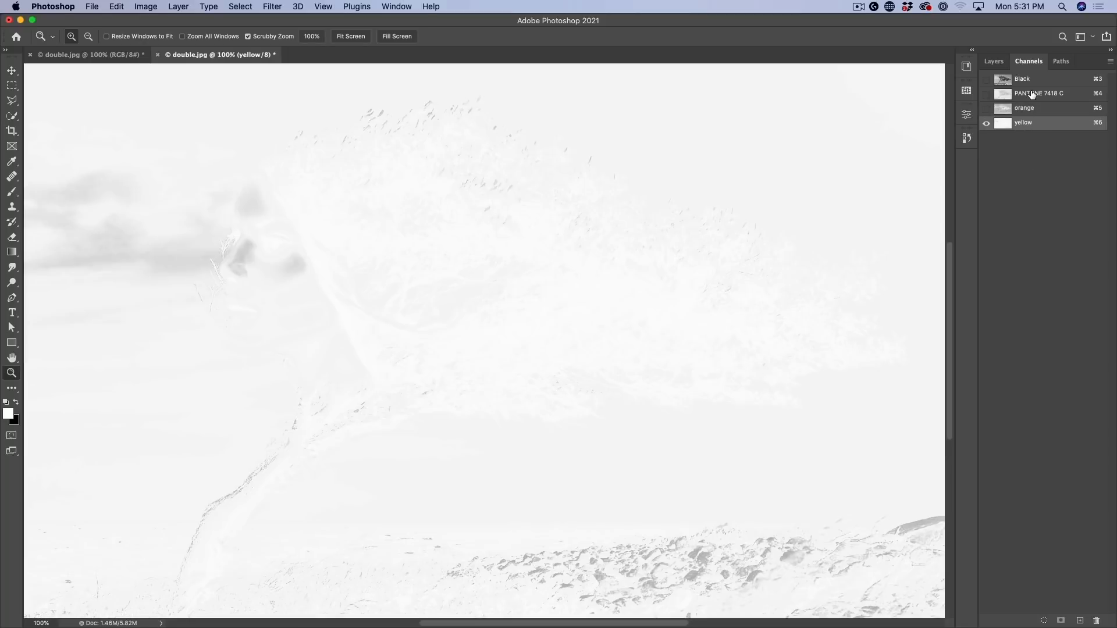
left_click(1040, 93)
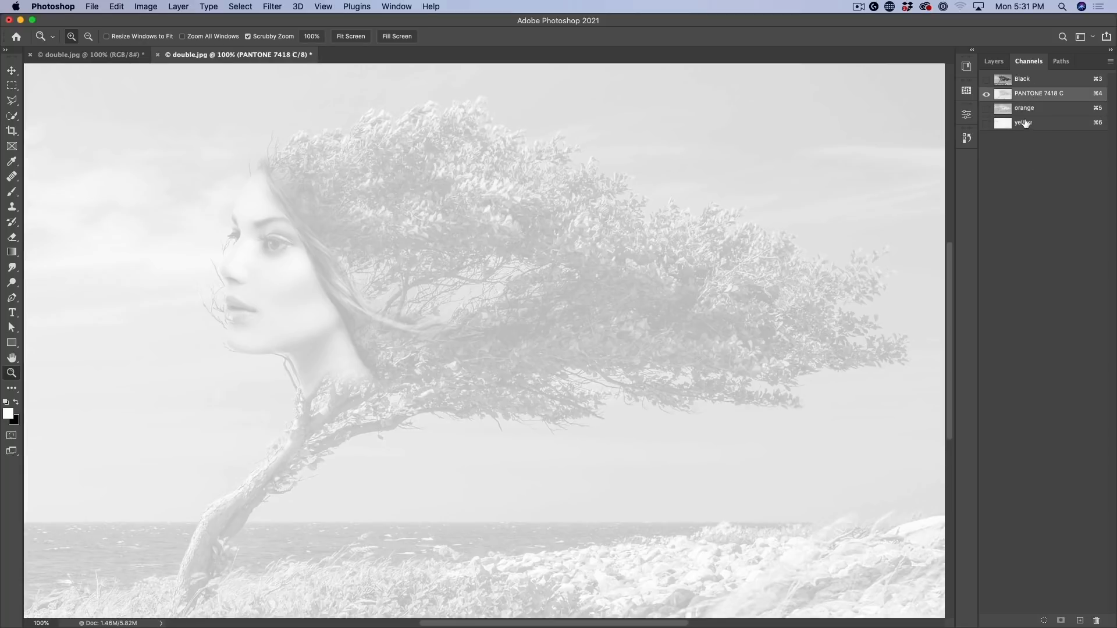
left_click(1023, 107)
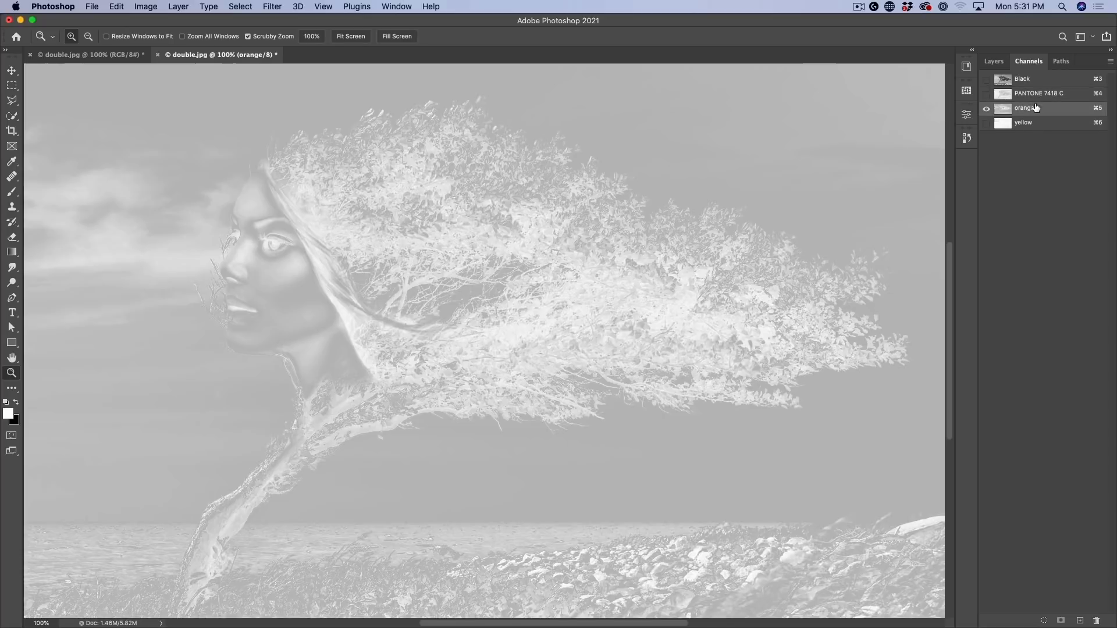
left_click(1023, 78)
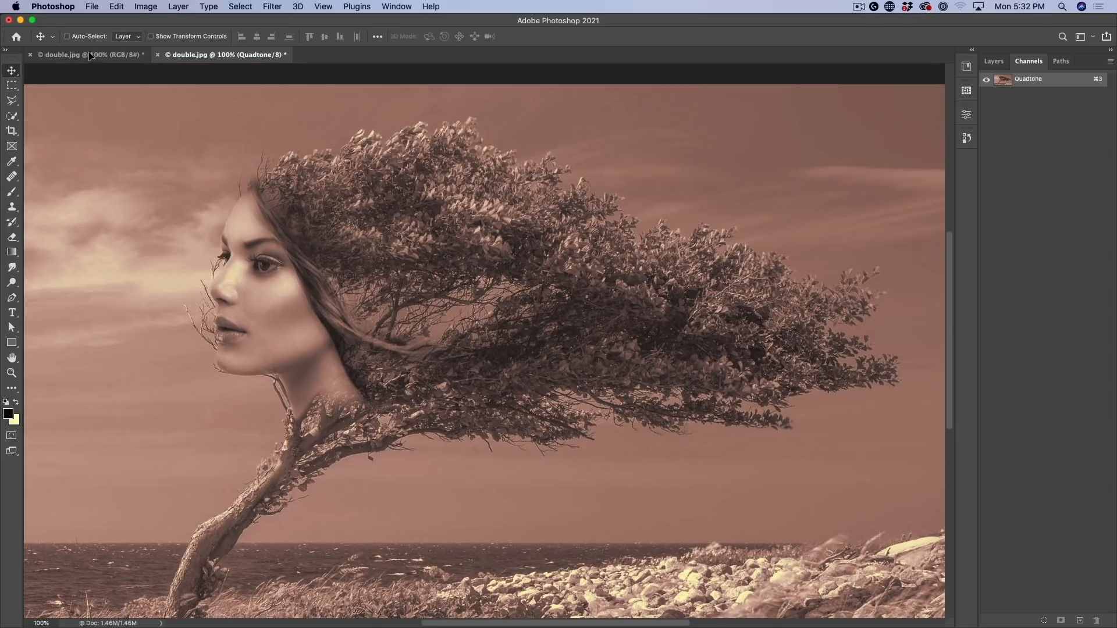
Step: Switch to the original RGB document and show its Layers panel for the quadtone layer
left_click(78, 55)
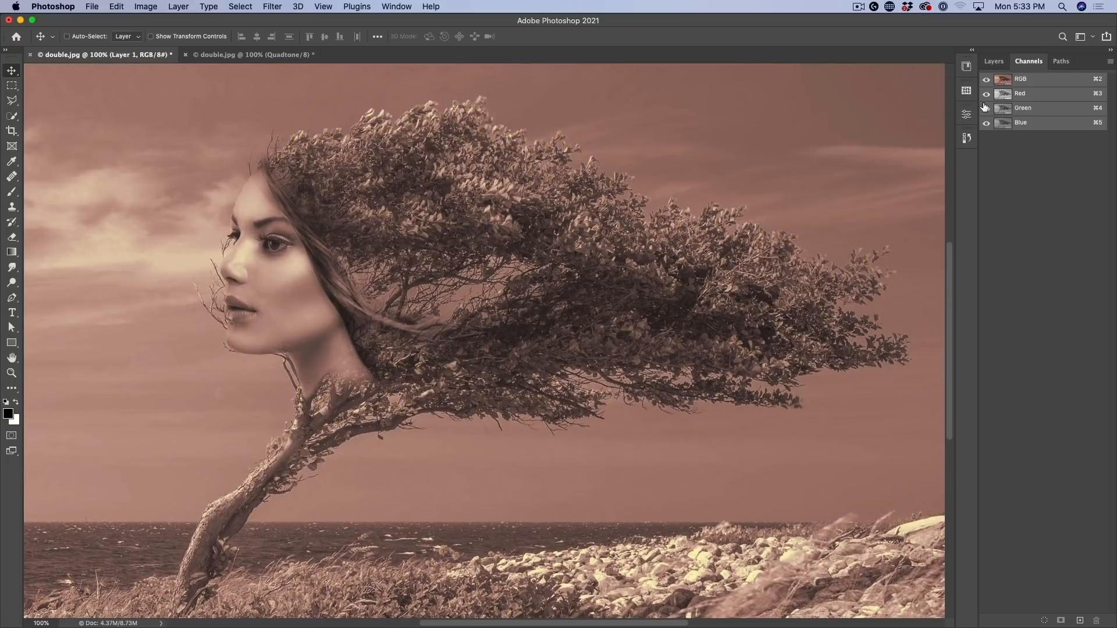
left_click(993, 61)
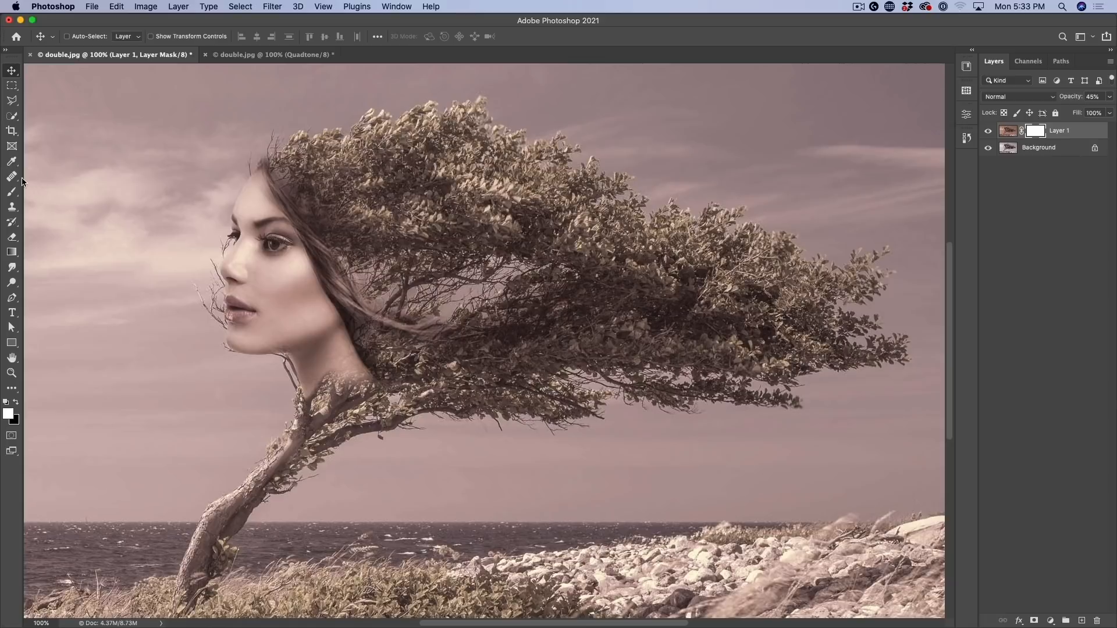
Step: Paint black on Layer 1's mask over the chin, neck and face to reveal original colour
left_click(11, 192)
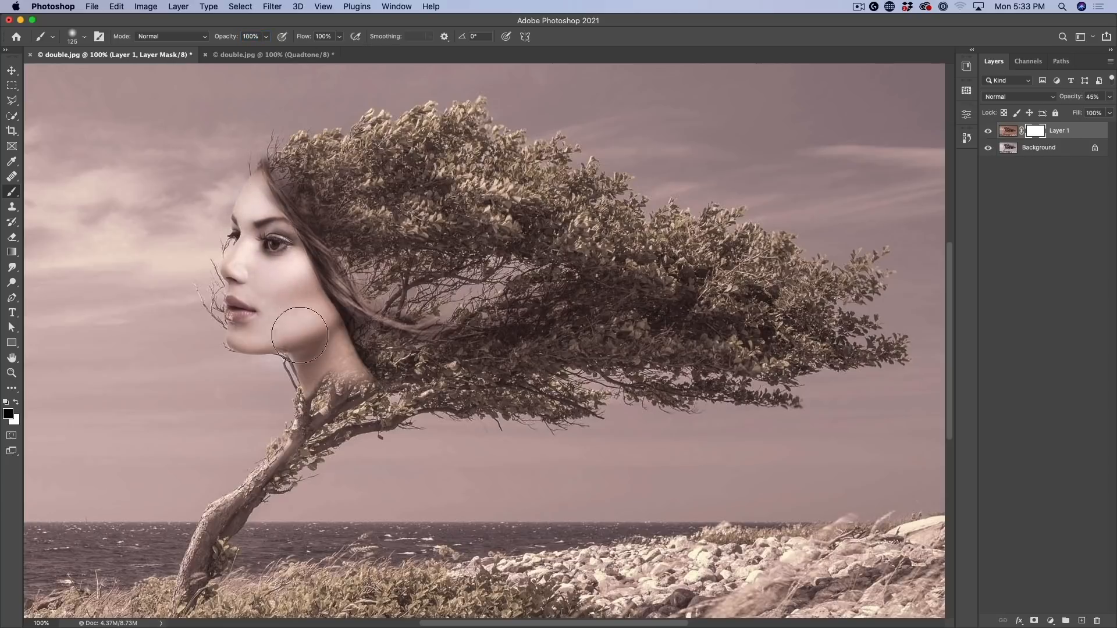
left_click_drag(299, 336, 321, 406)
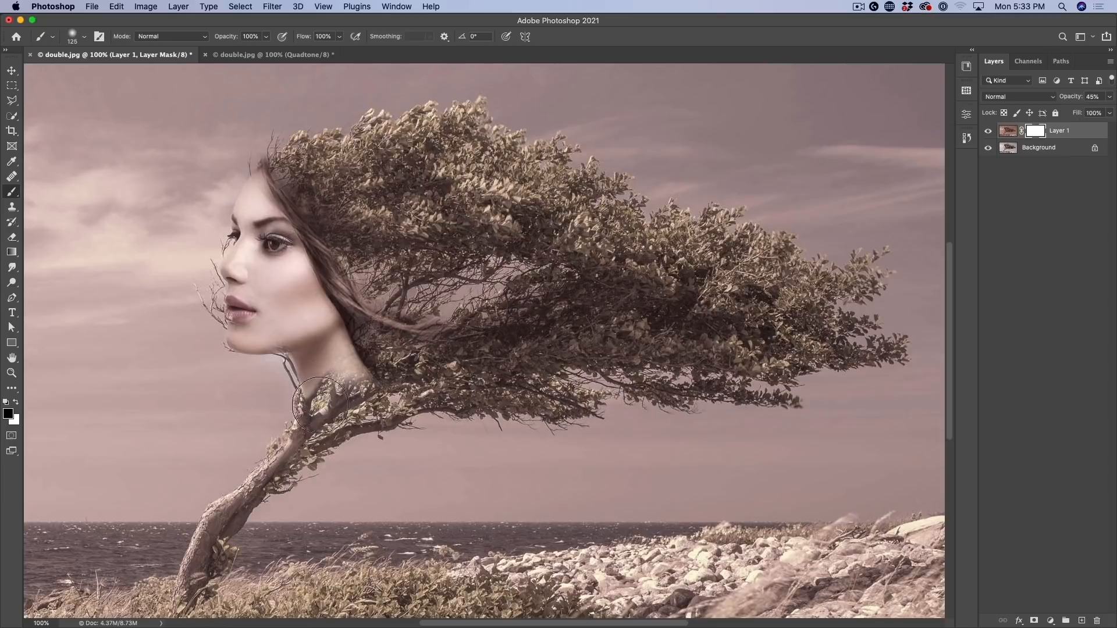
left_click_drag(321, 406, 268, 211)
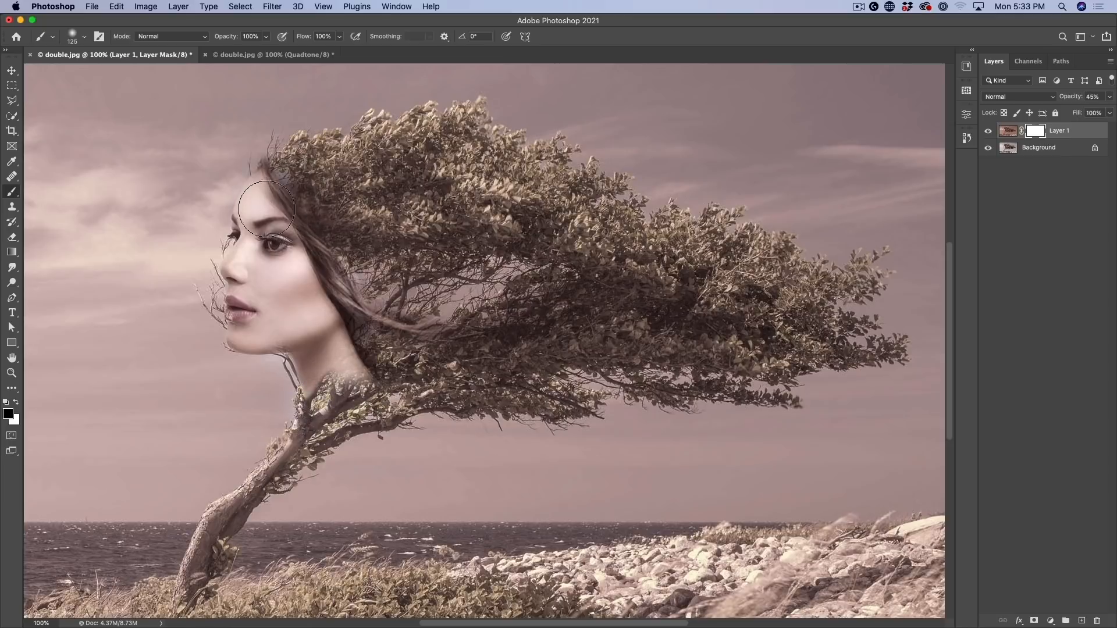